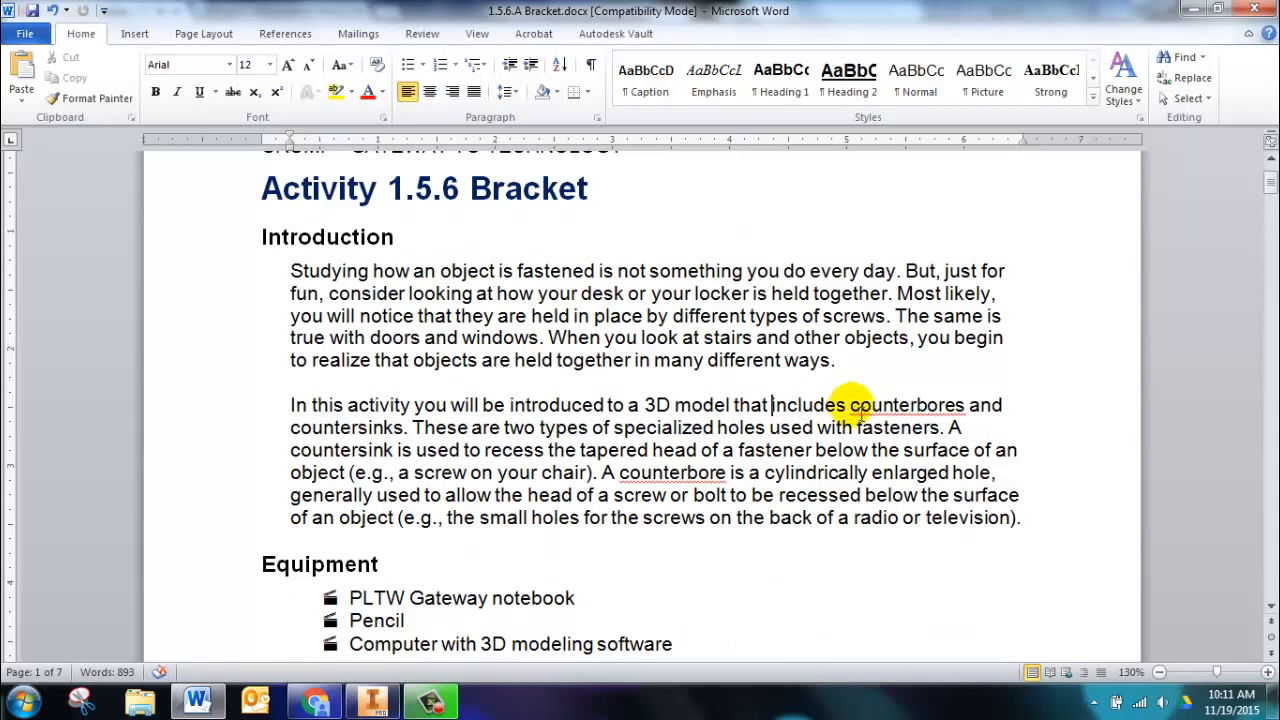
Highlight the sentences defining countersink and counterbore in yellow.
{"action": "left_click_drag", "start_coordinate": [852, 404], "coordinate": [406, 428]}
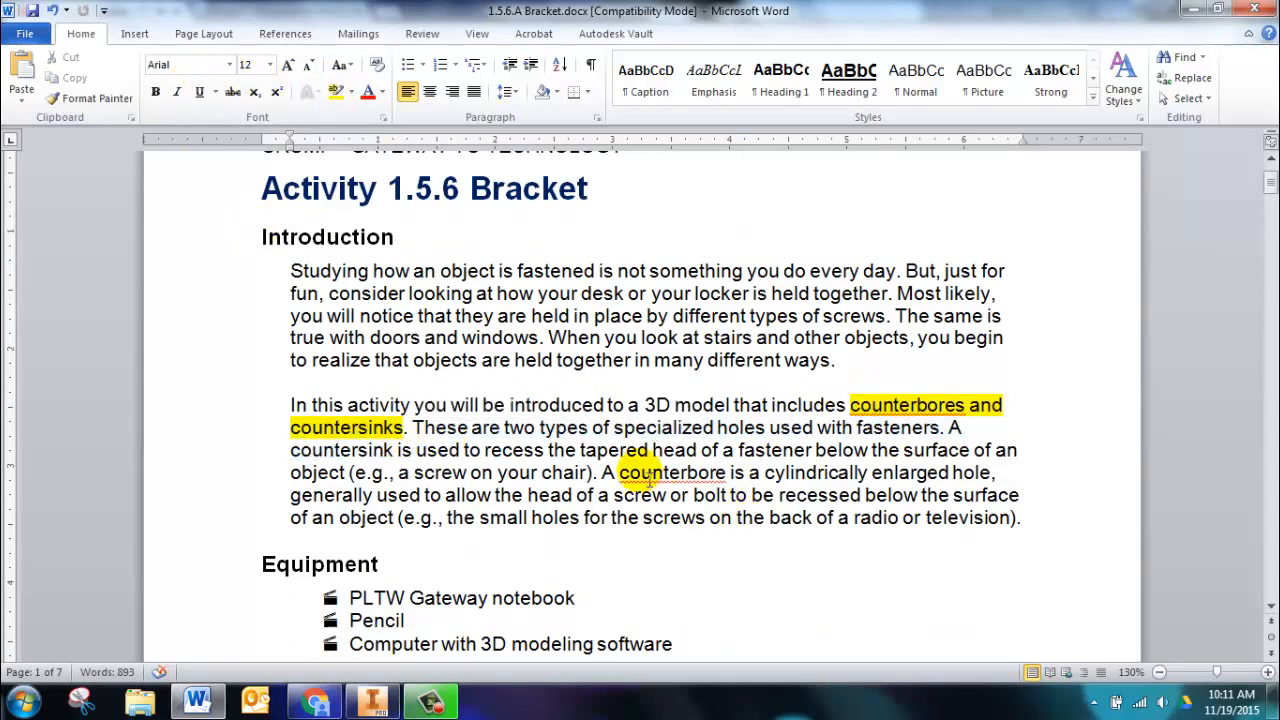
{"action": "mouse_move", "coordinate": [658, 528]}
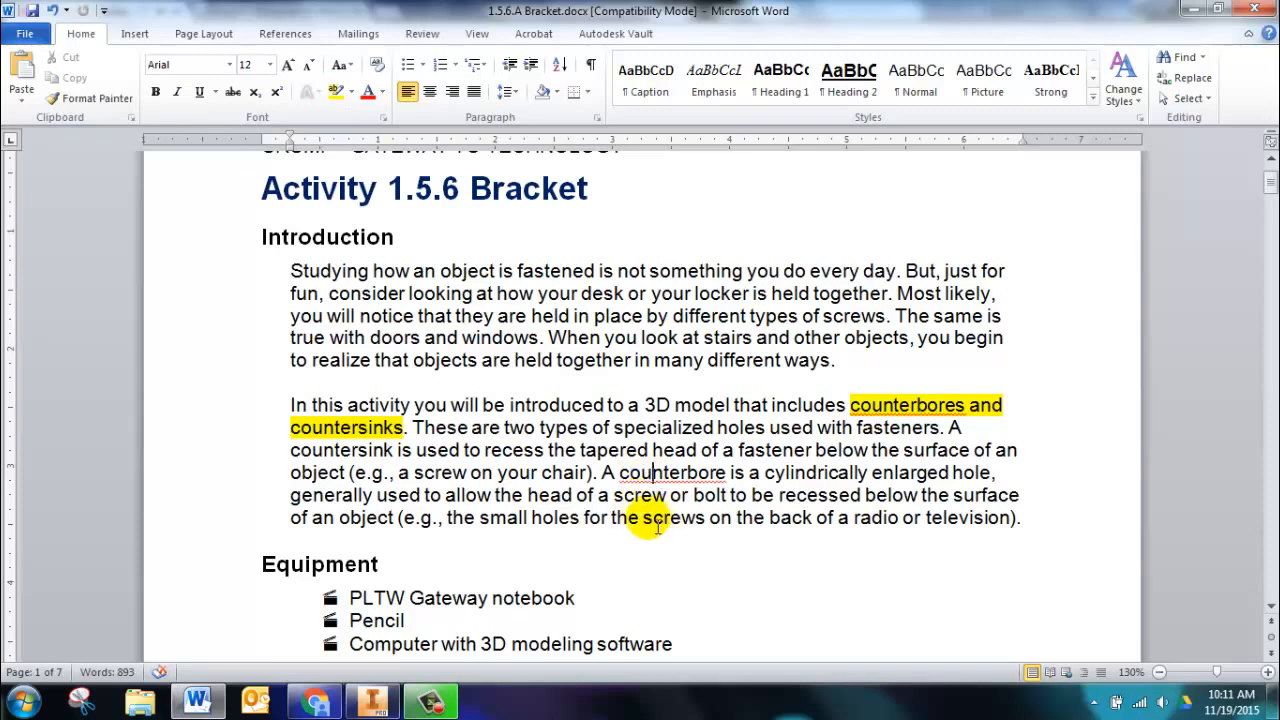
{"action": "mouse_move", "coordinate": [580, 496]}
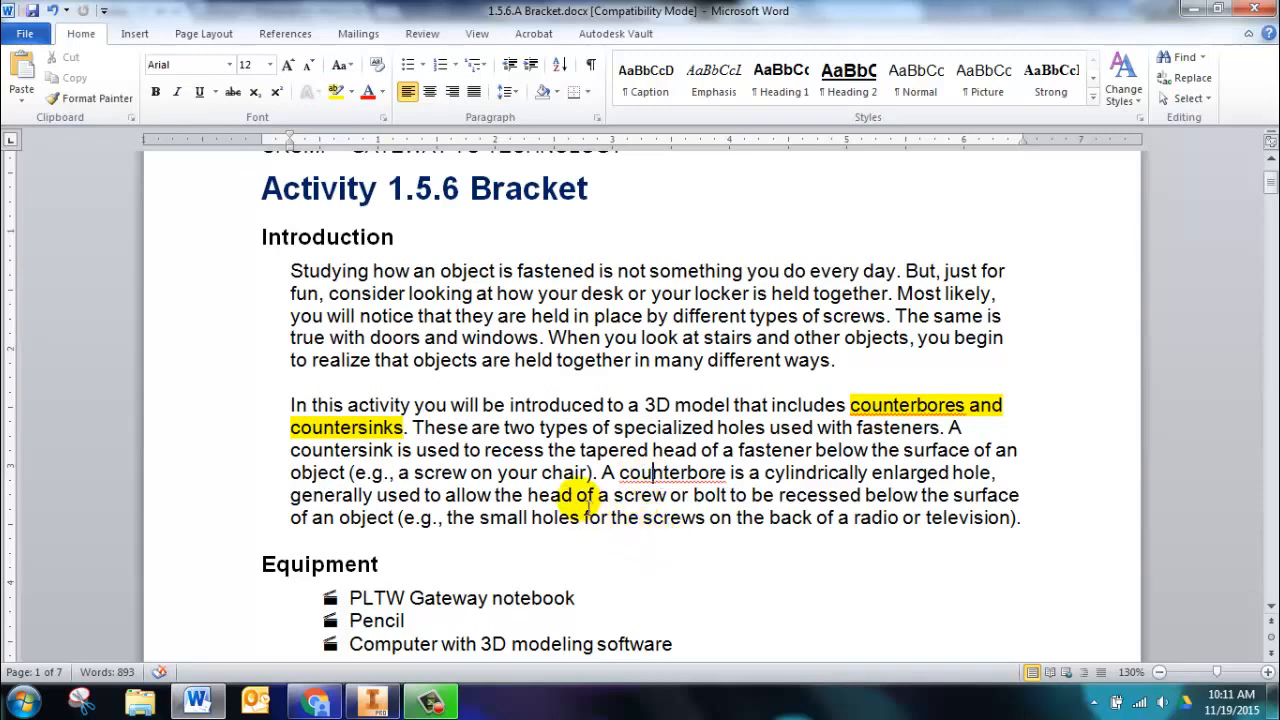
{"action": "left_click_drag", "start_coordinate": [288, 448], "coordinate": [480, 448]}
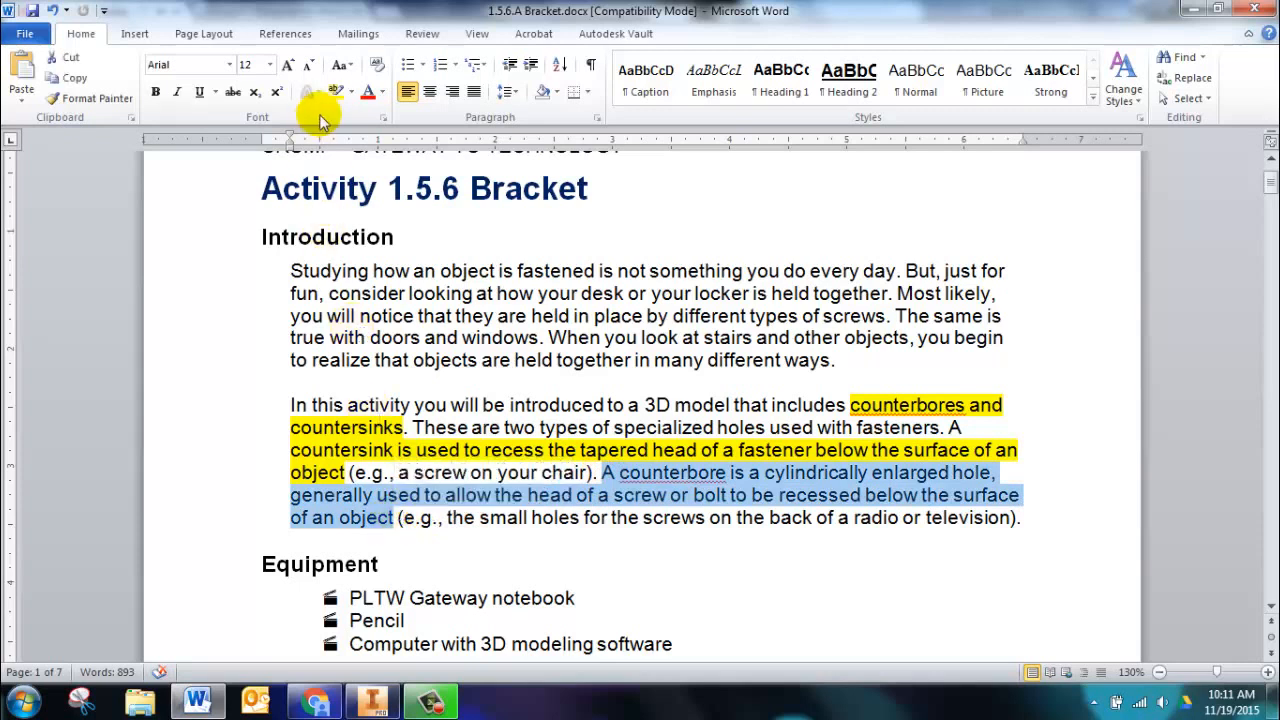
{"action": "left_click", "coordinate": [332, 92]}
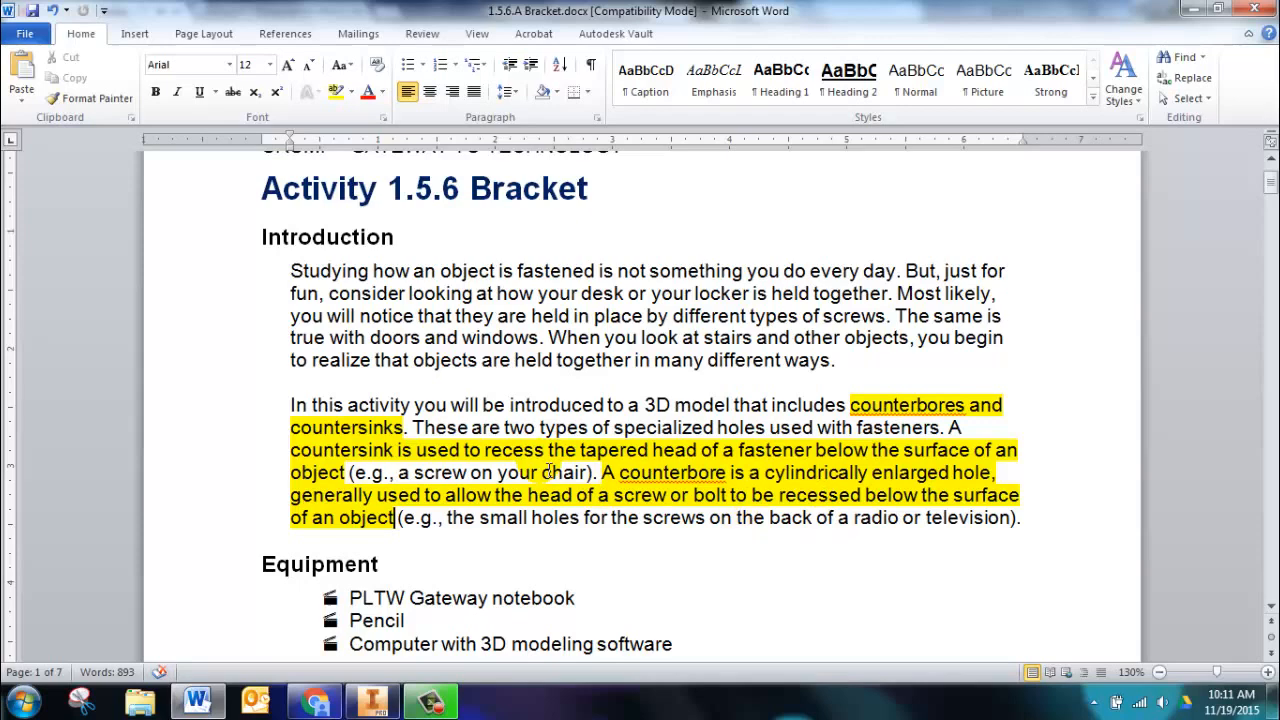
Scroll down to the bracket drawings and the step-by-step procedure.
{"action": "scroll", "scroll_direction": "down", "scroll_amount": 3}
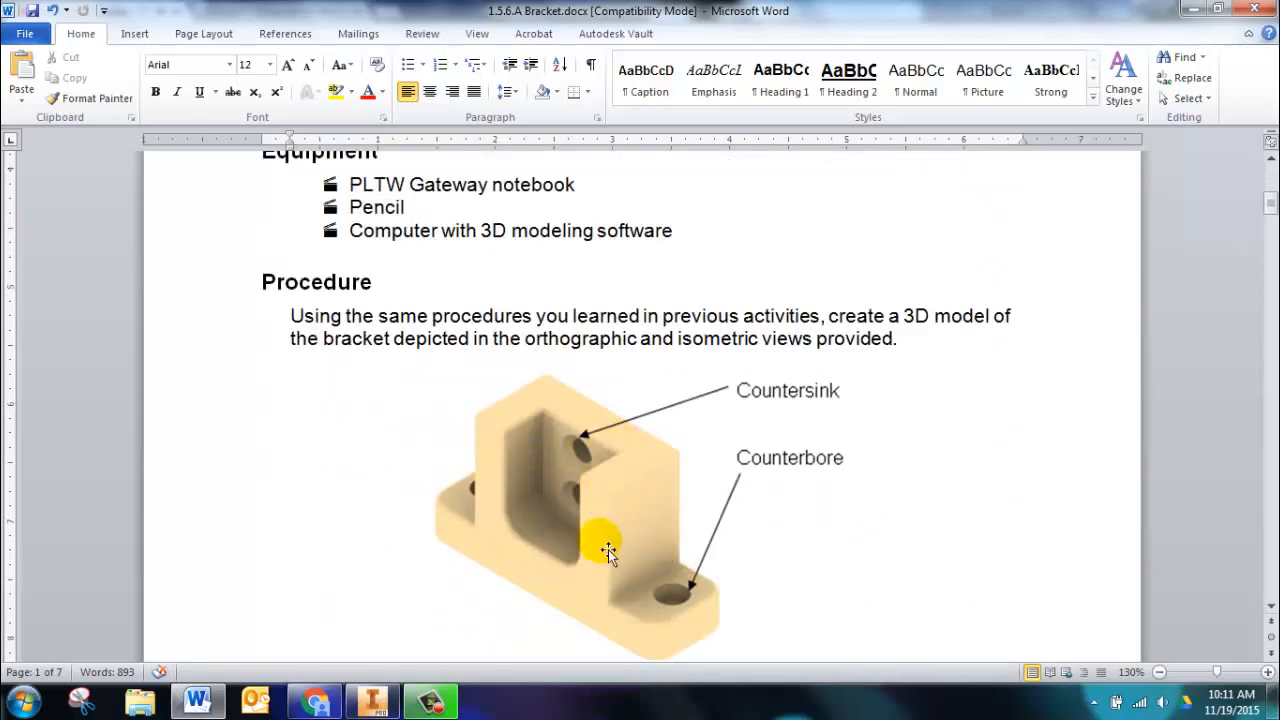
{"action": "scroll", "scroll_direction": "down", "scroll_amount": 3}
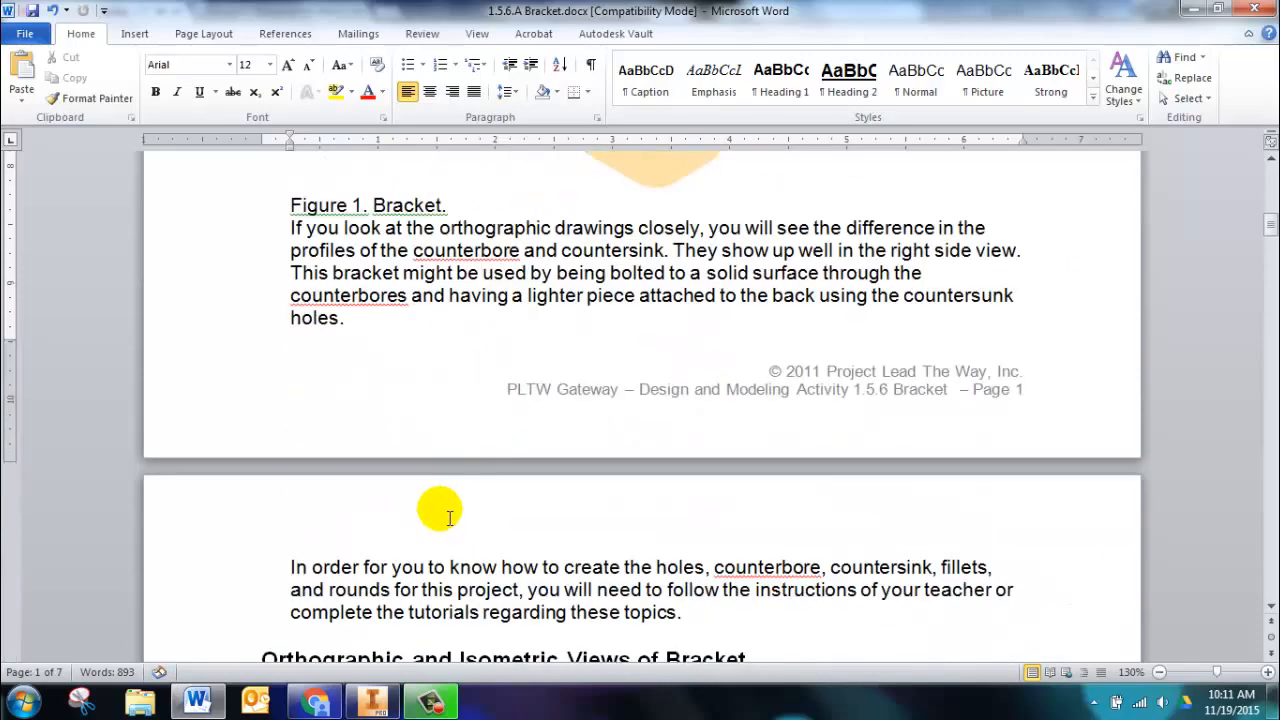
{"action": "scroll", "scroll_direction": "down", "scroll_amount": 3}
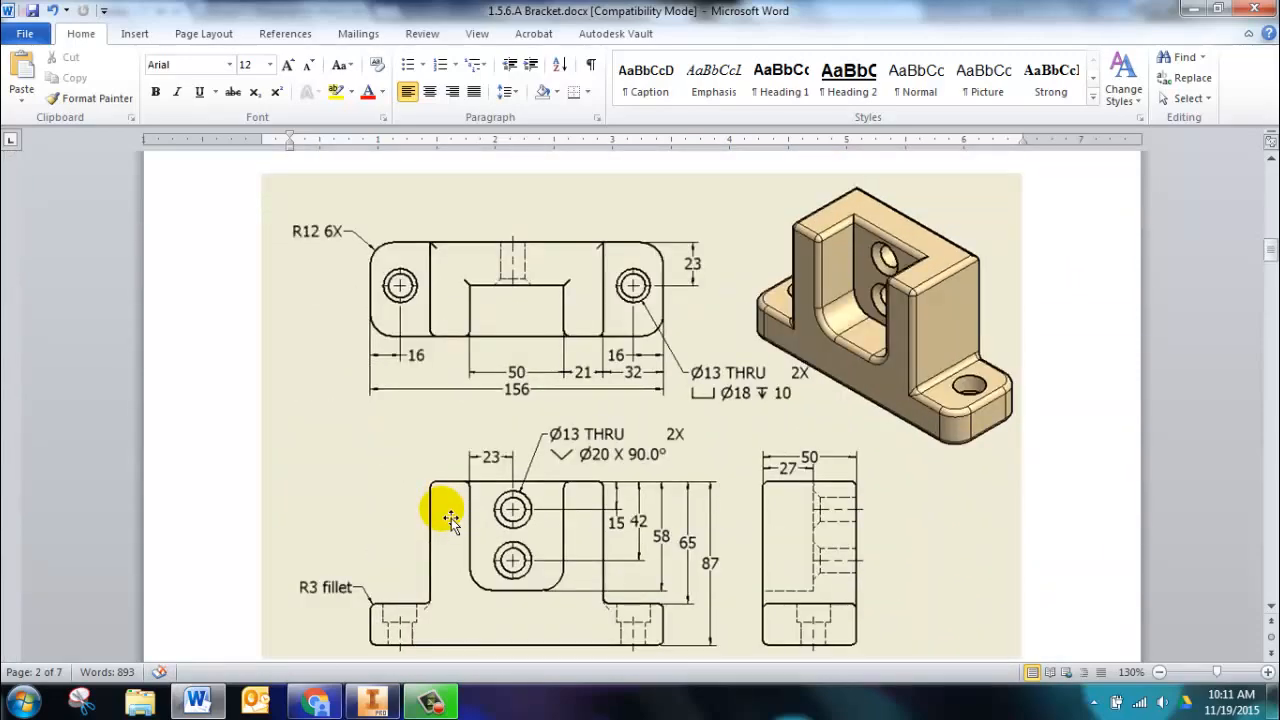
{"action": "scroll", "scroll_direction": "down", "scroll_amount": 3}
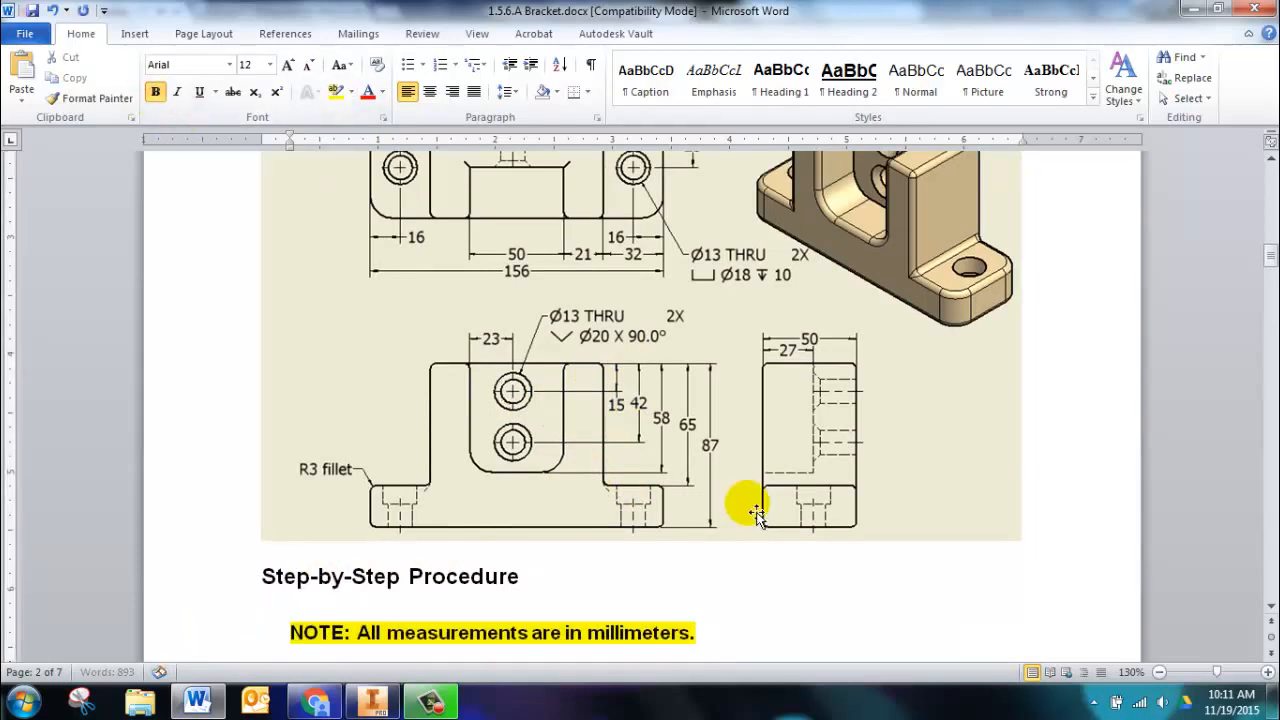
{"action": "scroll", "scroll_direction": "down", "scroll_amount": 3}
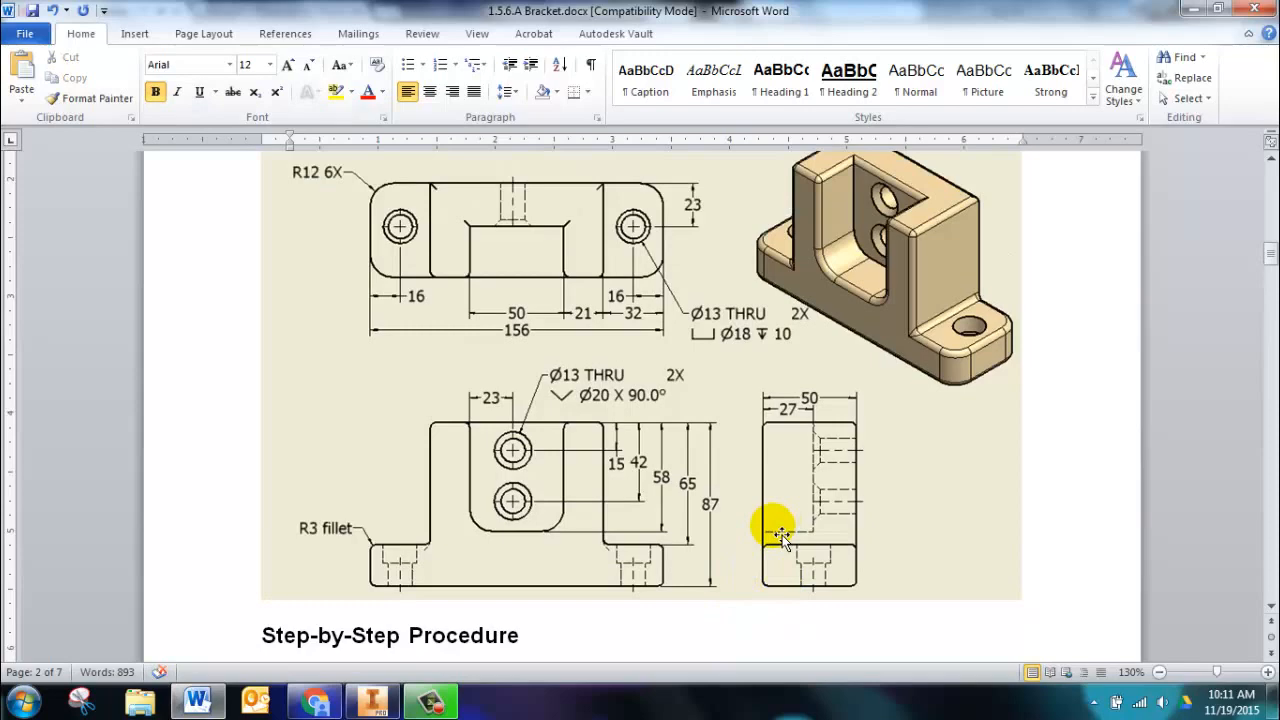
{"action": "scroll", "scroll_direction": "down", "scroll_amount": 3}
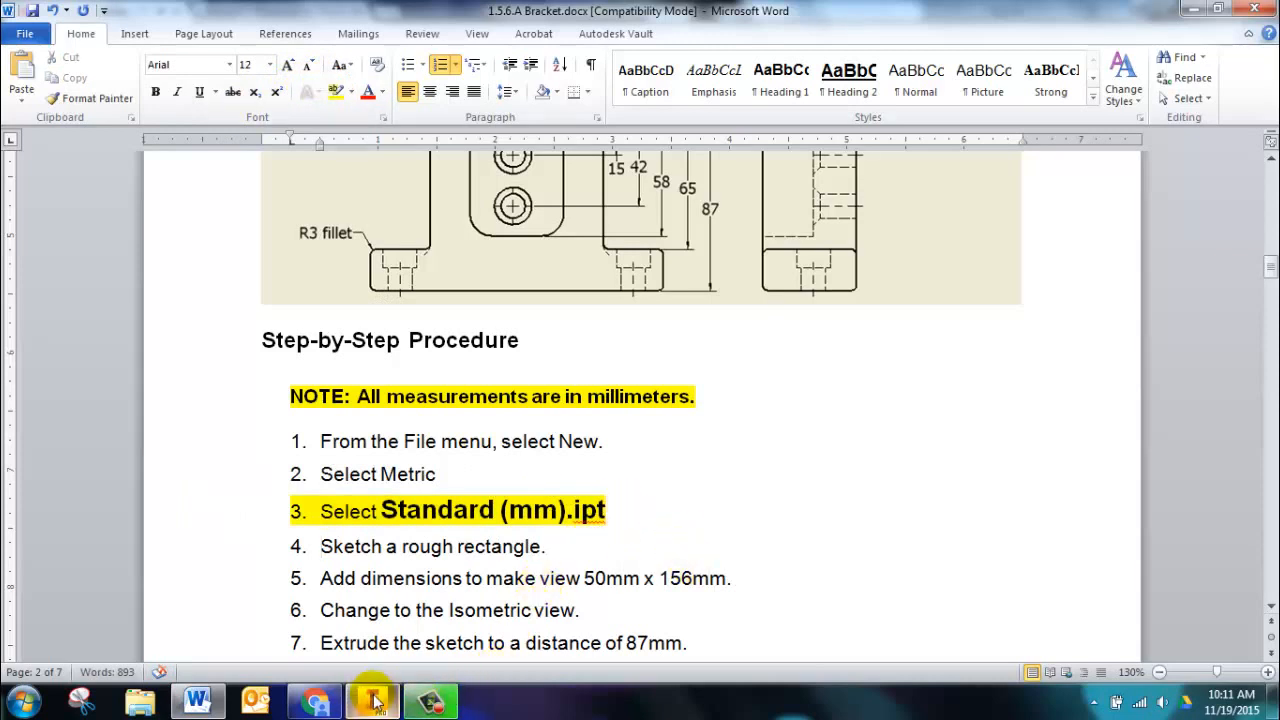
Create a new part from the Metric Standard (mm).ipt template, then return to the Word instructions.
{"action": "left_click", "coordinate": [372, 700]}
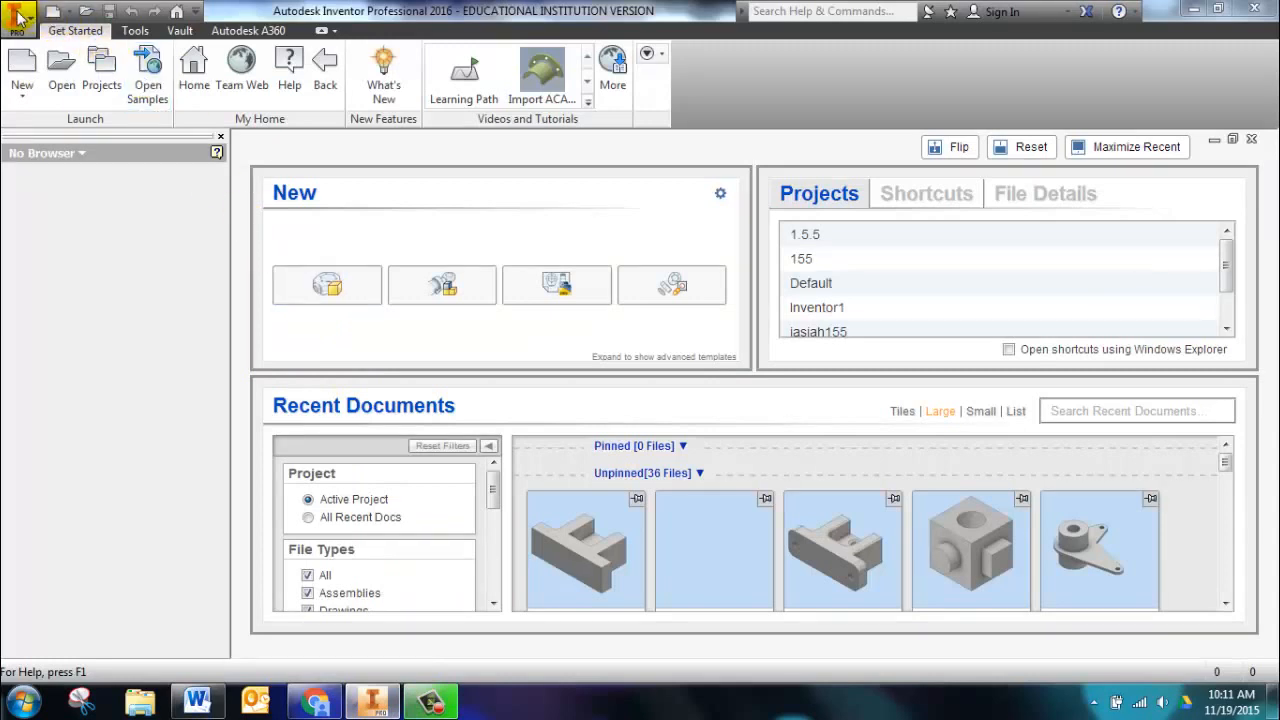
{"action": "left_click", "coordinate": [18, 16]}
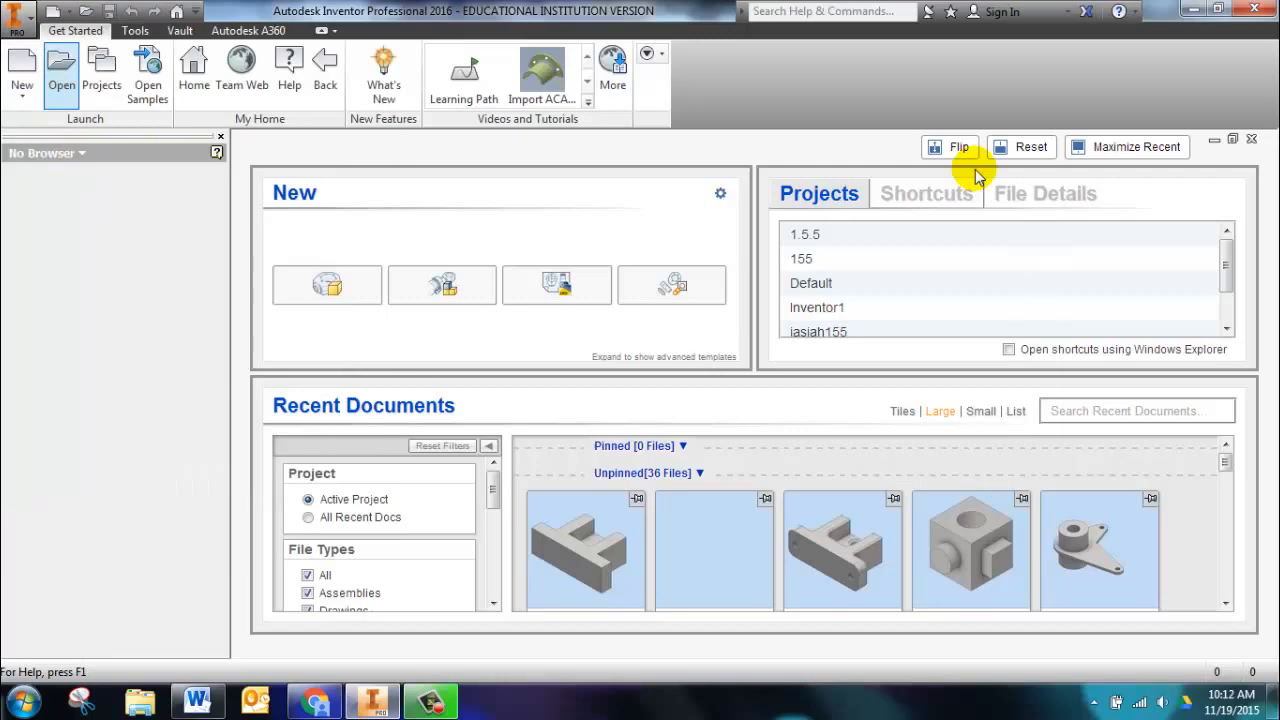
{"action": "left_click", "coordinate": [22, 64]}
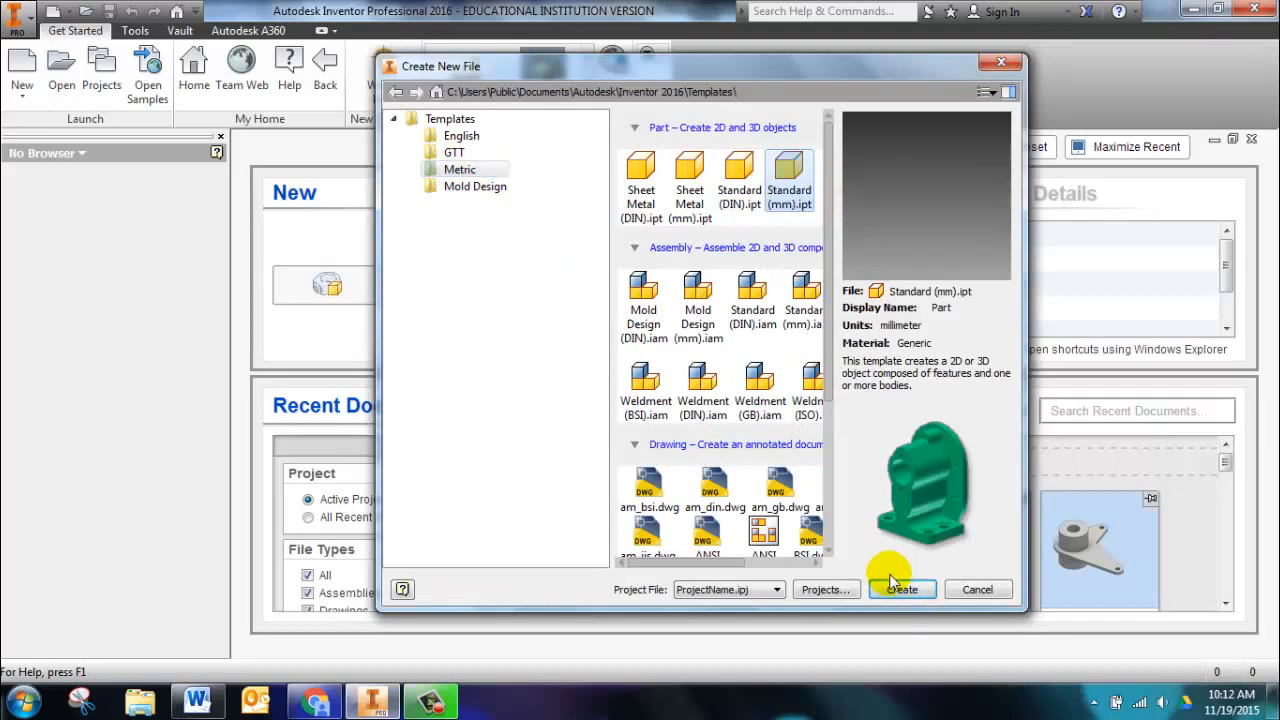
{"action": "left_click", "coordinate": [900, 588]}
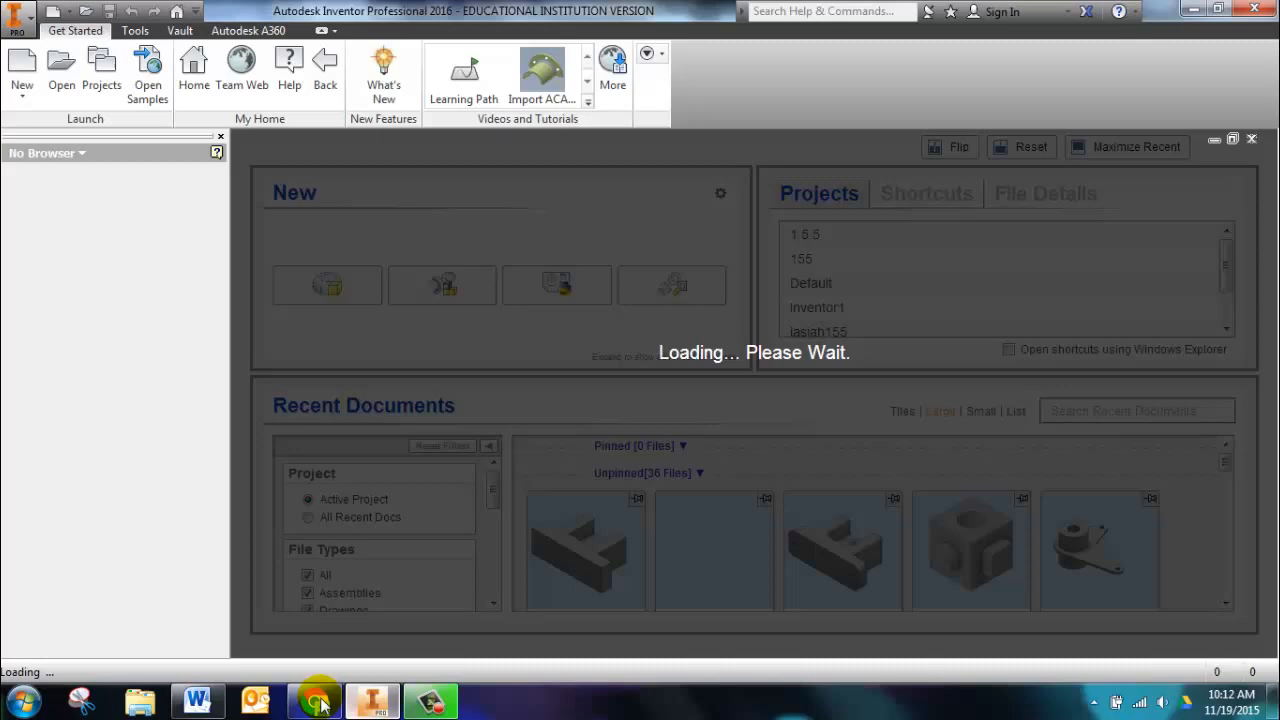
{"action": "left_click", "coordinate": [196, 700]}
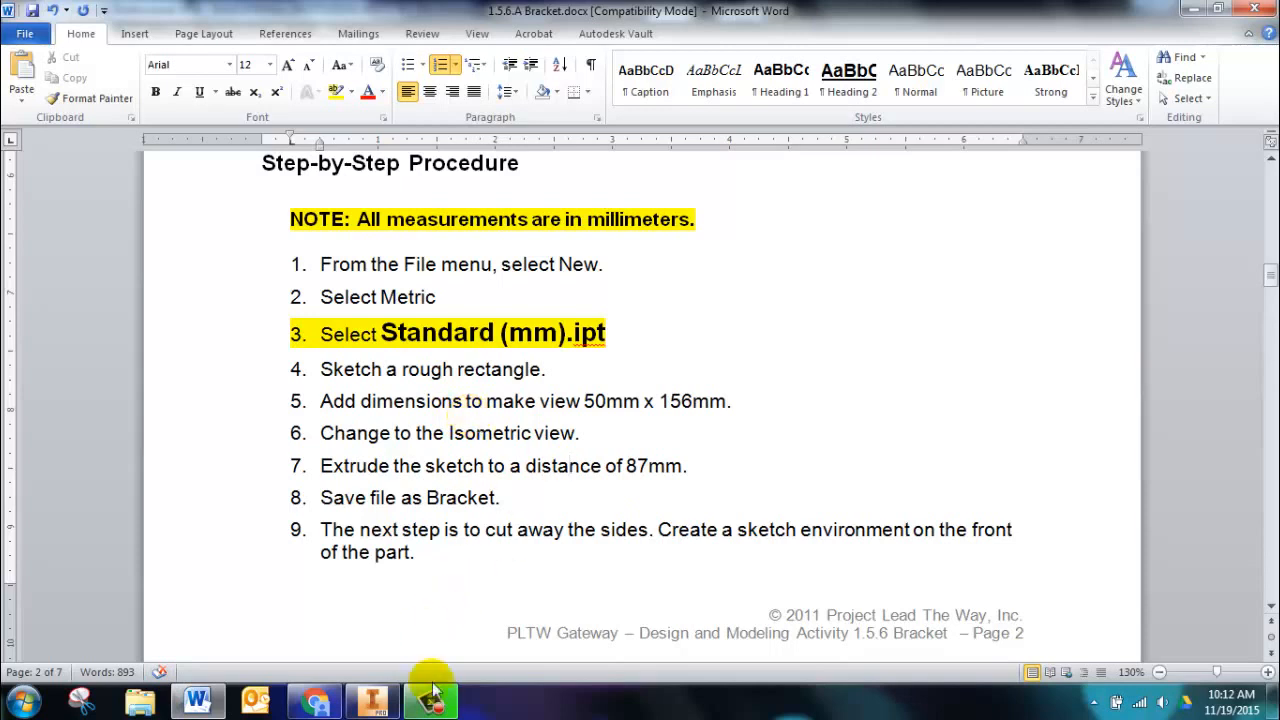
Return to Inventor while the new Part1 loads into the 3D Model workspace.
{"action": "left_click", "coordinate": [430, 698]}
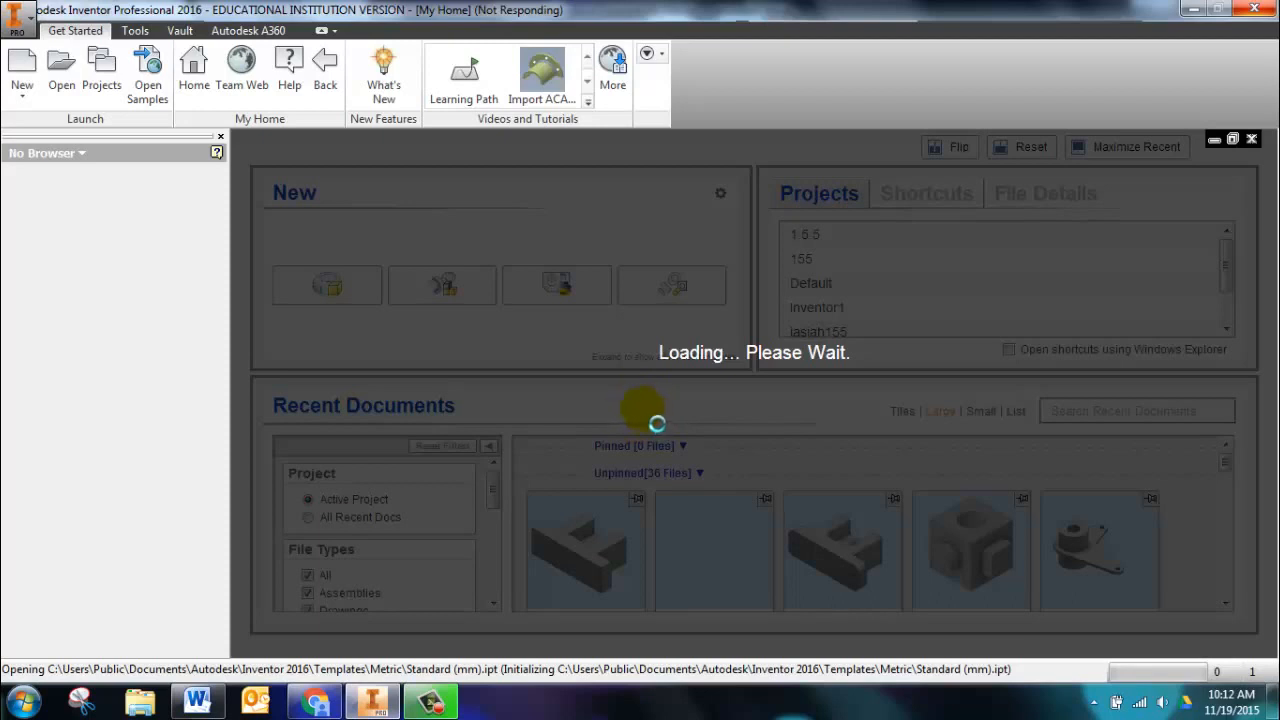
{"action": "mouse_move", "coordinate": [530, 704]}
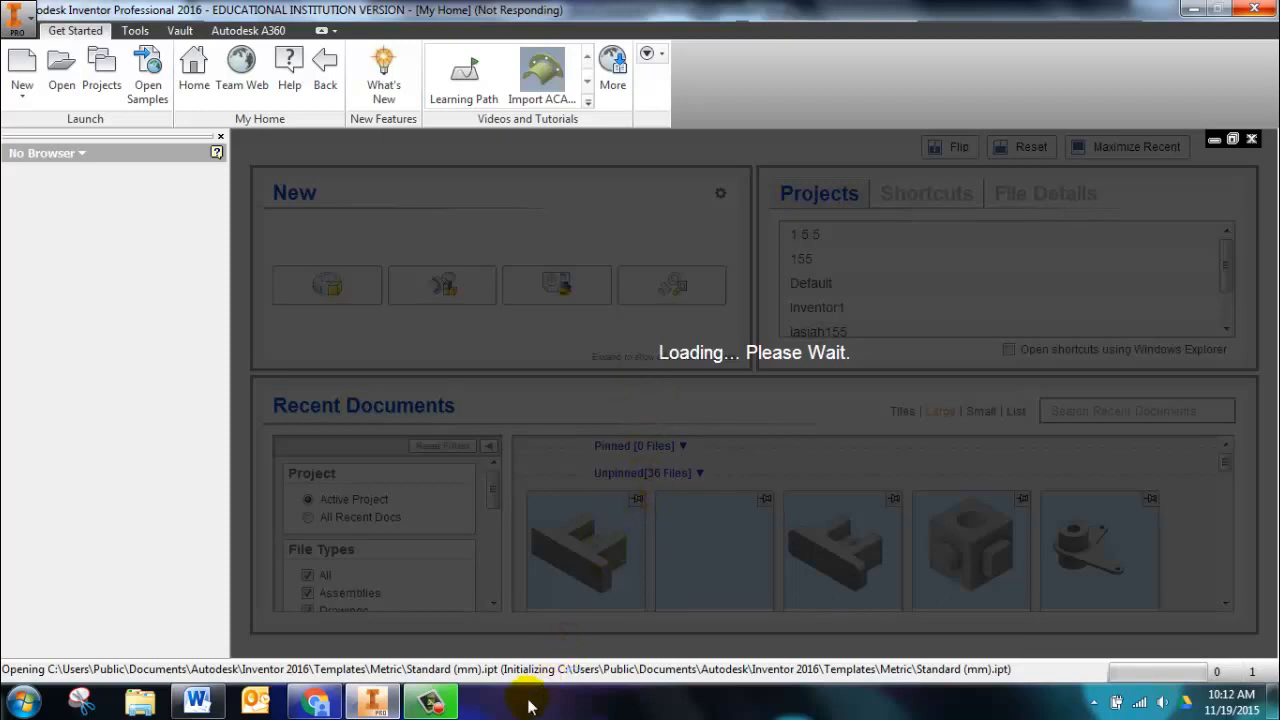
{"action": "mouse_move", "coordinate": [464, 716]}
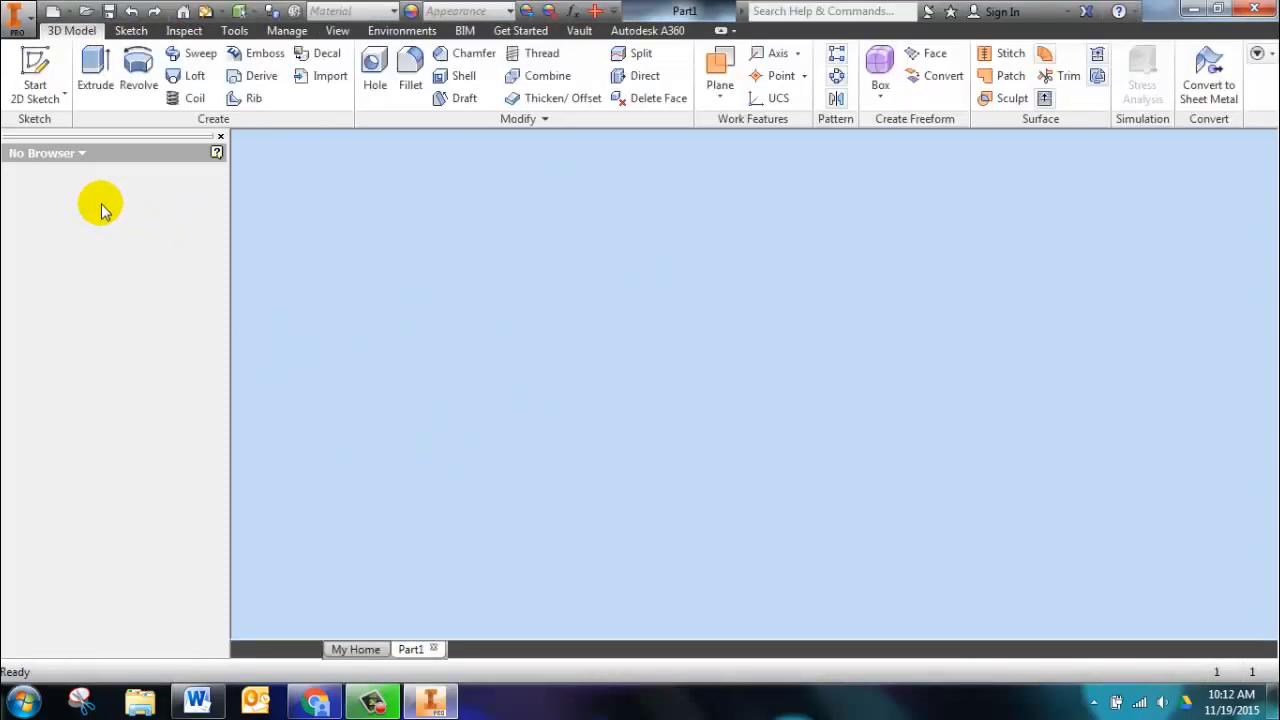
{"action": "mouse_move", "coordinate": [80, 210]}
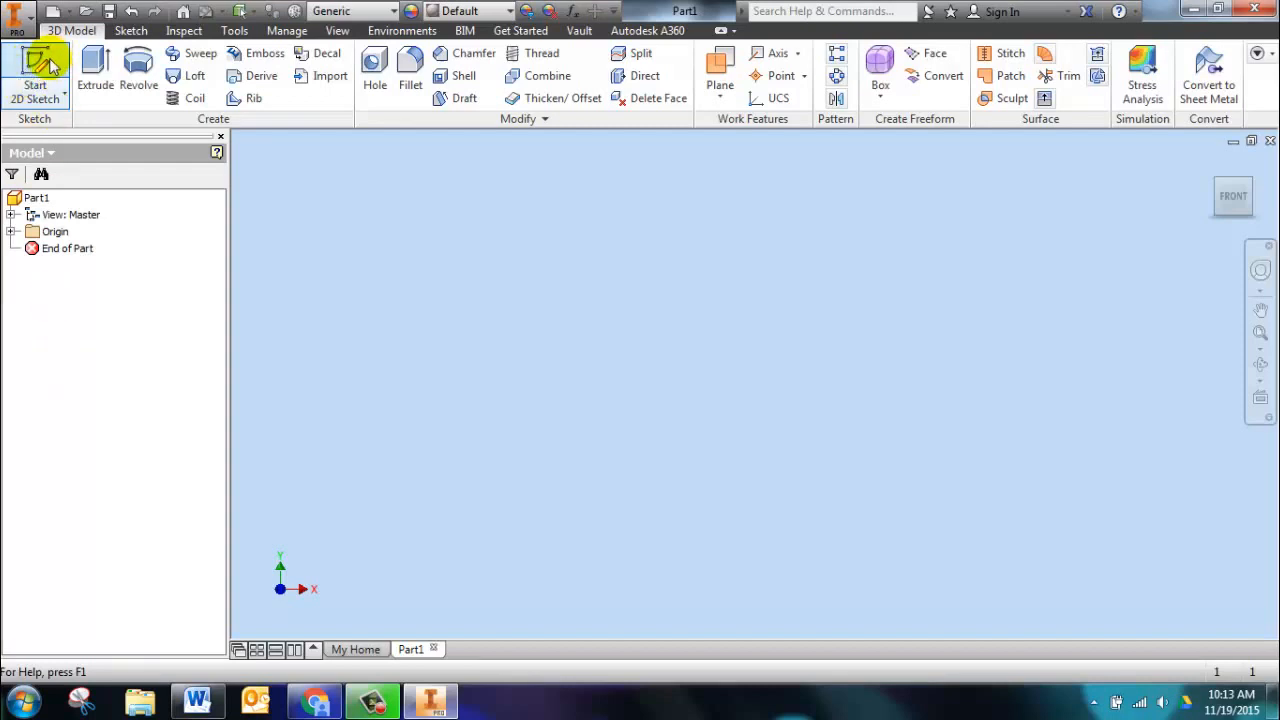
Sketch a 50 x 156 mm rectangle and set up an 87 mm extrusion of it.
{"action": "left_click", "coordinate": [36, 70]}
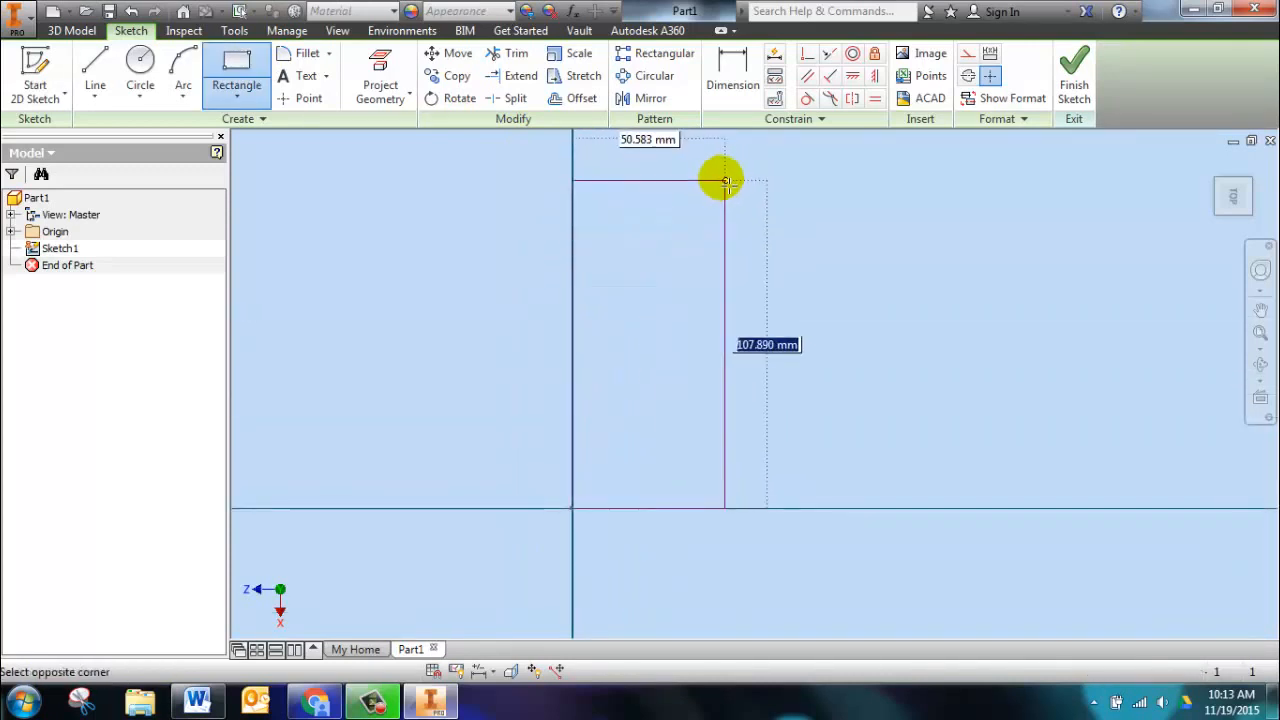
{"action": "left_click", "coordinate": [724, 180]}
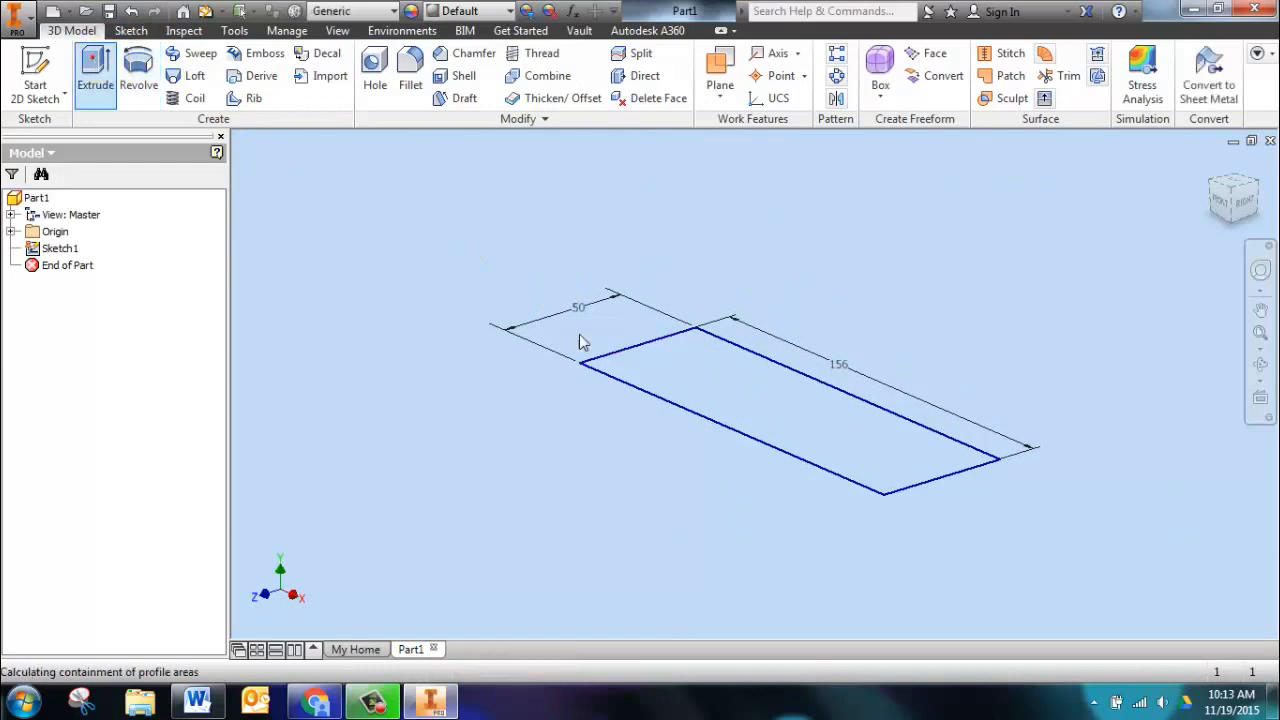
{"action": "left_click", "coordinate": [94, 76]}
{"action": "type", "text": "8"}
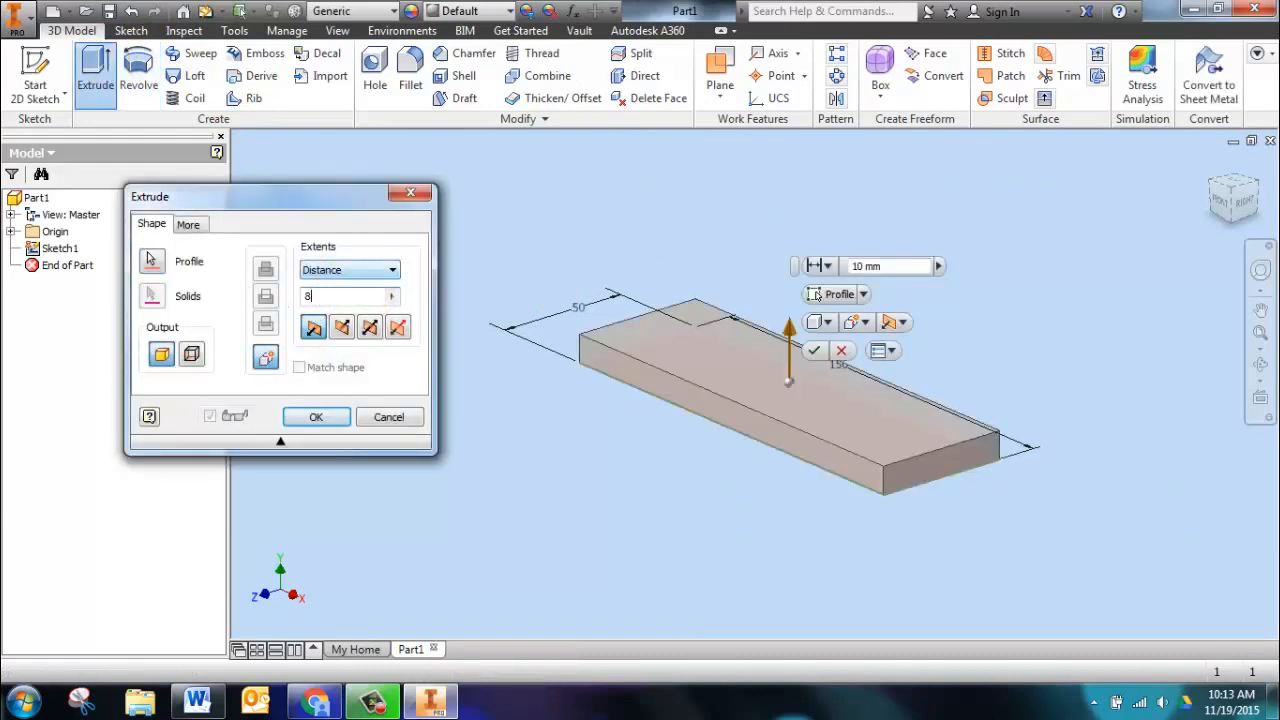
{"action": "type", "text": "7"}
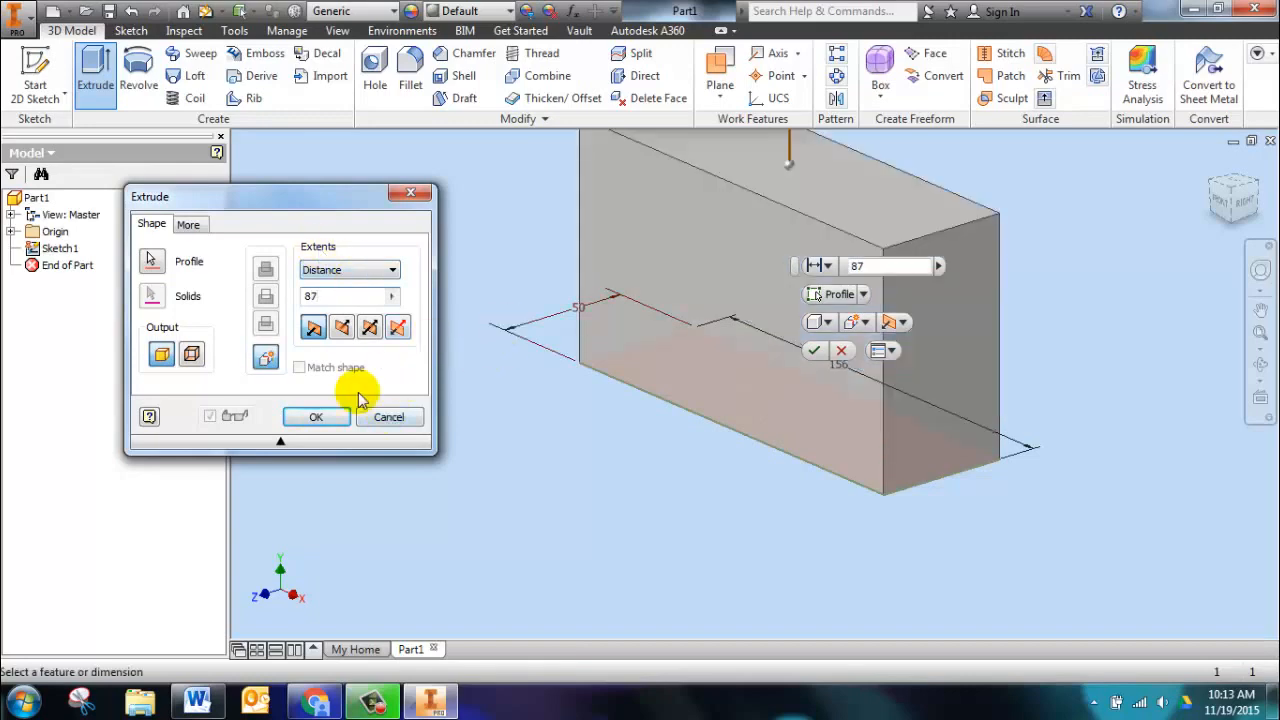
Confirm the 87 mm extrusion and save the part as bracket.ipt.
{"action": "left_click", "coordinate": [316, 416]}
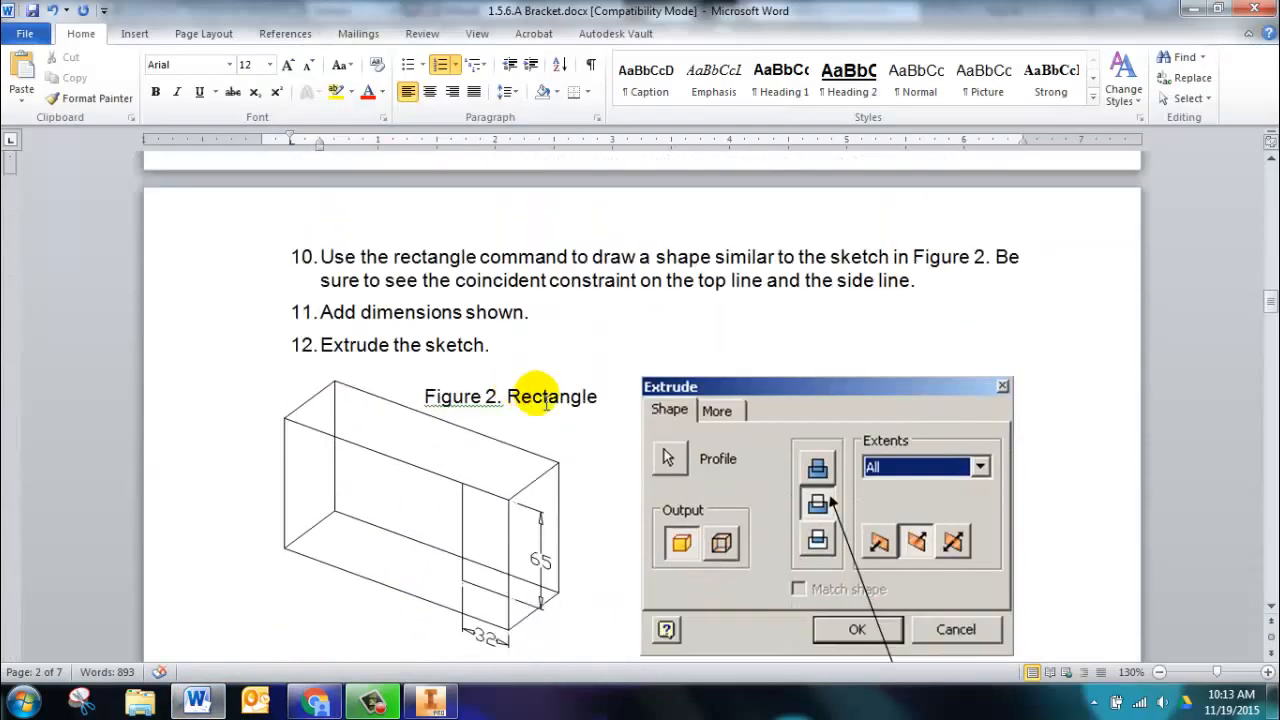
{"action": "mouse_move", "coordinate": [544, 440]}
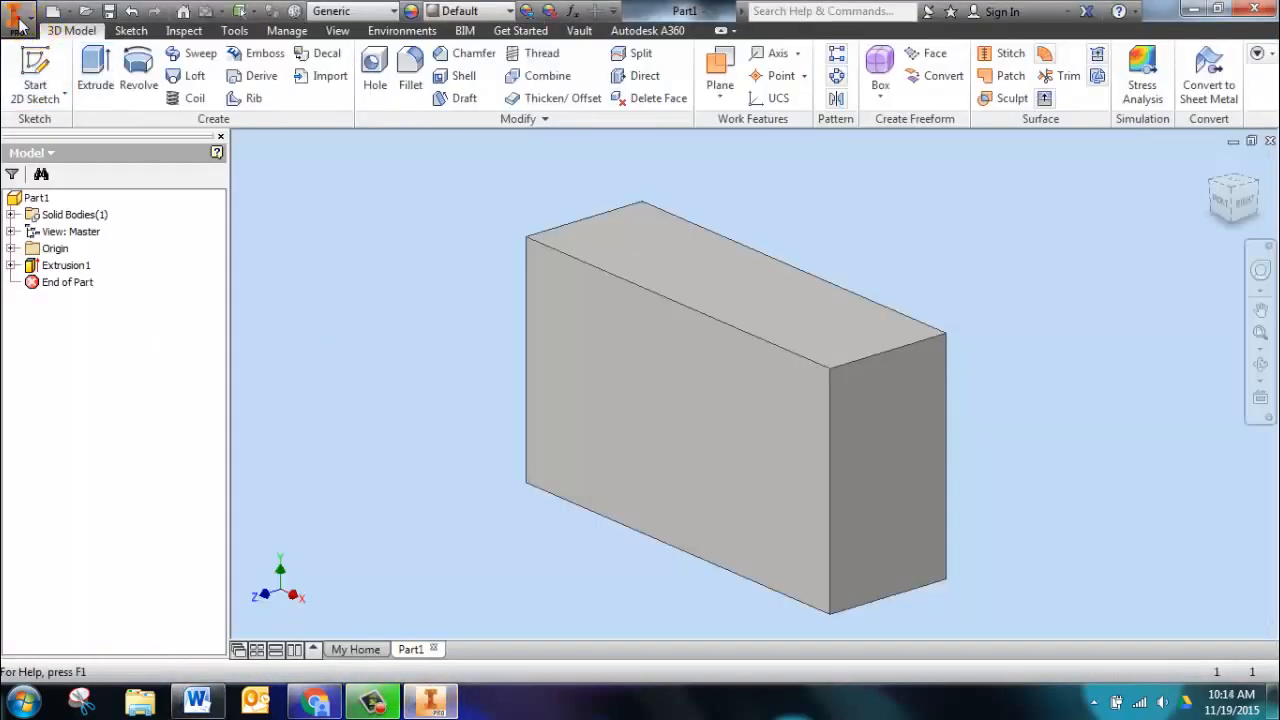
{"action": "left_click", "coordinate": [18, 12]}
{"action": "type", "text": "bracket"}
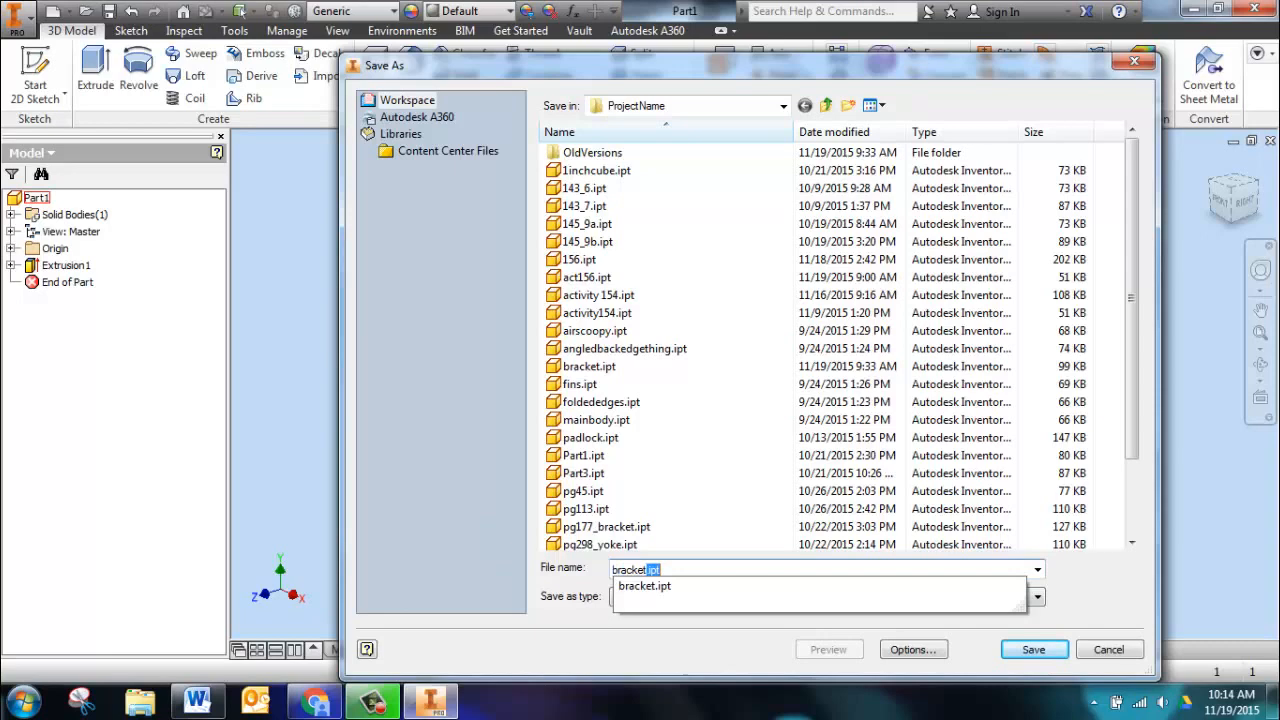
{"action": "left_click", "coordinate": [1032, 648]}
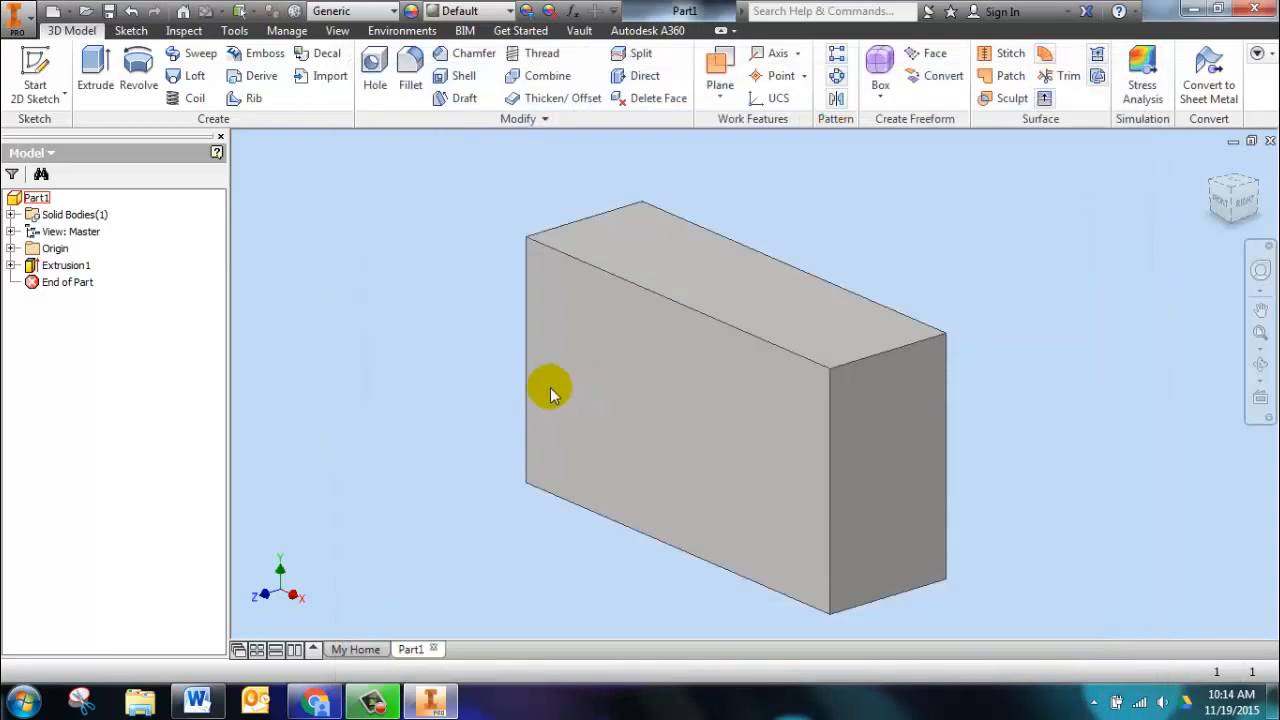
Check the instructions, then start a front-face sketch with the block's edges projected.
{"action": "left_click", "coordinate": [196, 700]}
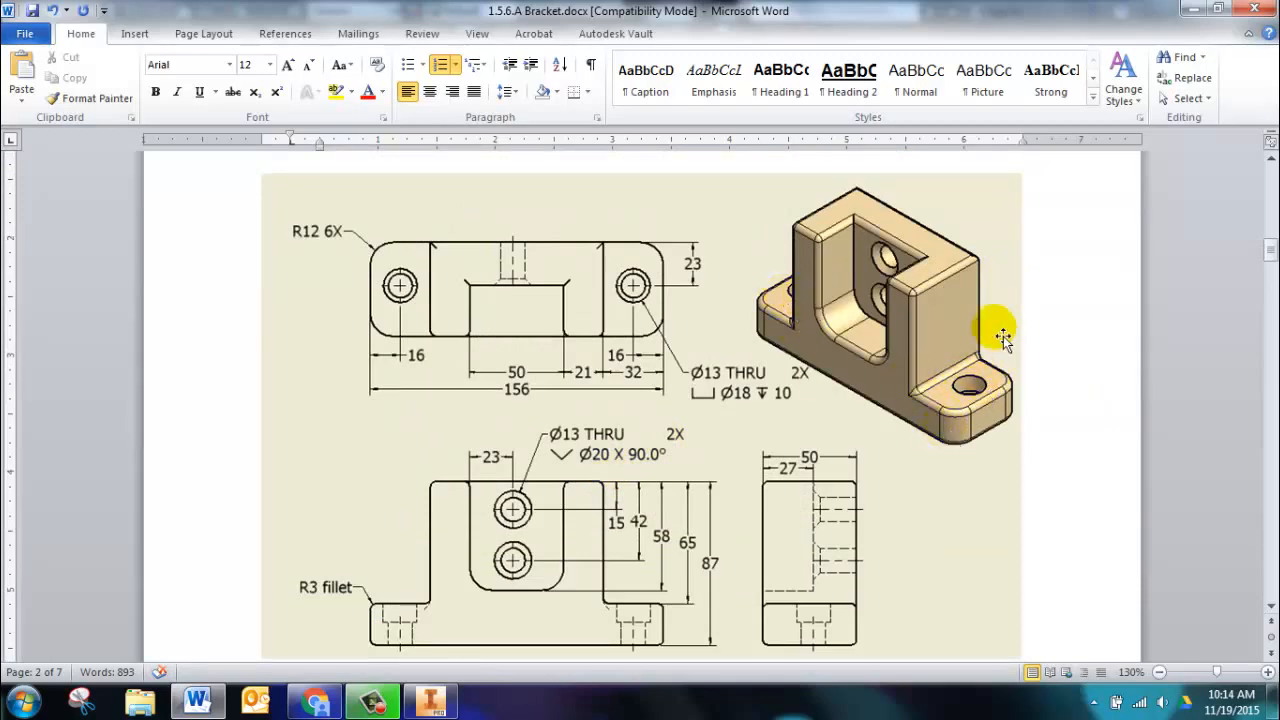
{"action": "scroll", "scroll_direction": "down", "scroll_amount": 3}
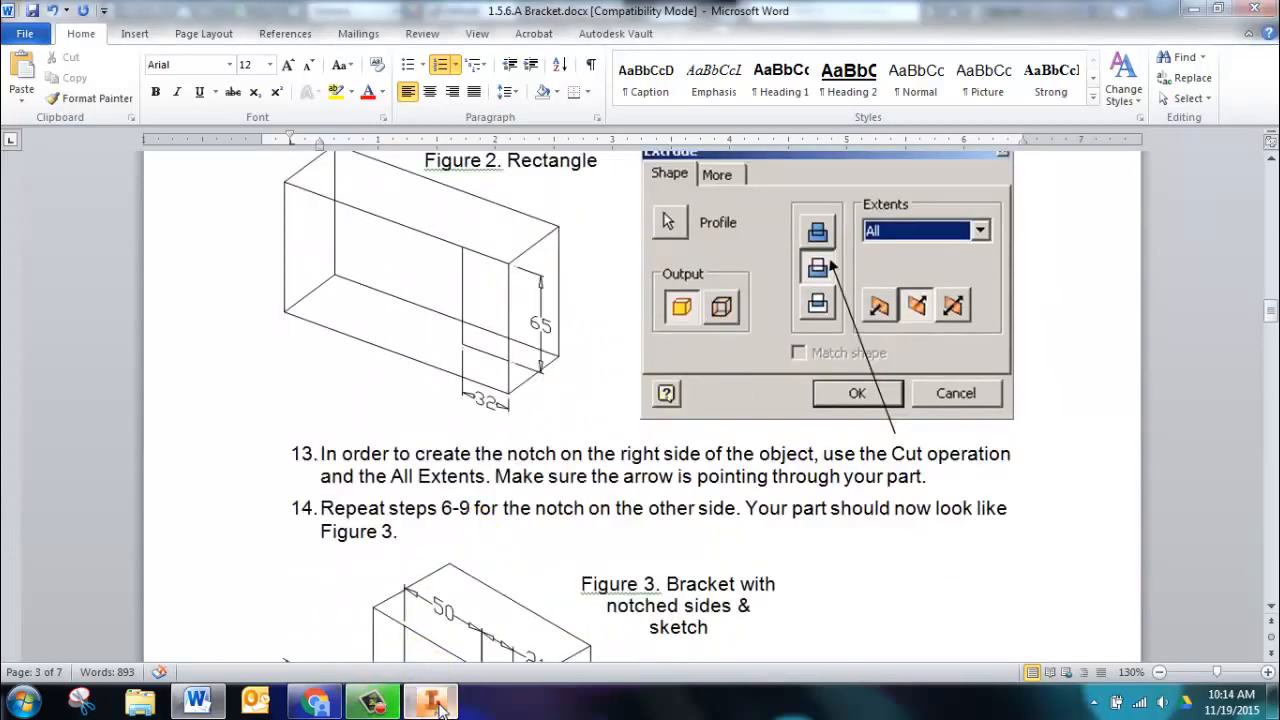
{"action": "left_click", "coordinate": [430, 700]}
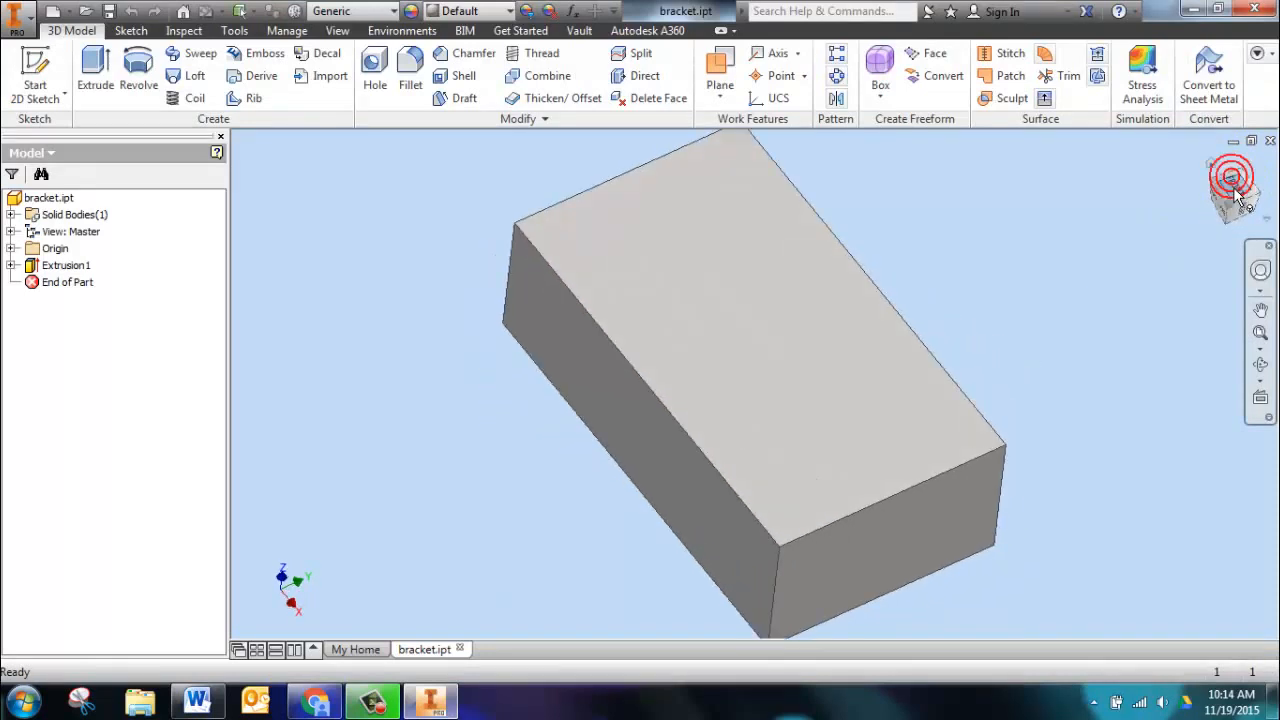
{"action": "left_click", "coordinate": [1232, 190]}
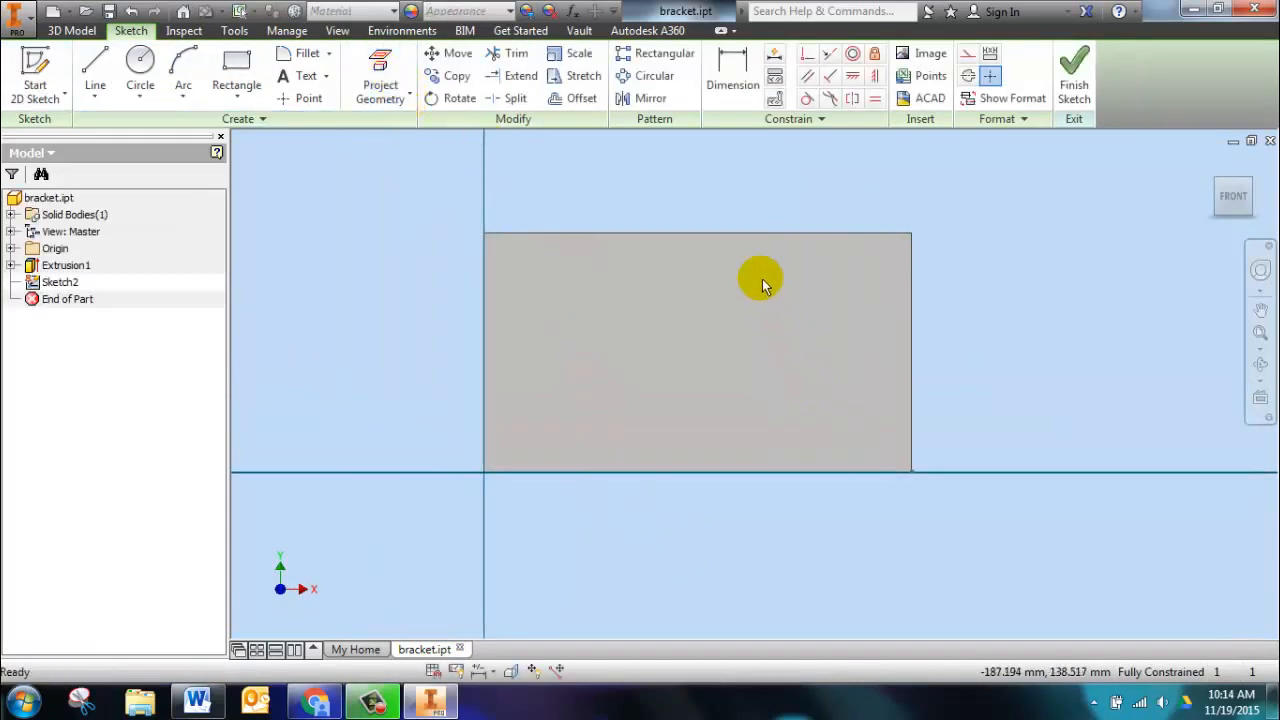
{"action": "left_click", "coordinate": [380, 70]}
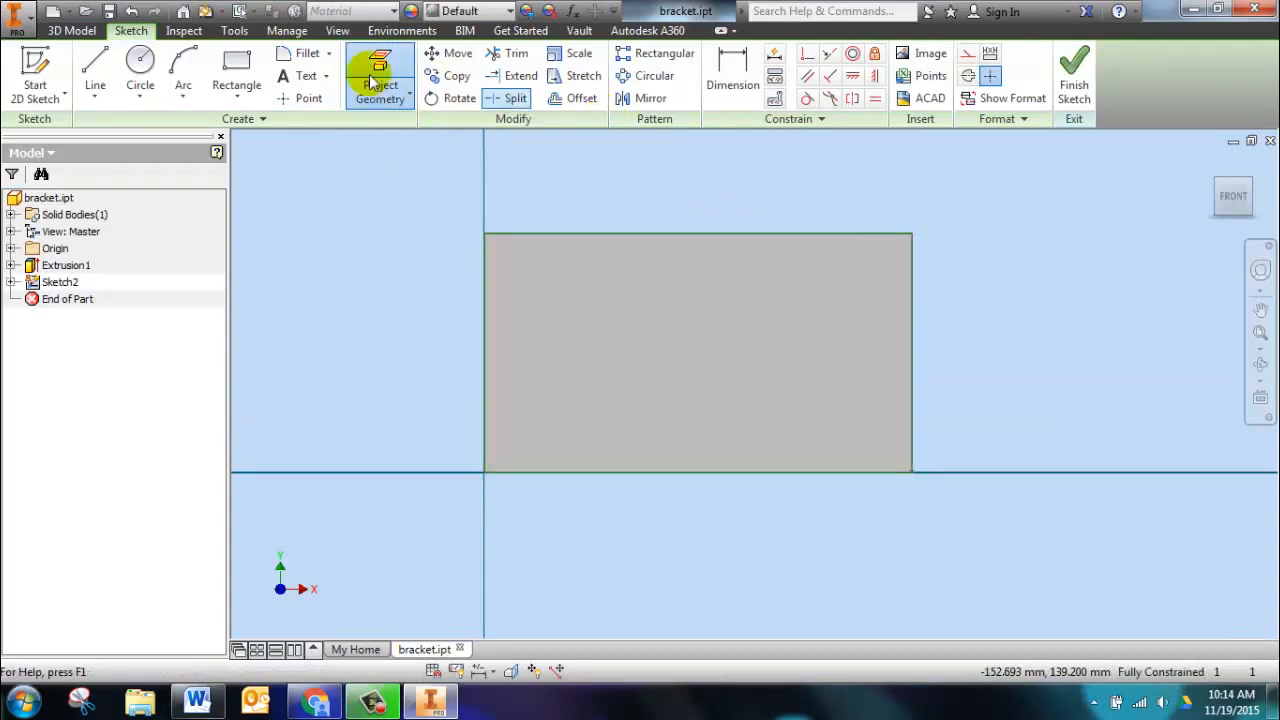
{"action": "left_click", "coordinate": [380, 76]}
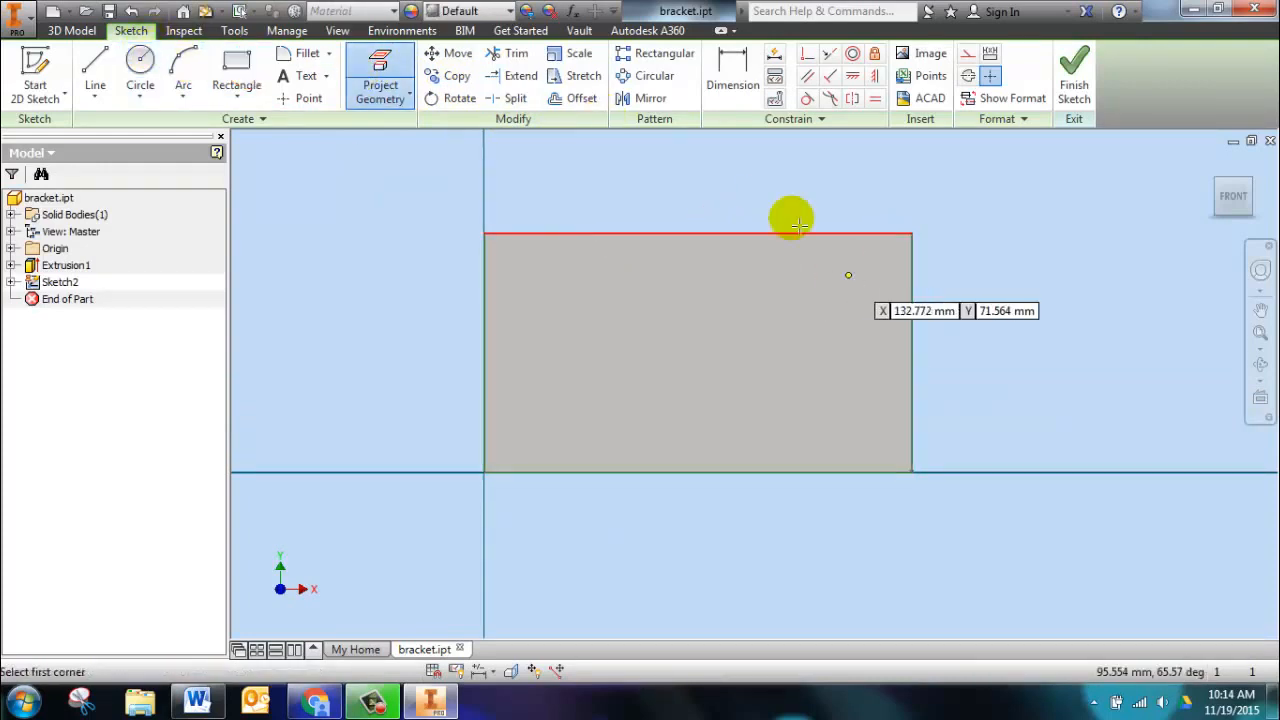
Draw a rectangle in the top-right corner dimensioned 32 wide by 65 tall.
{"action": "left_click", "coordinate": [236, 64]}
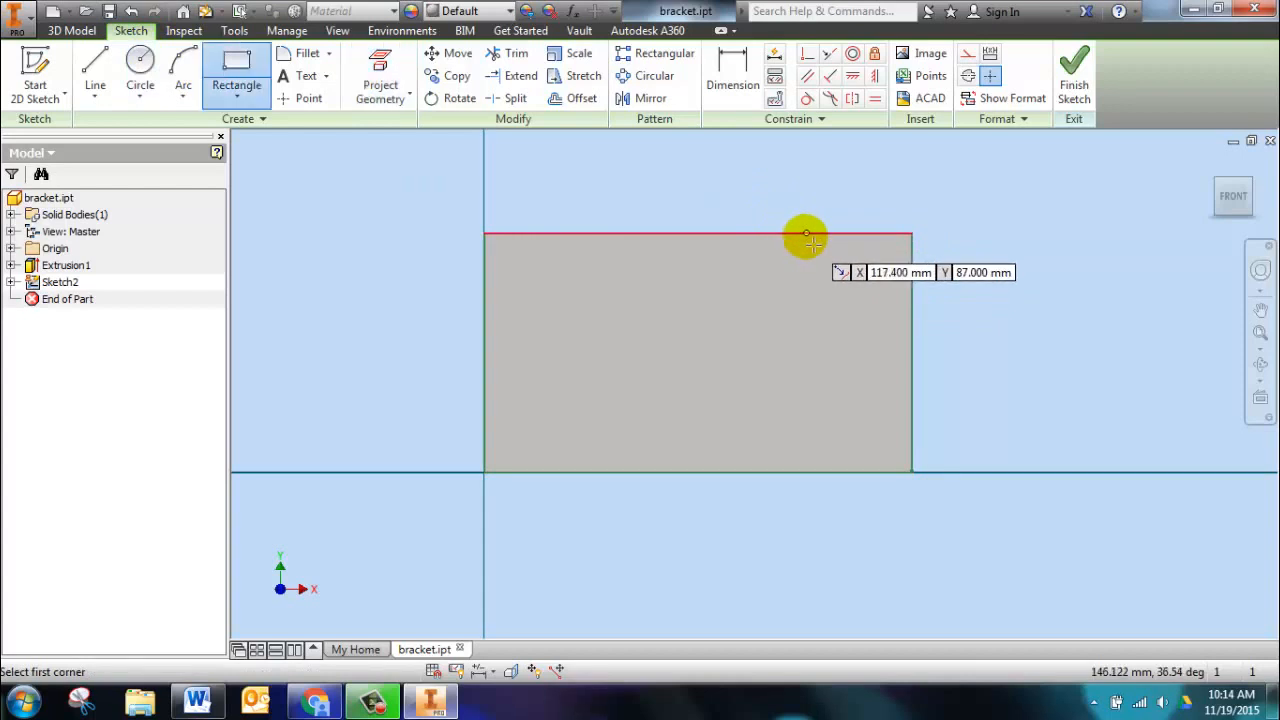
{"action": "left_click", "coordinate": [804, 236]}
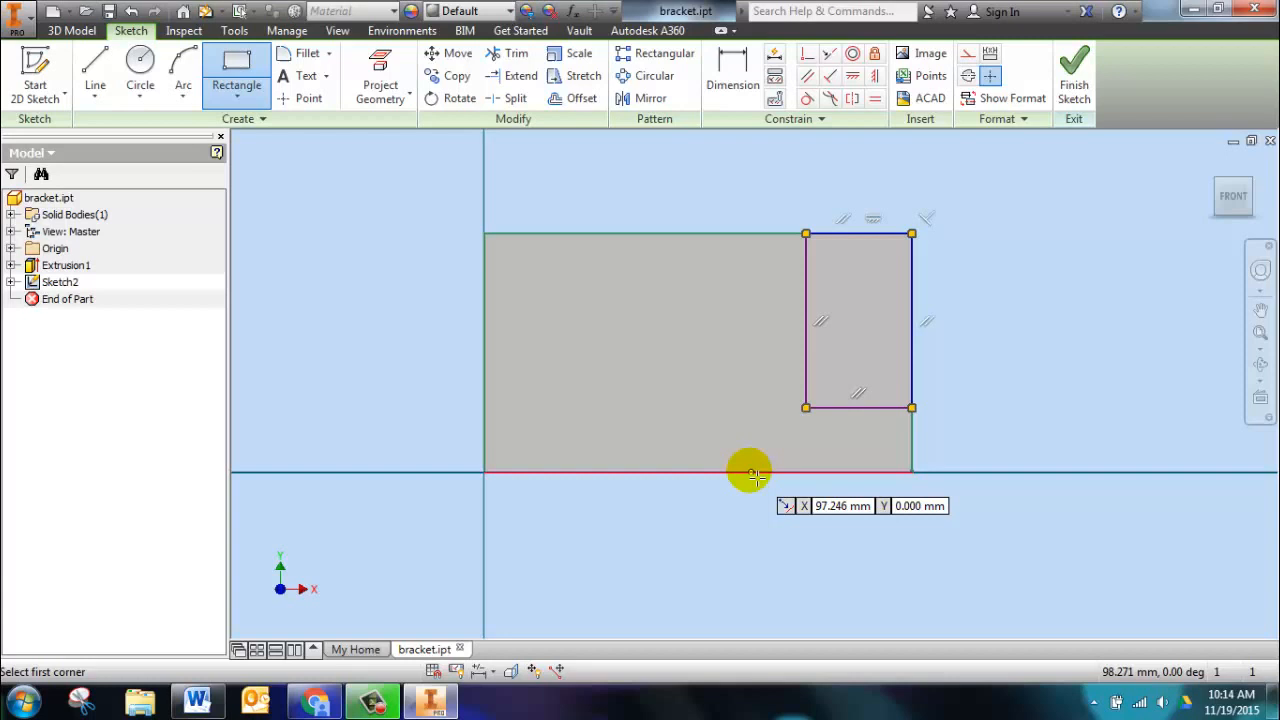
{"action": "left_click", "coordinate": [732, 76]}
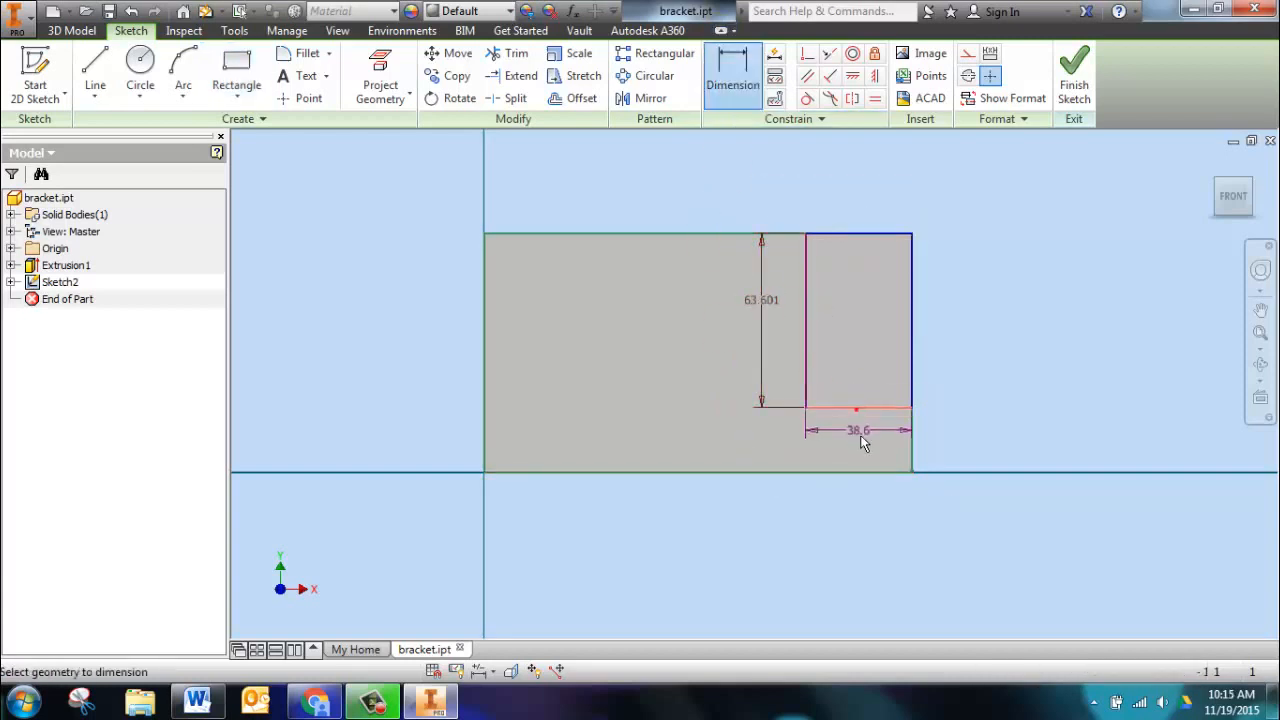
{"action": "left_click", "coordinate": [196, 700]}
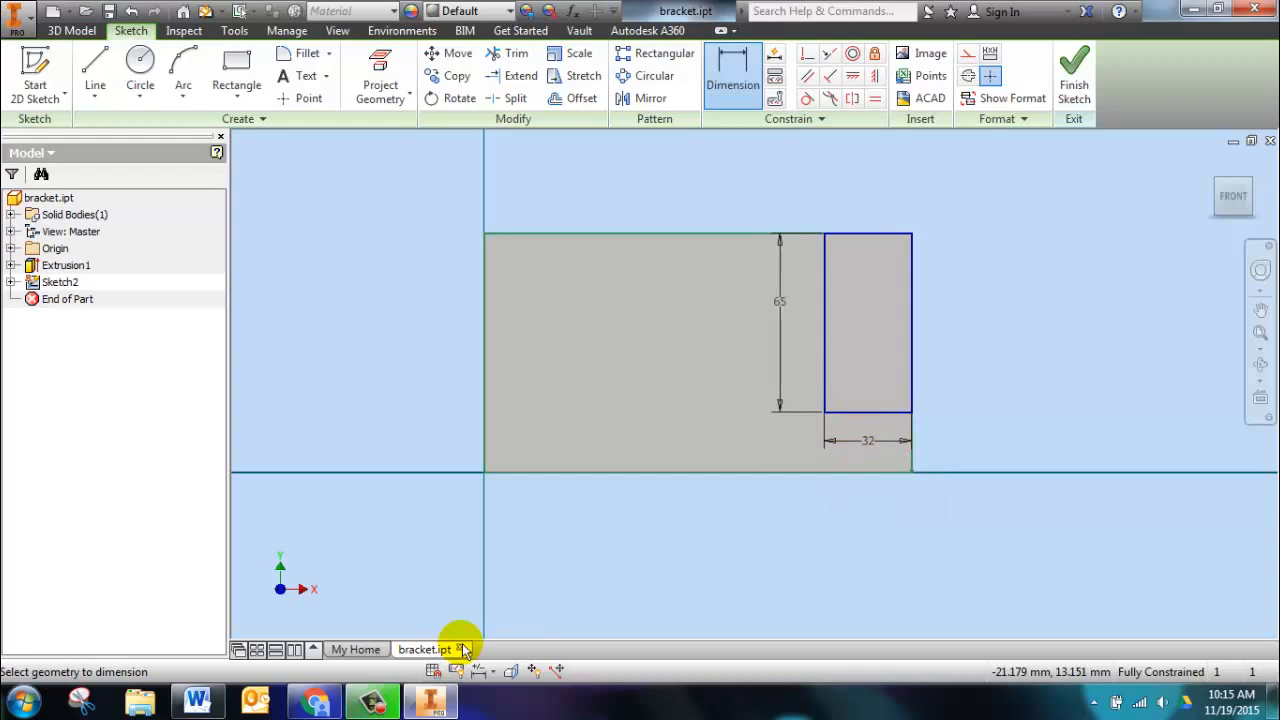
Review the Word instructions for the matching left-side notch rectangle.
{"action": "left_click", "coordinate": [196, 700]}
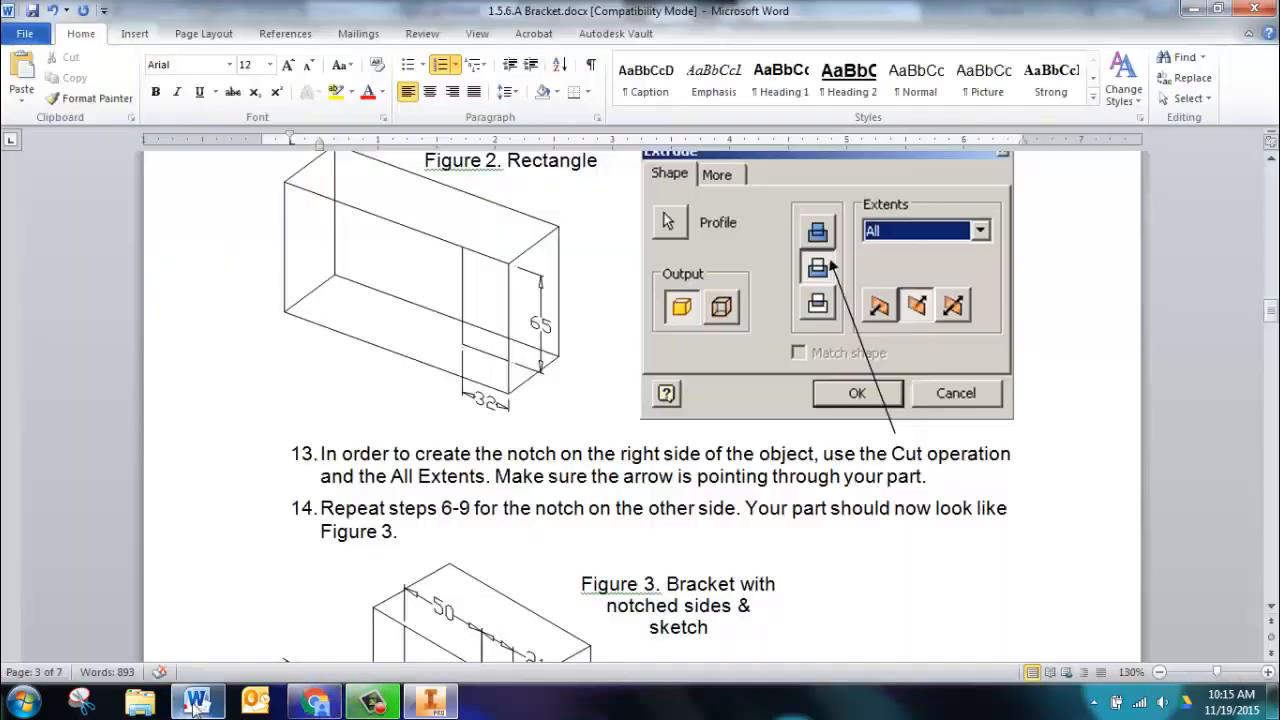
{"action": "left_click_drag", "start_coordinate": [424, 452], "coordinate": [484, 476]}
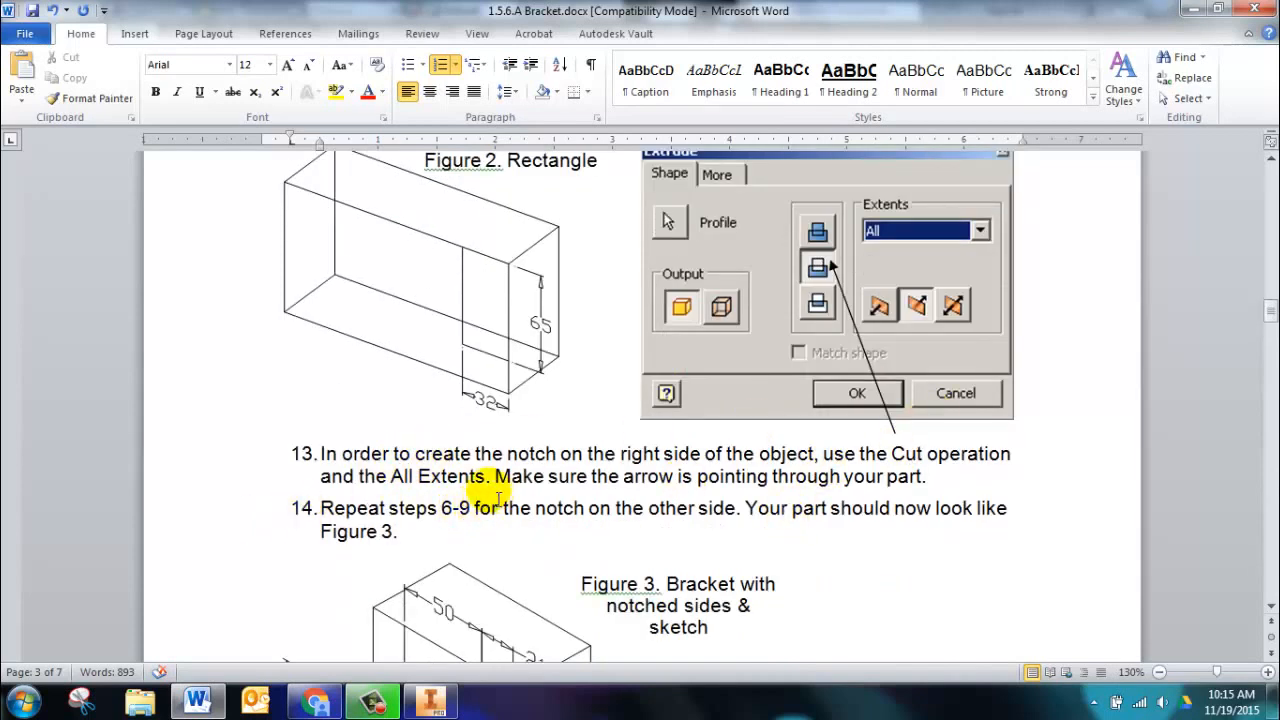
{"action": "mouse_move", "coordinate": [284, 480]}
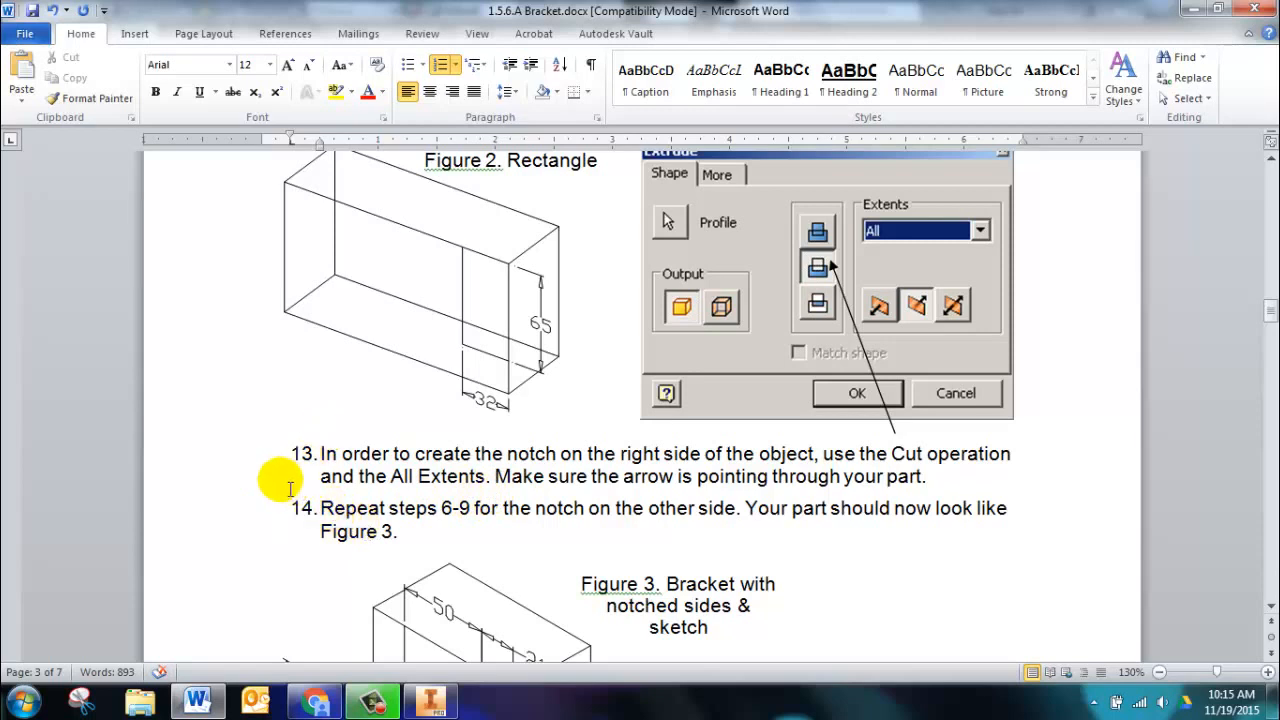
{"action": "mouse_move", "coordinate": [312, 690]}
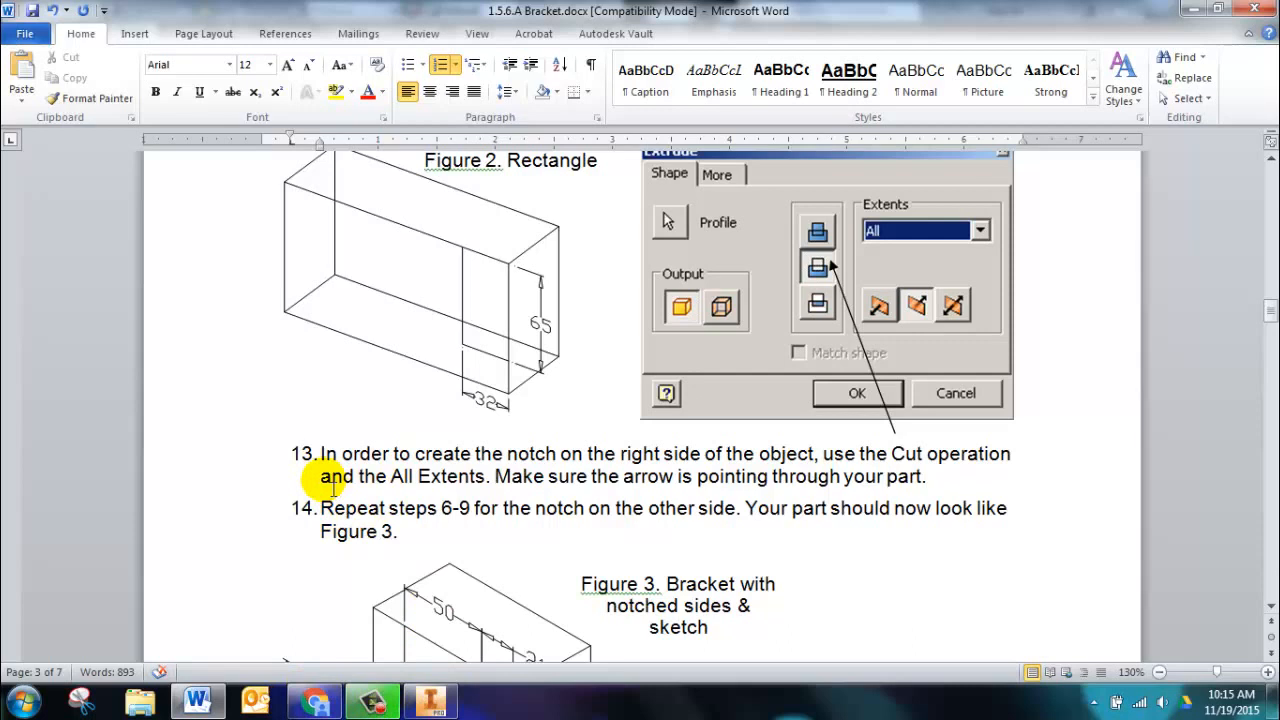
{"action": "left_click_drag", "start_coordinate": [320, 508], "coordinate": [536, 508]}
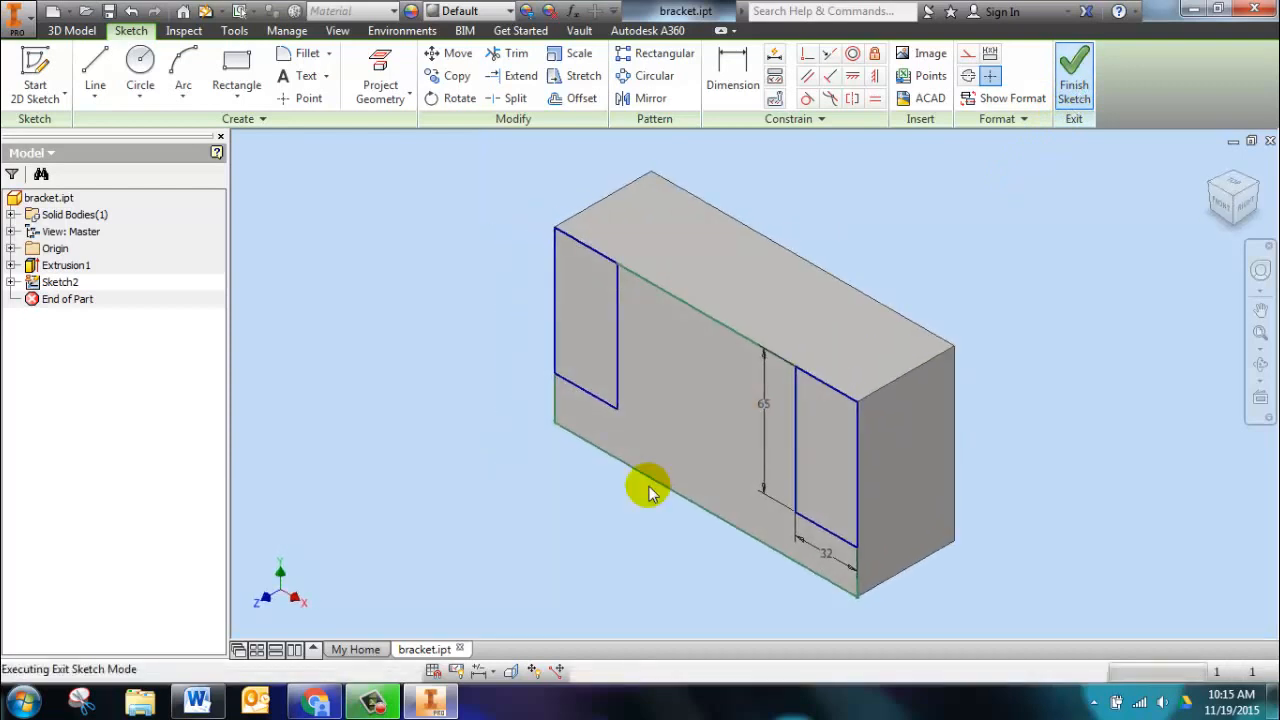
Cut both end rectangles through the block with Extents All, leaving a T-shaped bracket.
{"action": "left_click", "coordinate": [1072, 70]}
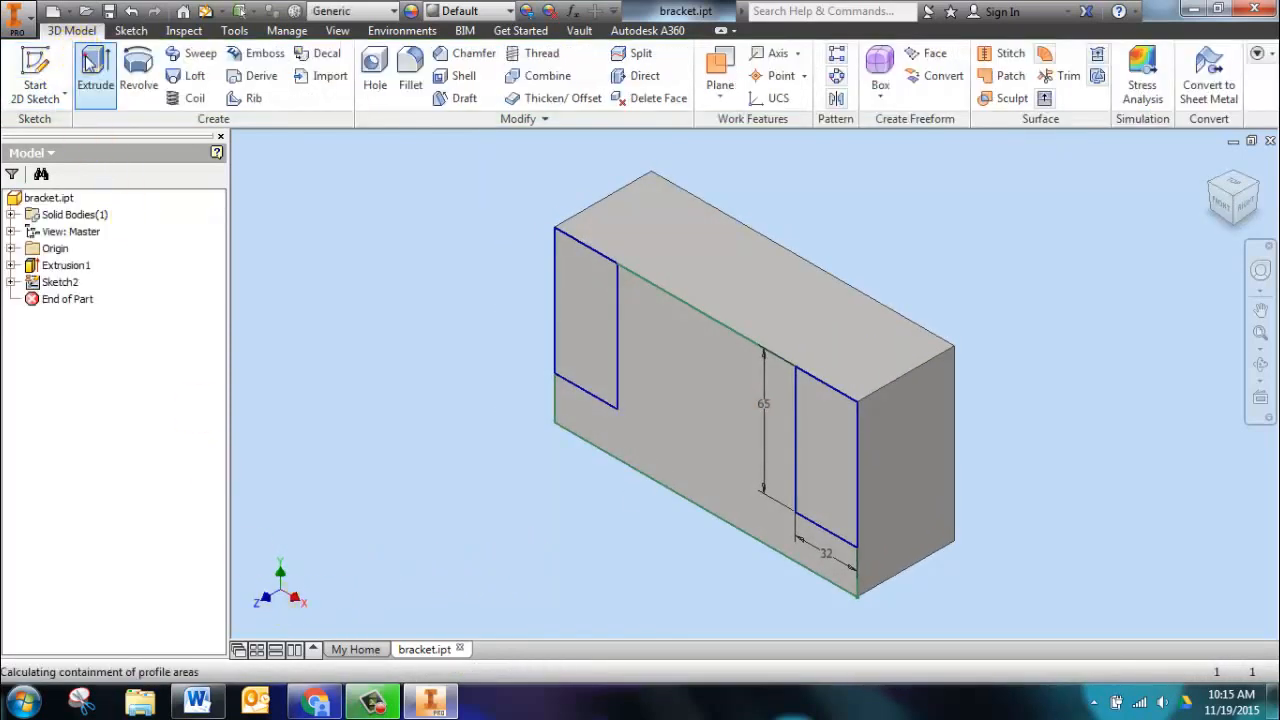
{"action": "left_click", "coordinate": [96, 76]}
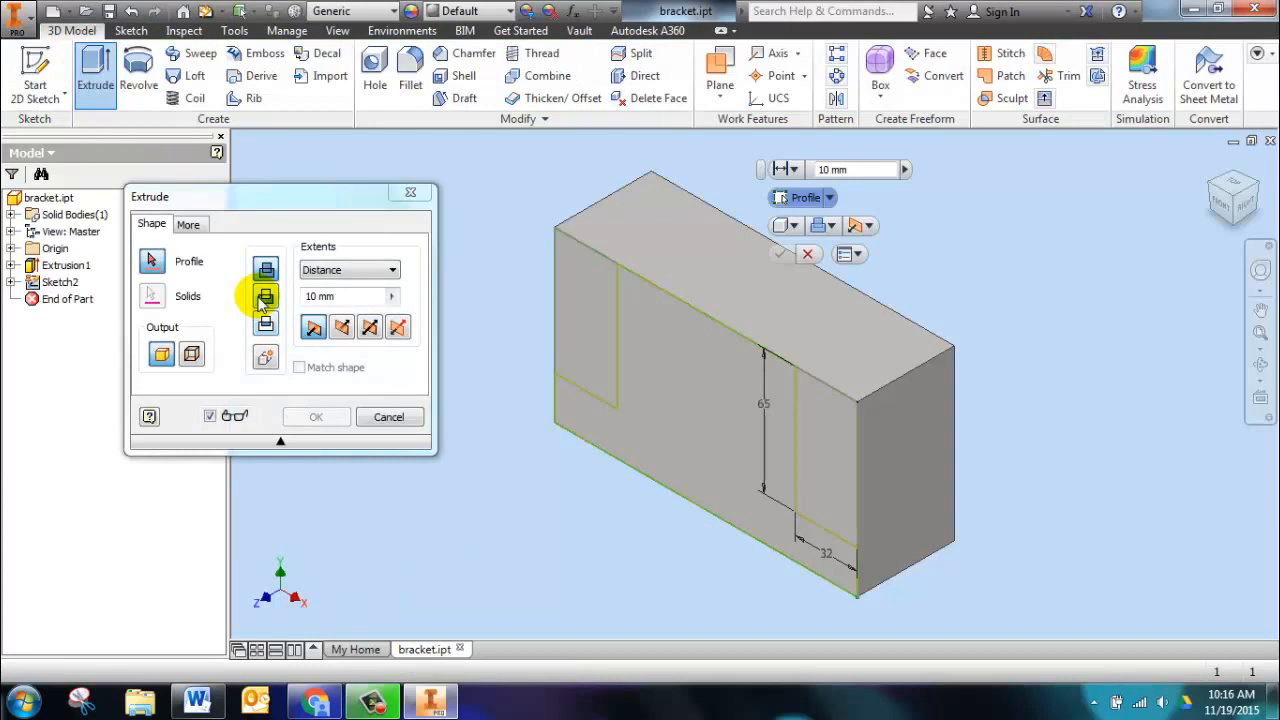
{"action": "left_click", "coordinate": [564, 304]}
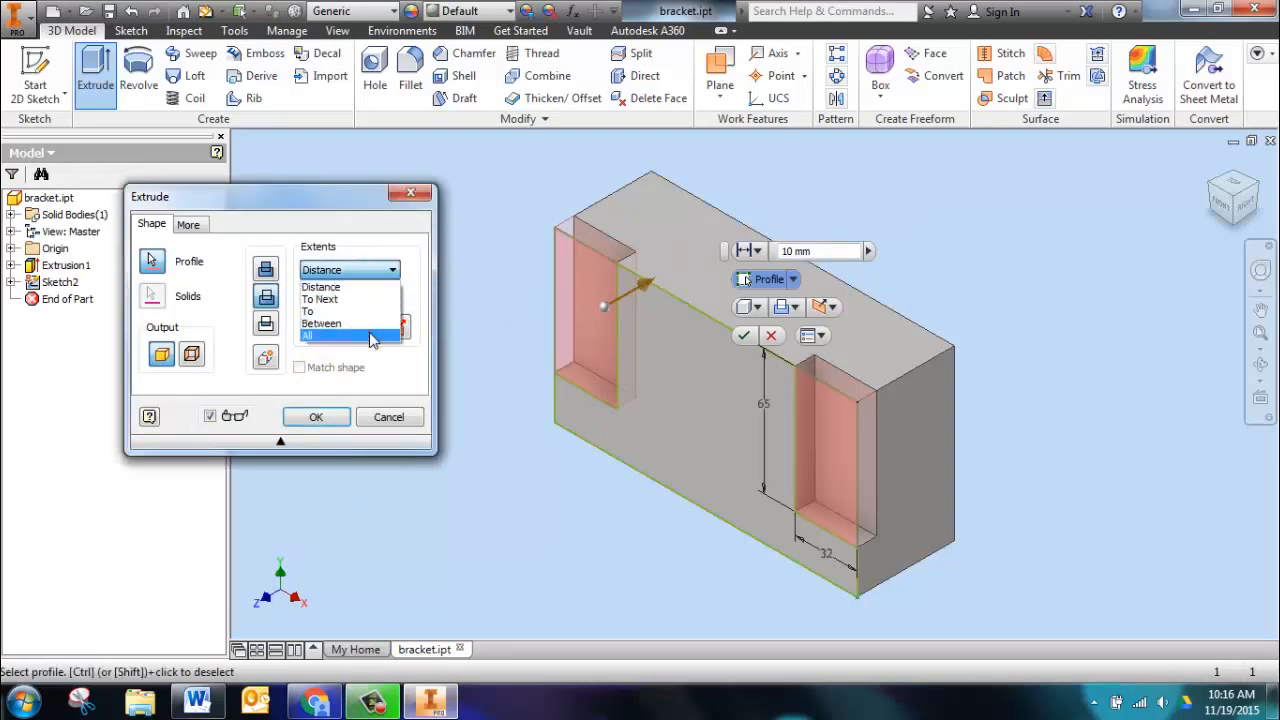
{"action": "left_click", "coordinate": [310, 336]}
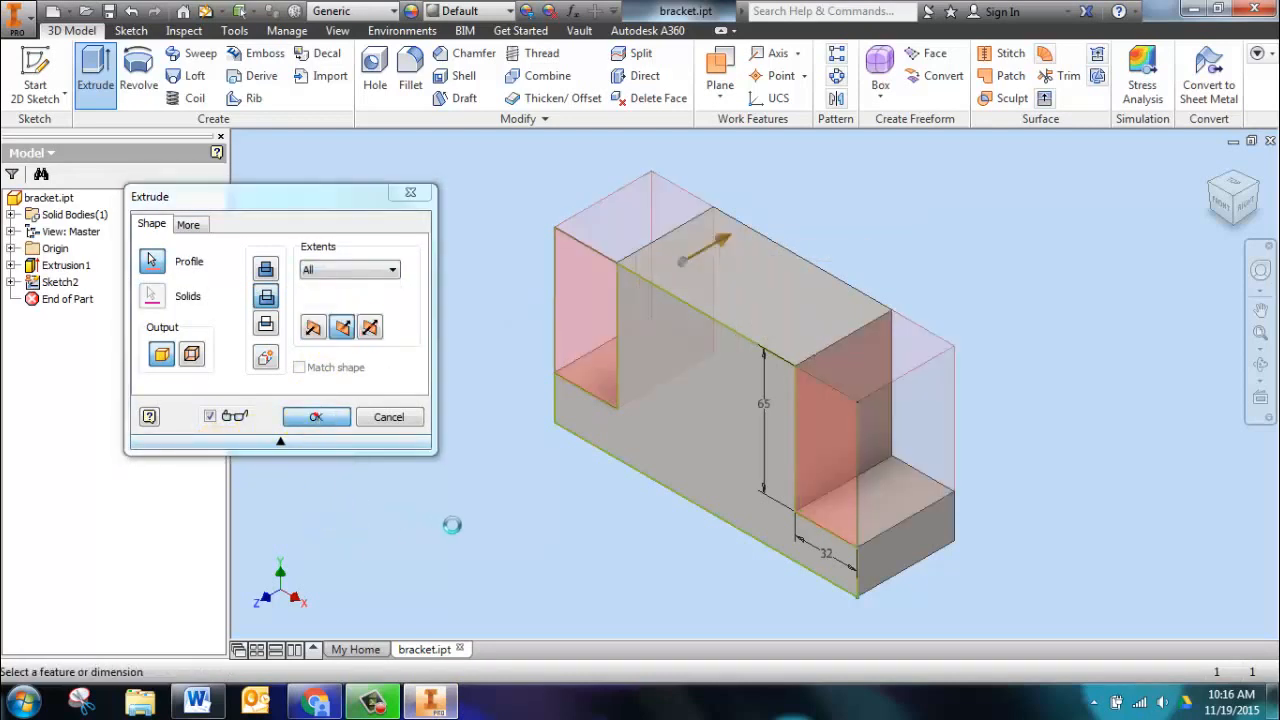
{"action": "left_click", "coordinate": [316, 418]}
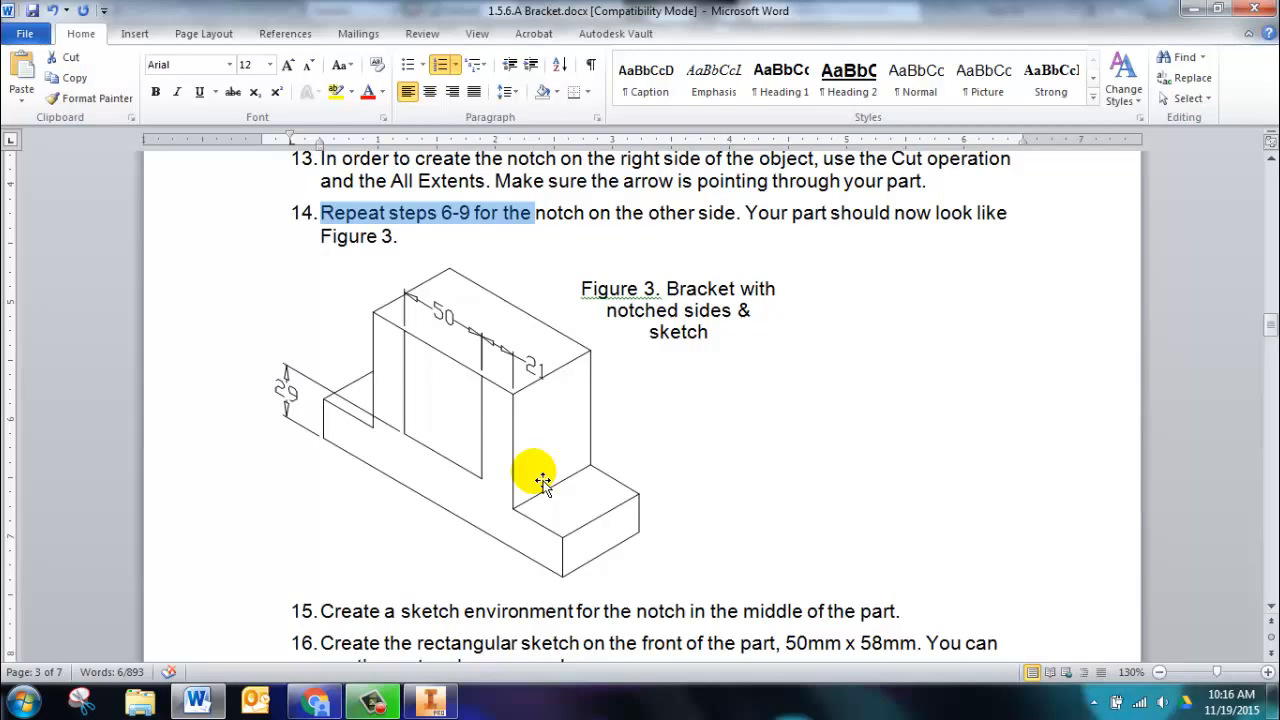
{"action": "scroll", "scroll_direction": "down", "scroll_amount": 3}
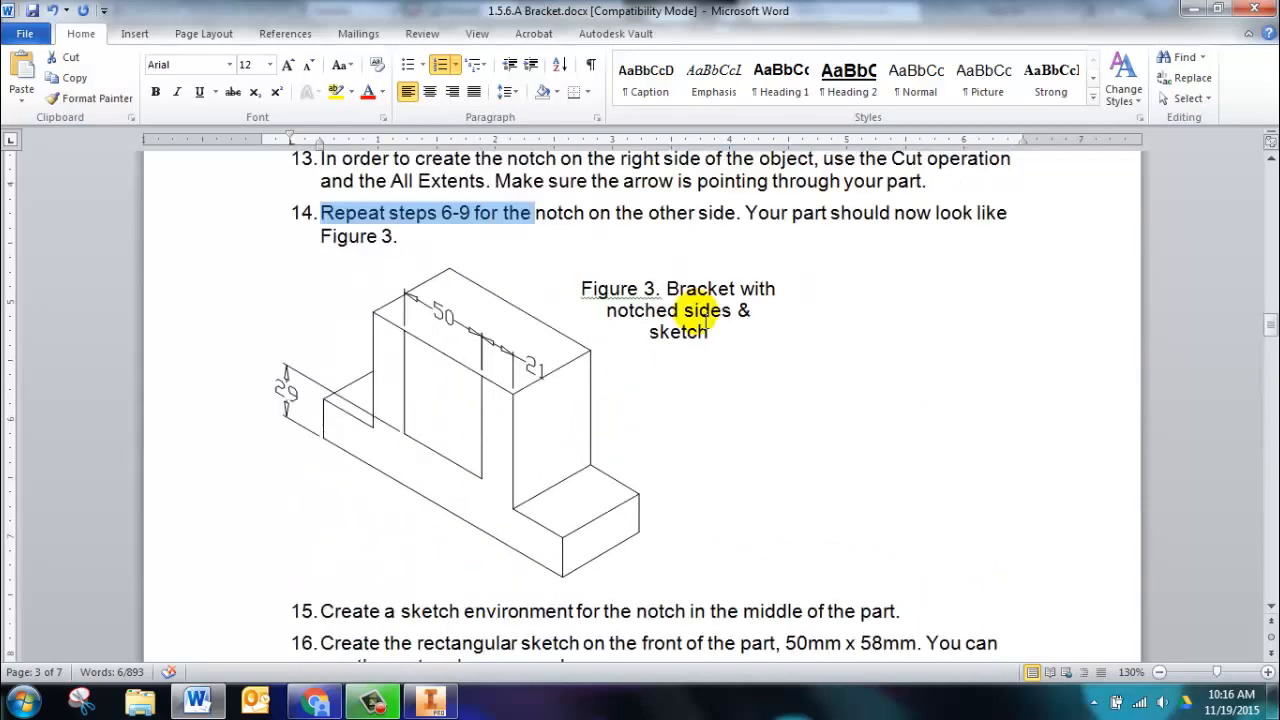
{"action": "left_click", "coordinate": [430, 700]}
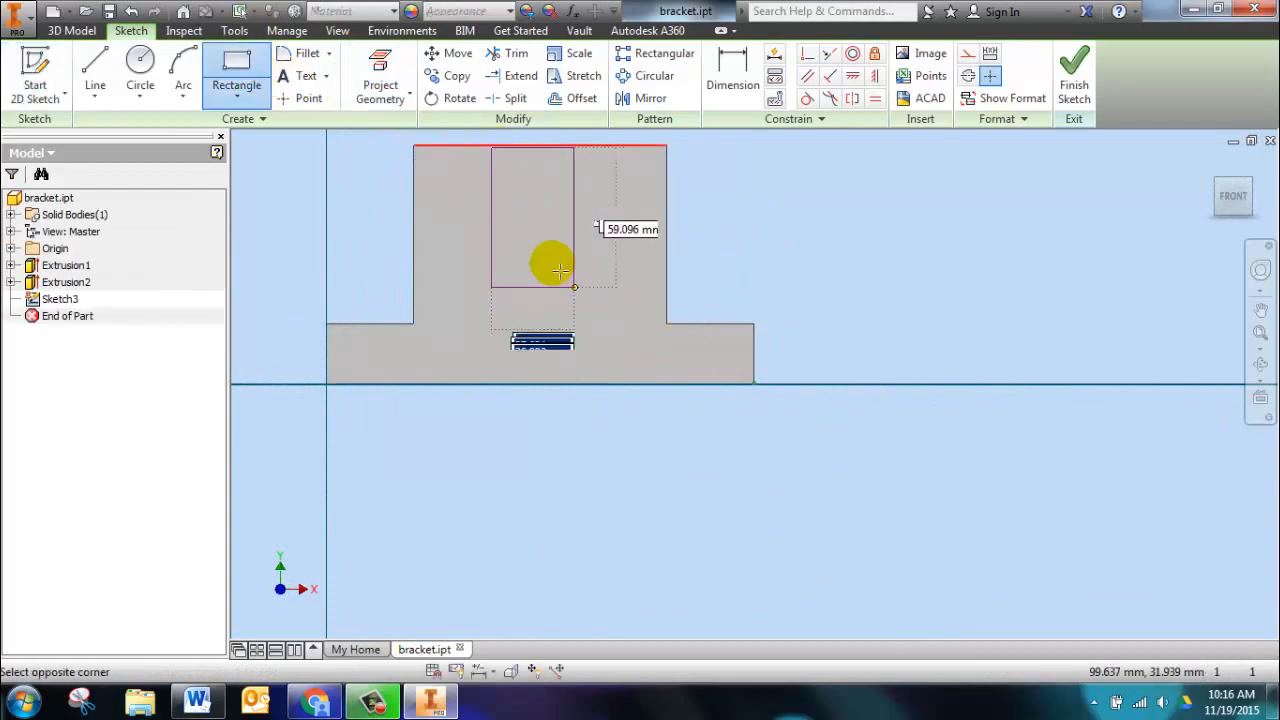
Sketch the middle rectangle dimensioned 50 wide, 21 from the edge and 29, then finish the sketch.
{"action": "right_click", "coordinate": [560, 272]}
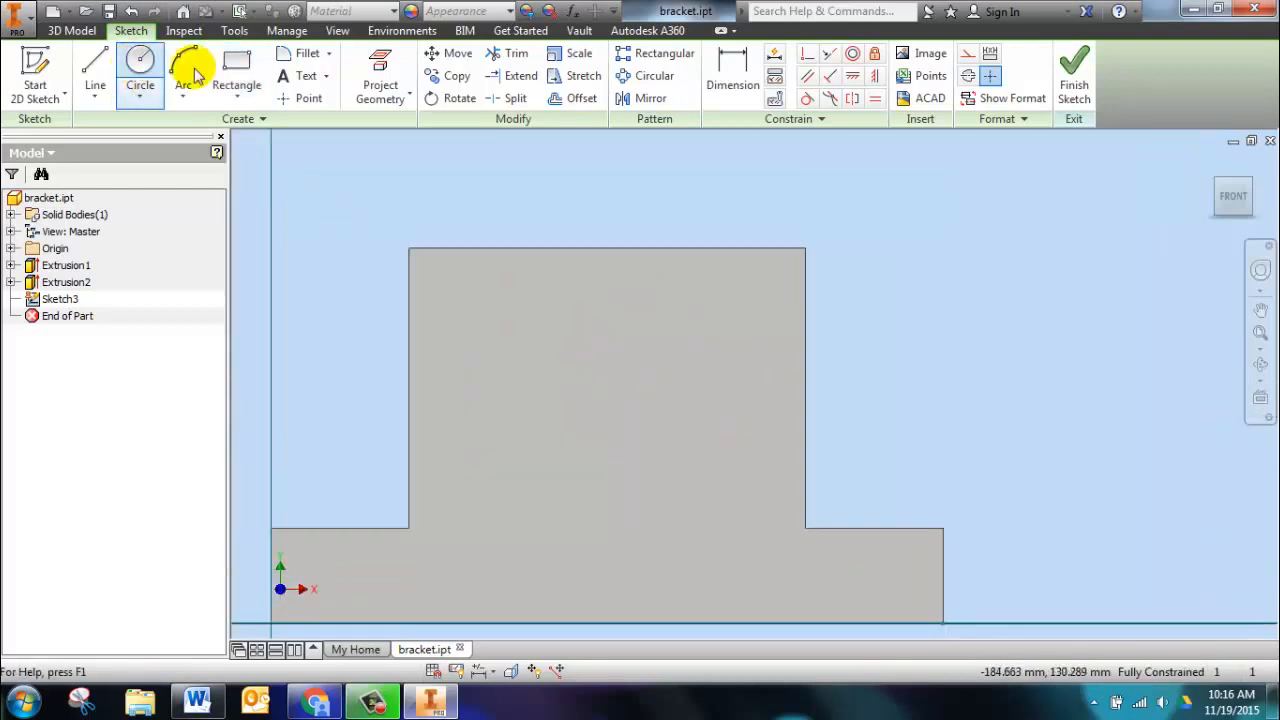
{"action": "left_click", "coordinate": [236, 64]}
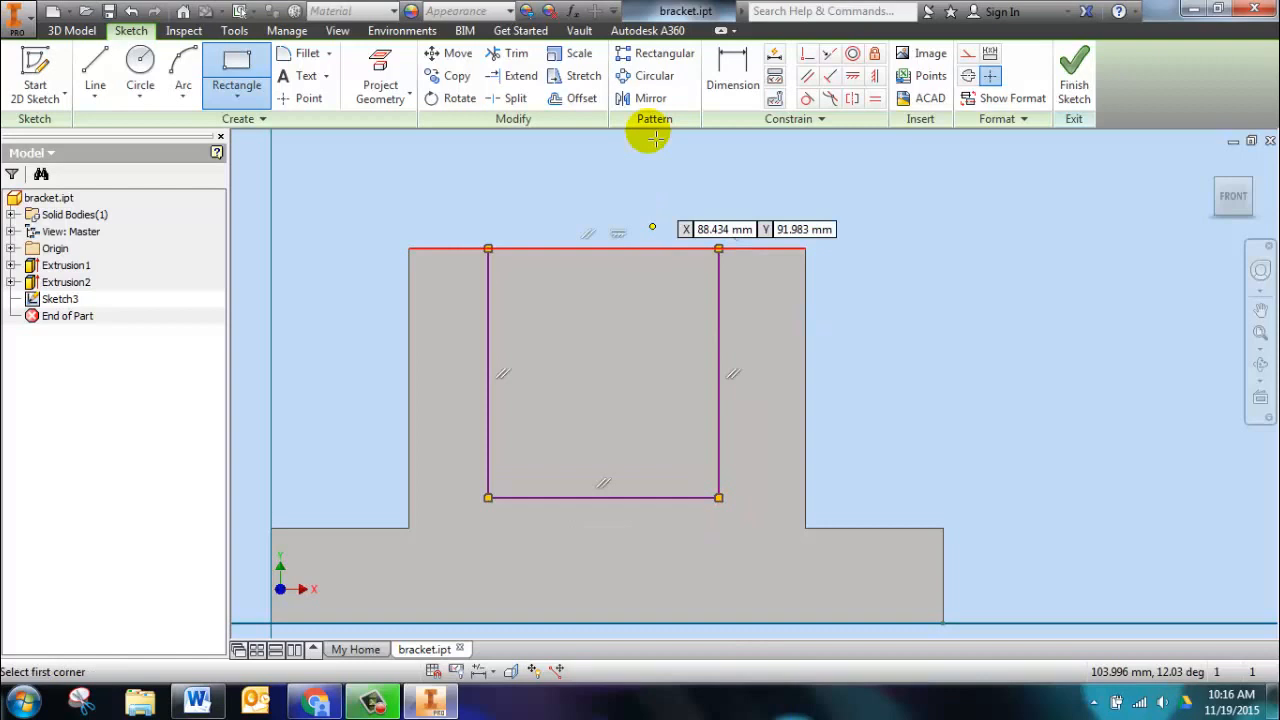
{"action": "left_click", "coordinate": [732, 64]}
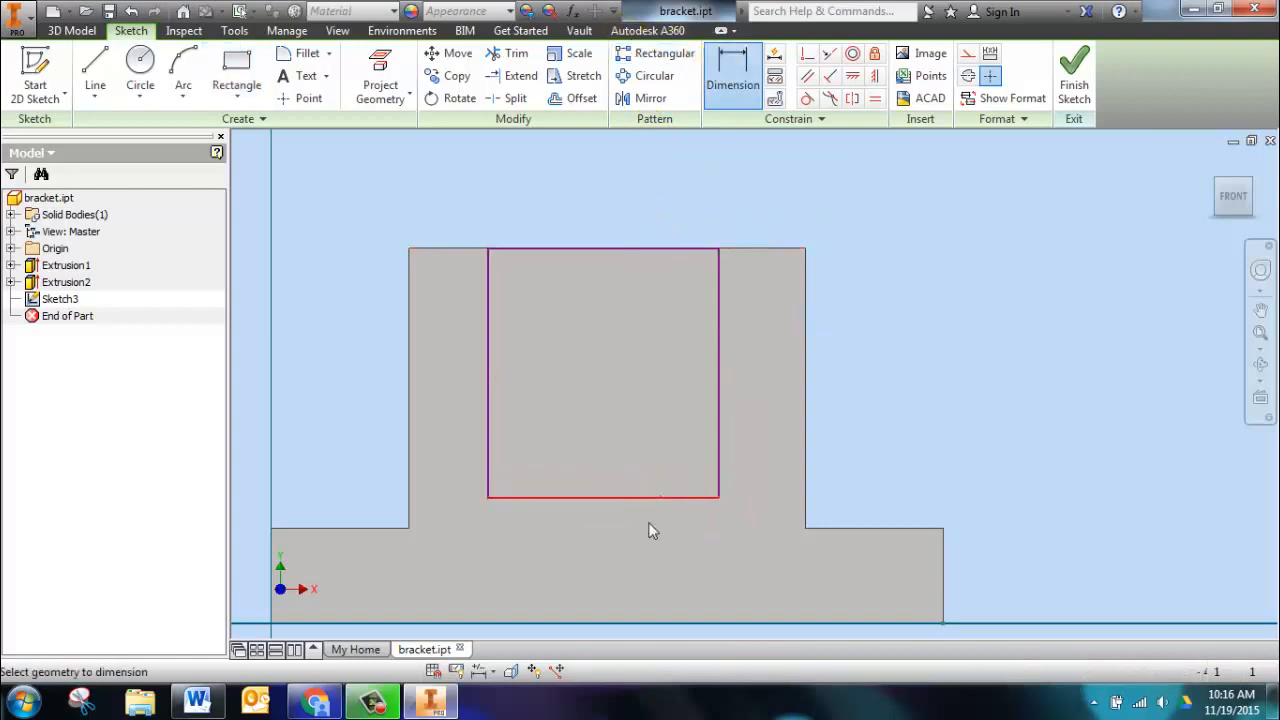
{"action": "left_click", "coordinate": [602, 496]}
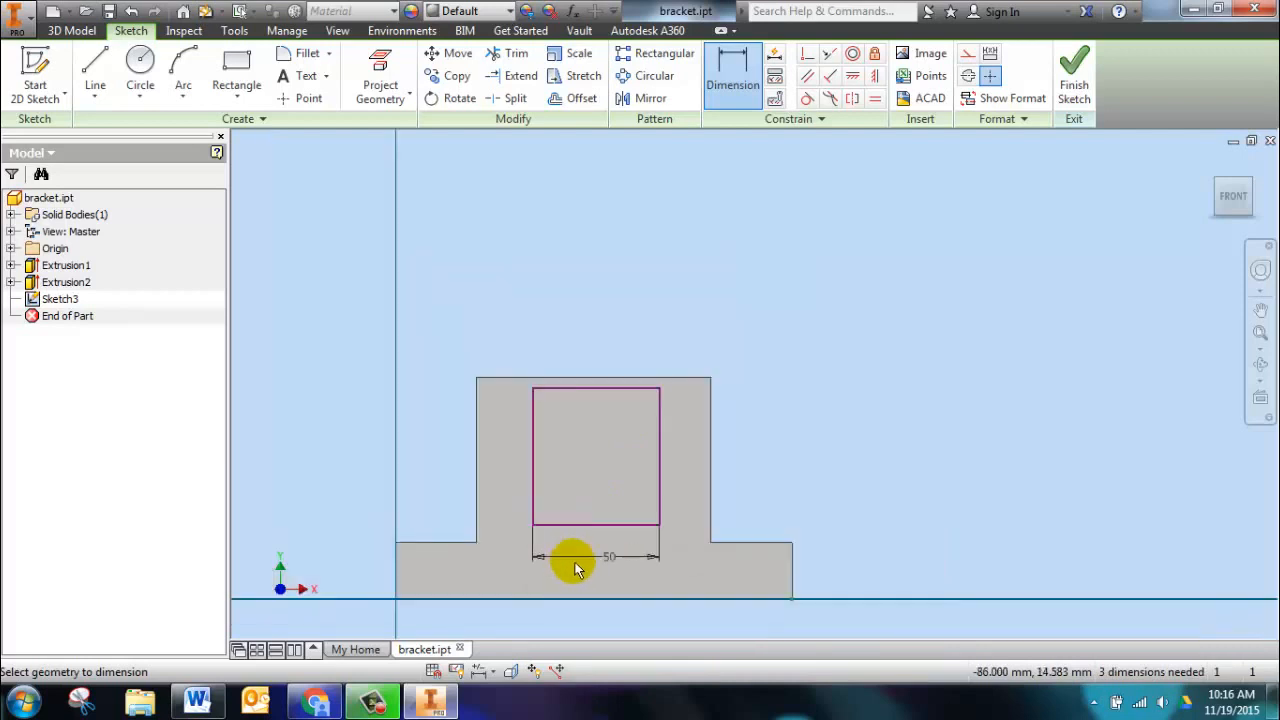
{"action": "mouse_move", "coordinate": [596, 472]}
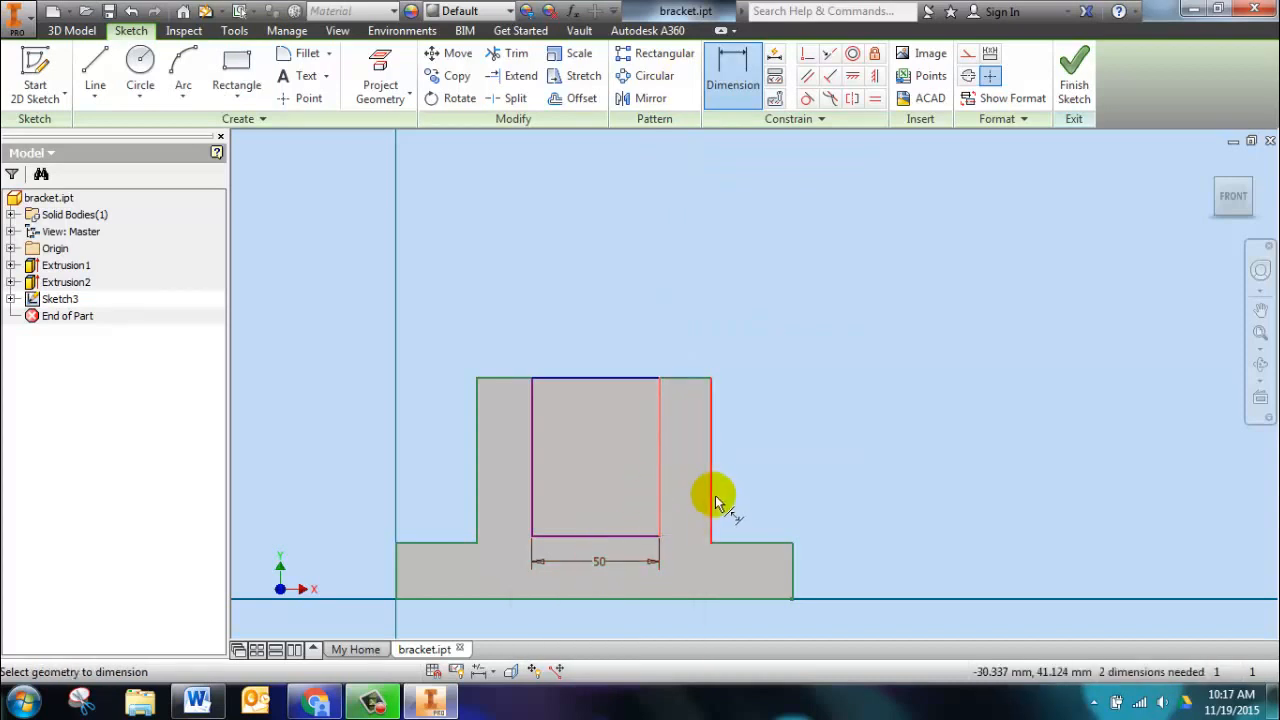
{"action": "left_click", "coordinate": [716, 496]}
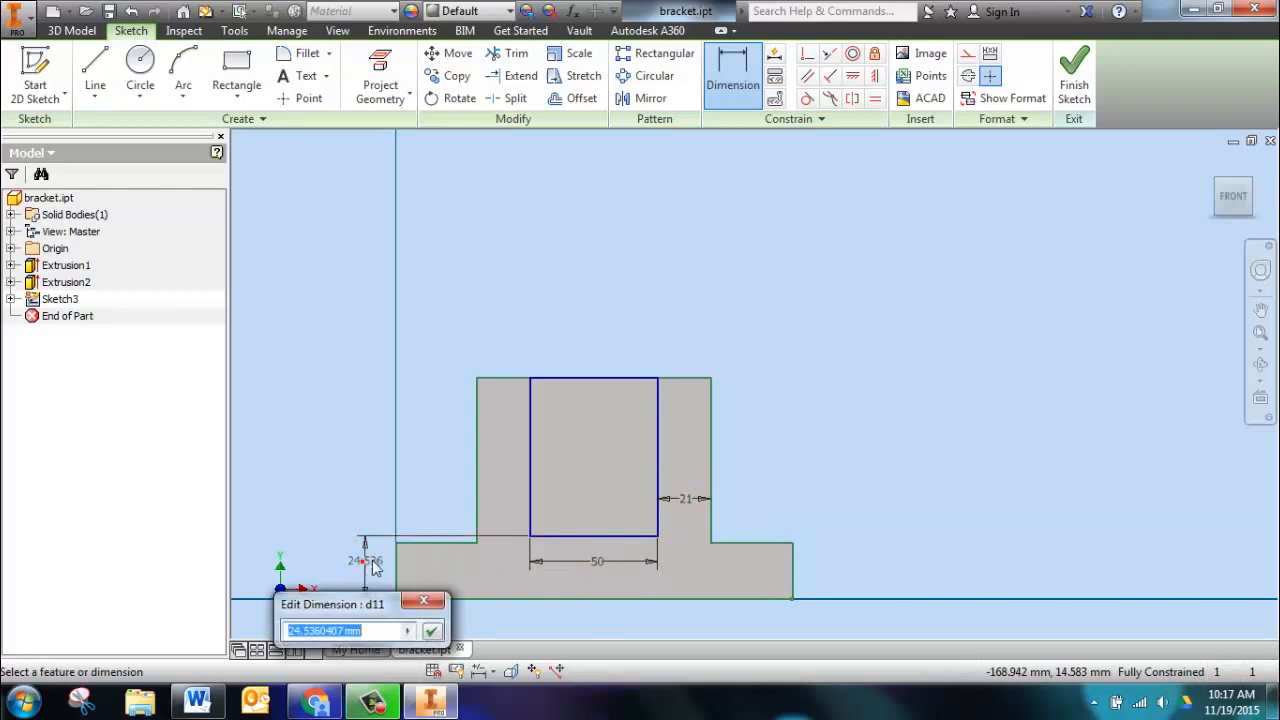
{"action": "type", "text": "29"}
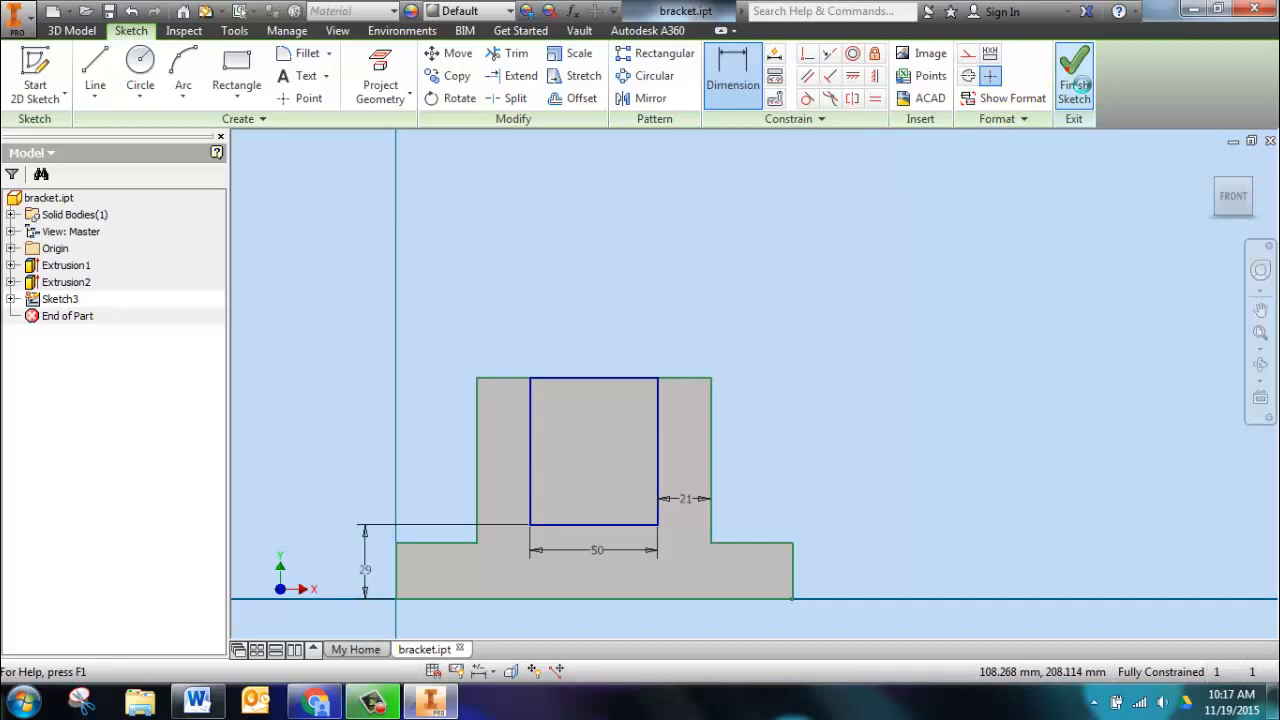
{"action": "left_click", "coordinate": [1072, 70]}
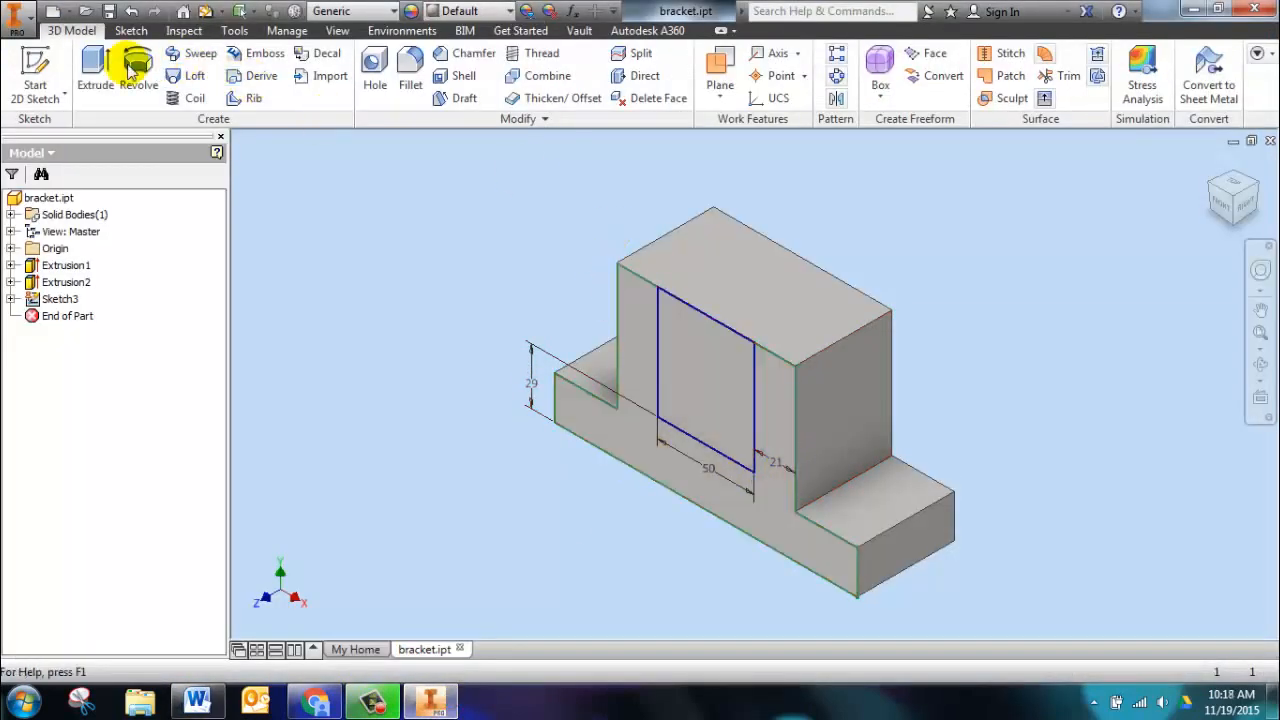
Cut the middle rectangle 27 mm down into the upright, leaving a U-shaped notch.
{"action": "left_click", "coordinate": [92, 64]}
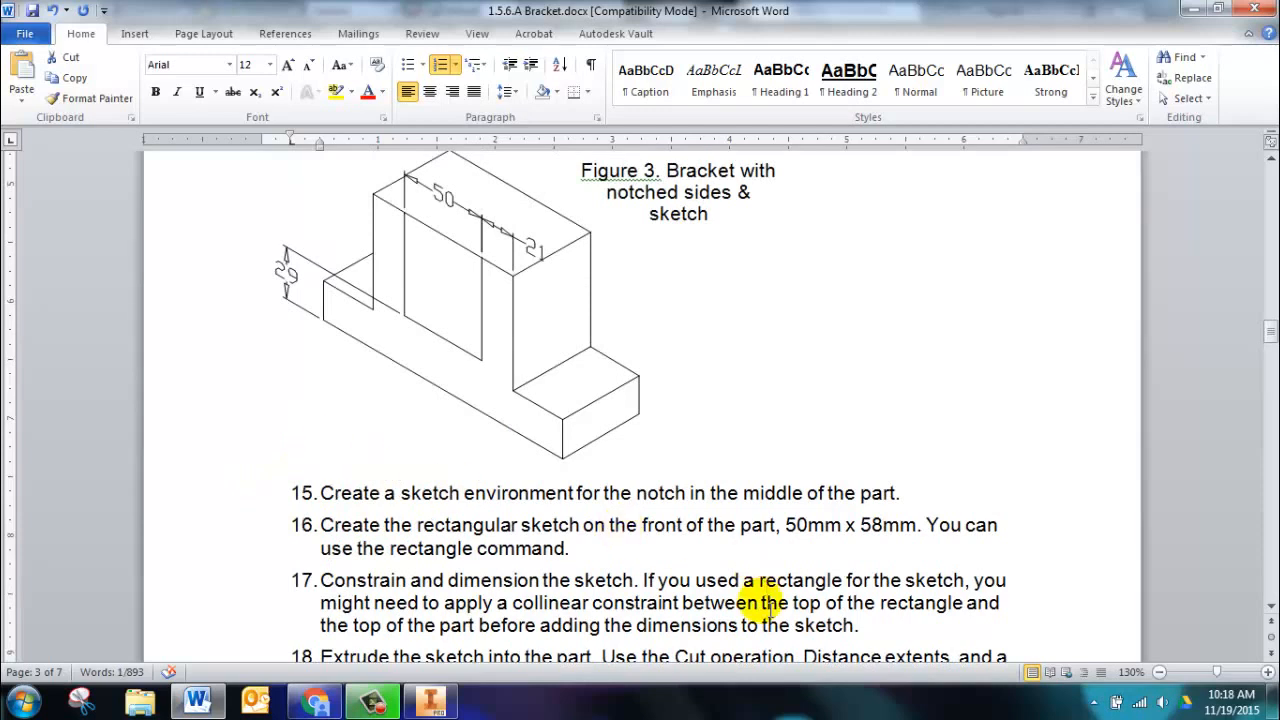
{"action": "scroll", "scroll_direction": "down", "scroll_amount": 3}
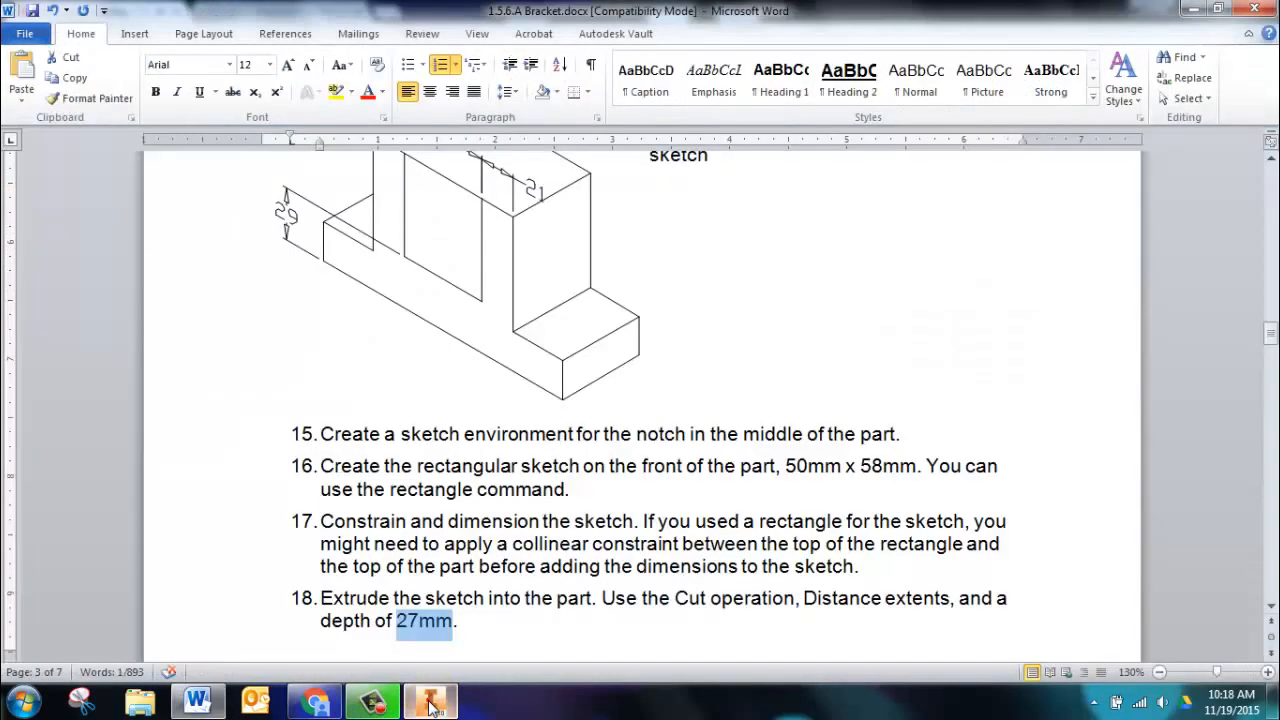
{"action": "left_click", "coordinate": [430, 700]}
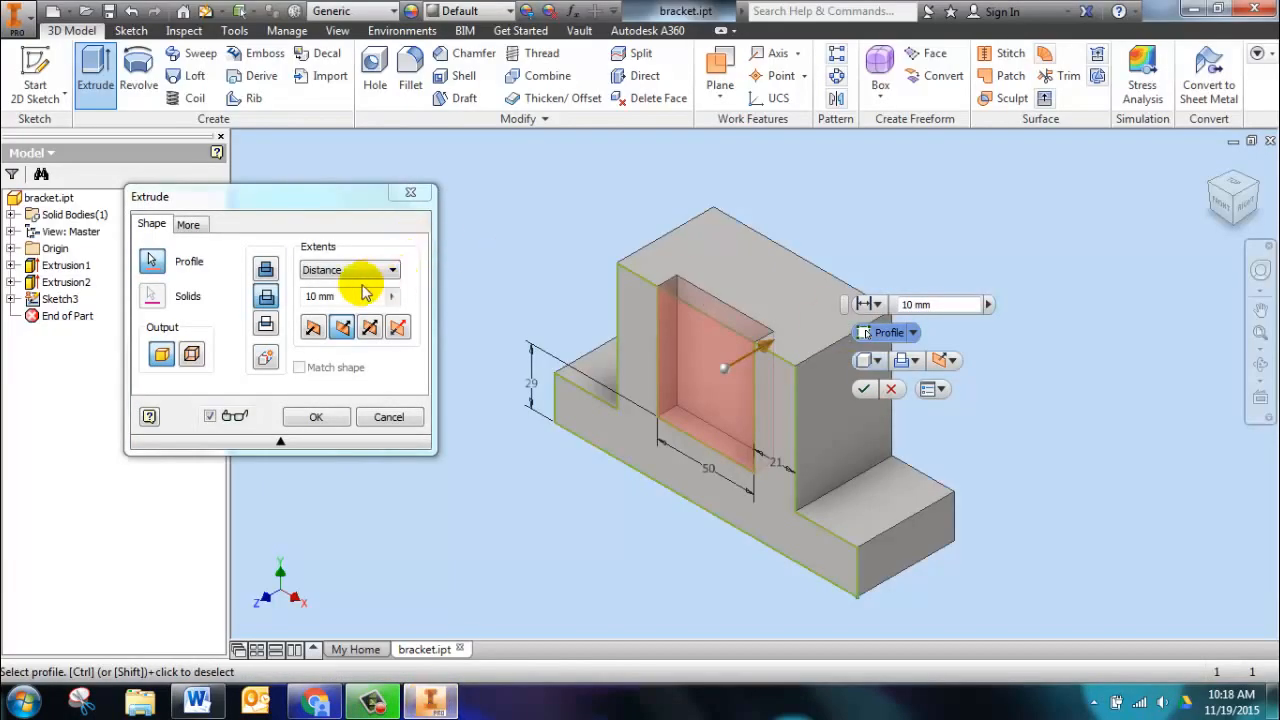
{"action": "type", "text": "27"}
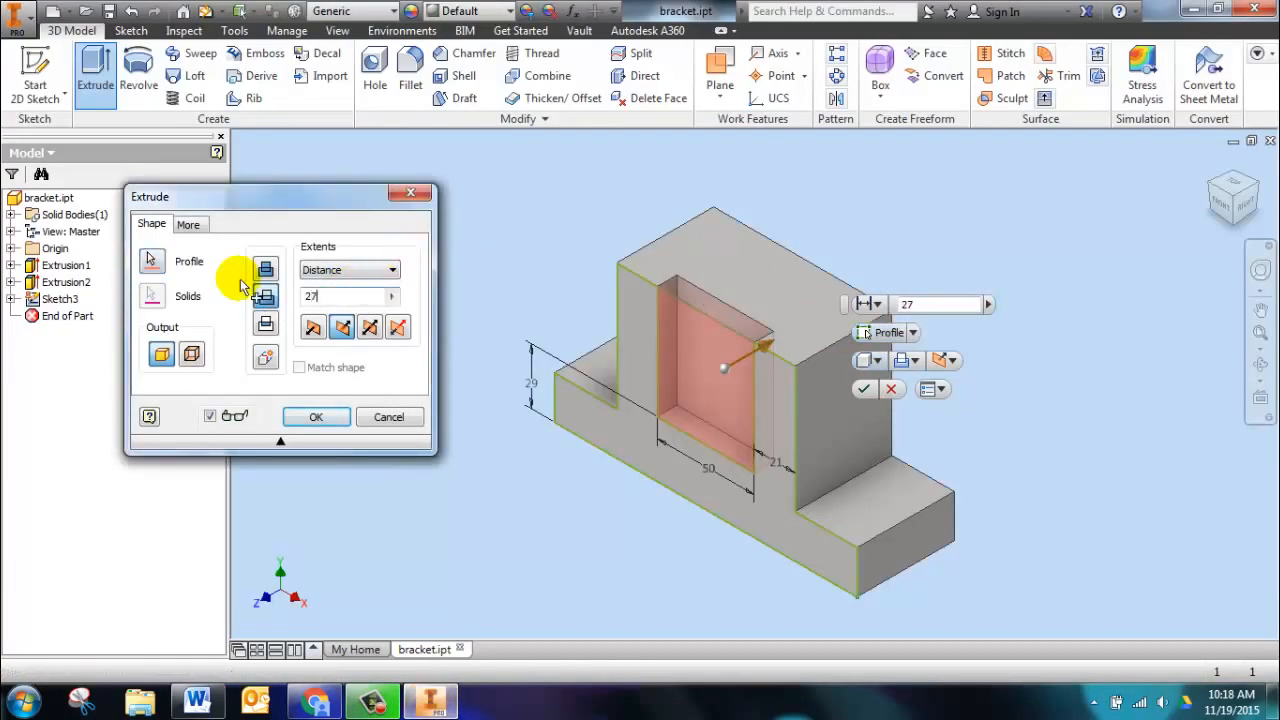
{"action": "left_click", "coordinate": [316, 418]}
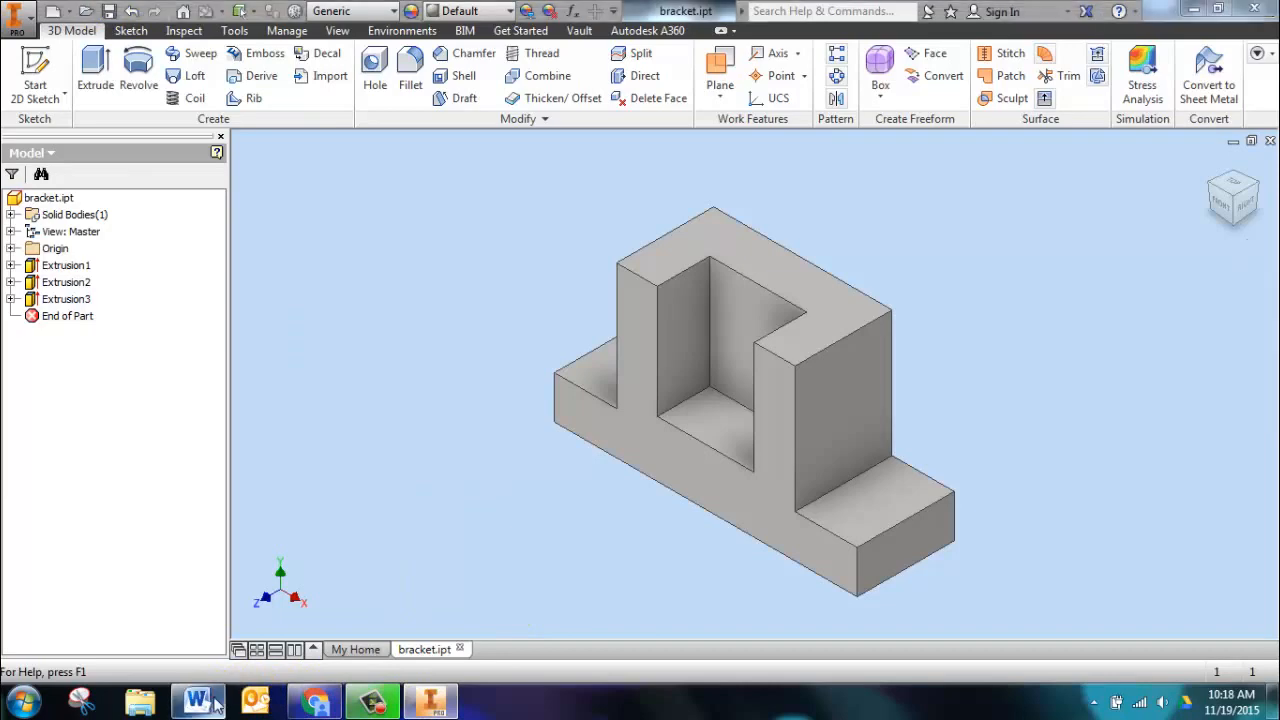
Sketch hole centre points on the top faces of the bracket's feet.
{"action": "left_click", "coordinate": [196, 700]}
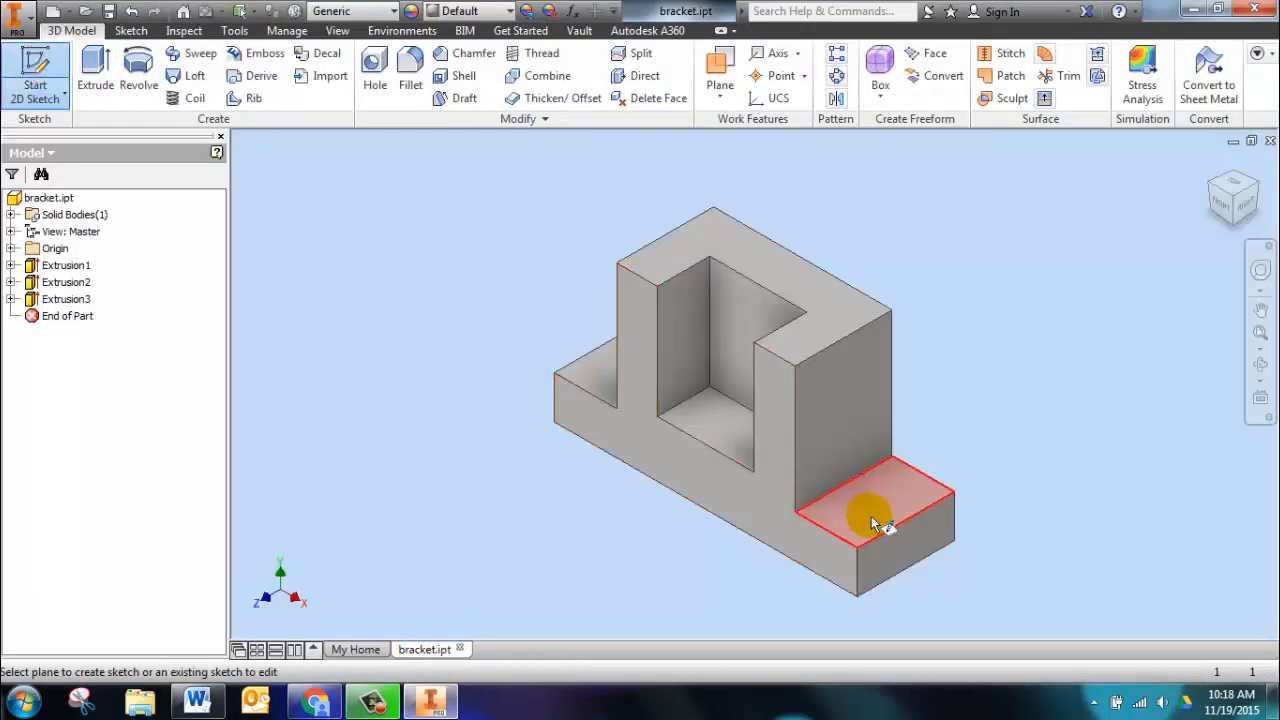
{"action": "left_click", "coordinate": [876, 500]}
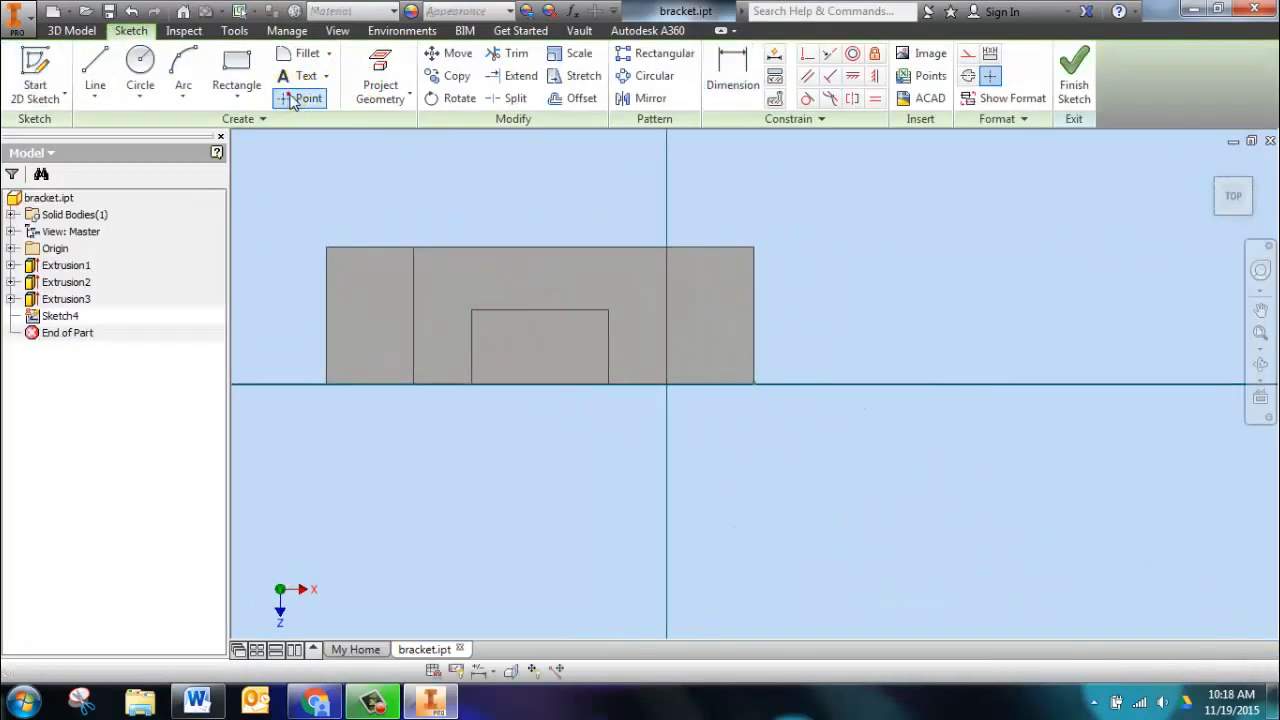
{"action": "left_click", "coordinate": [308, 98]}
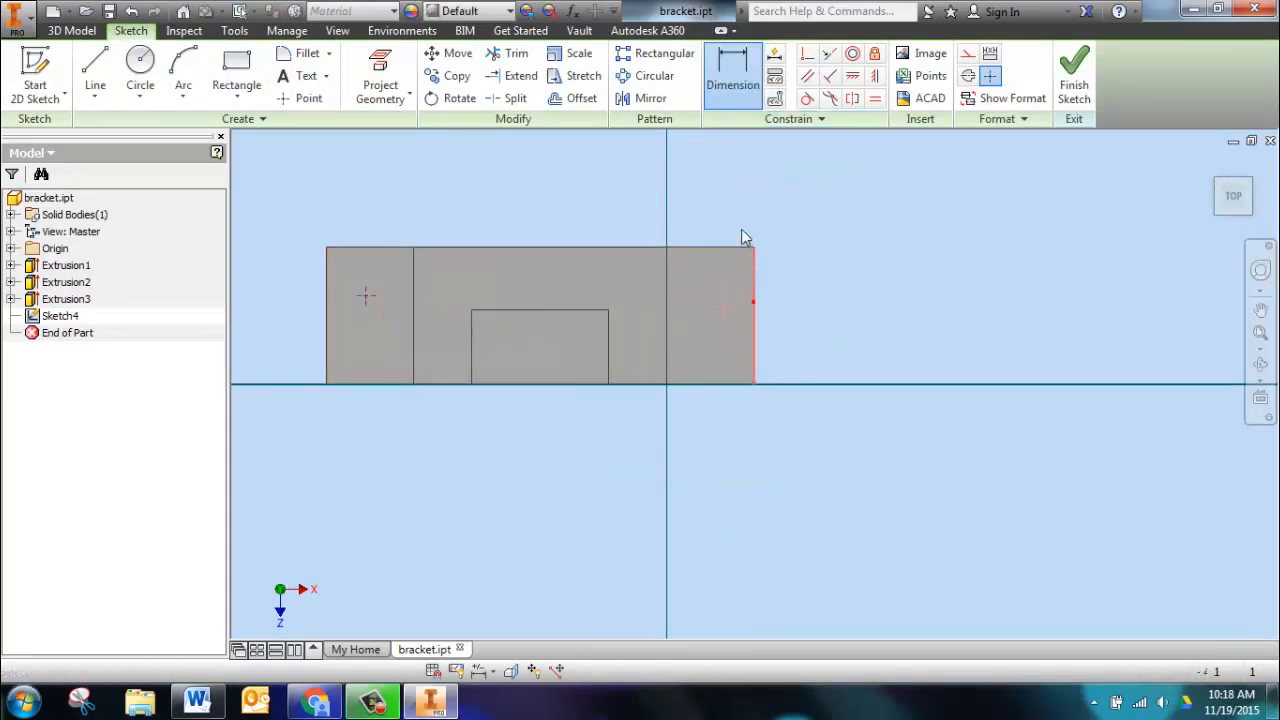
{"action": "left_click", "coordinate": [732, 76]}
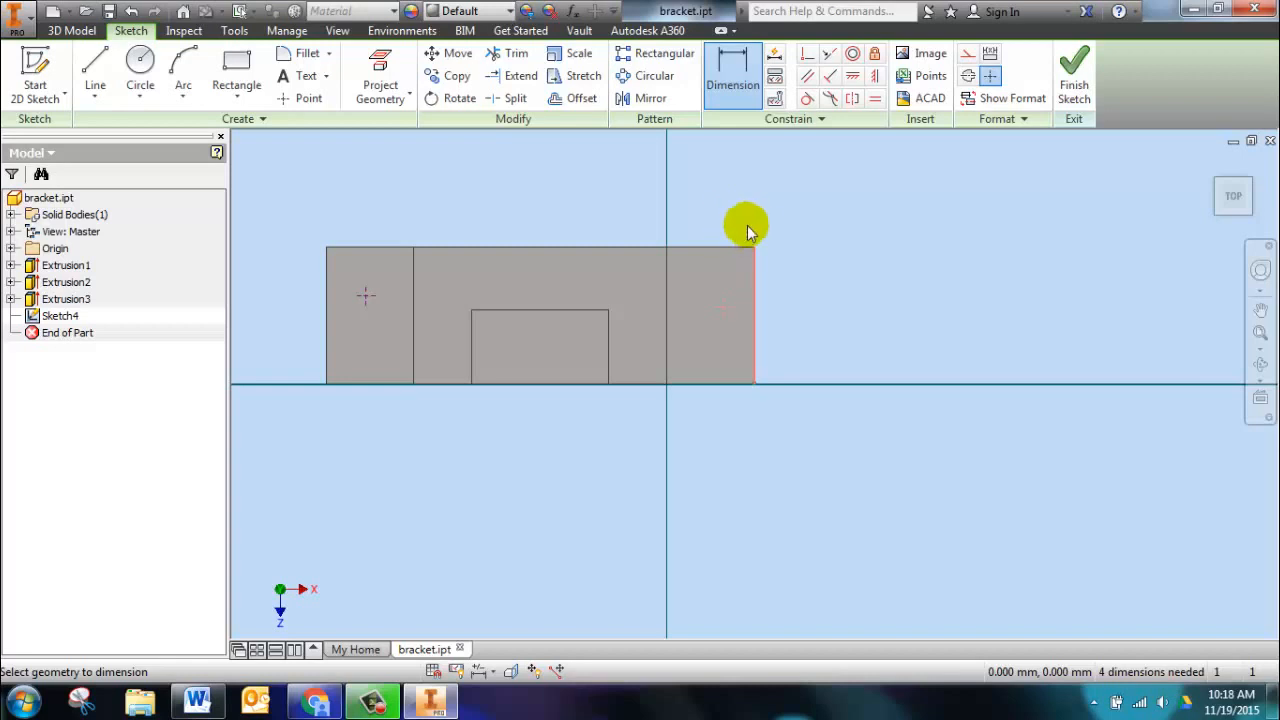
{"action": "mouse_move", "coordinate": [820, 206]}
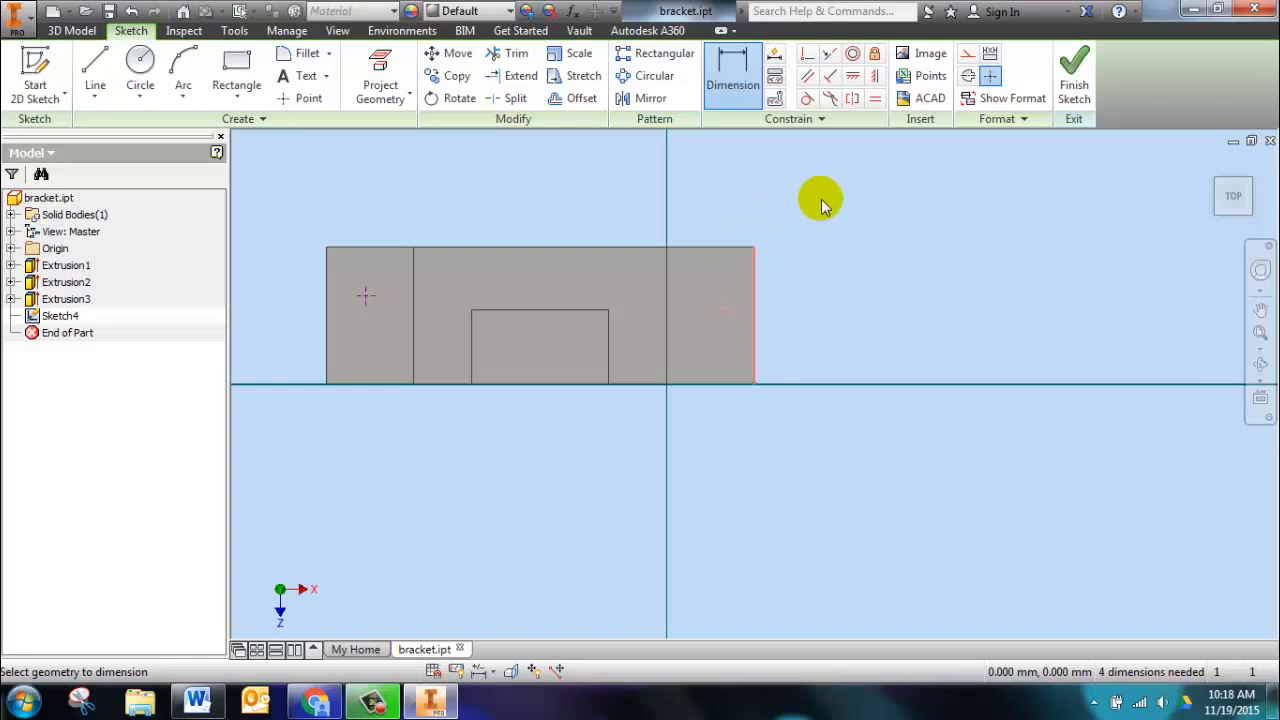
{"action": "mouse_move", "coordinate": [704, 296]}
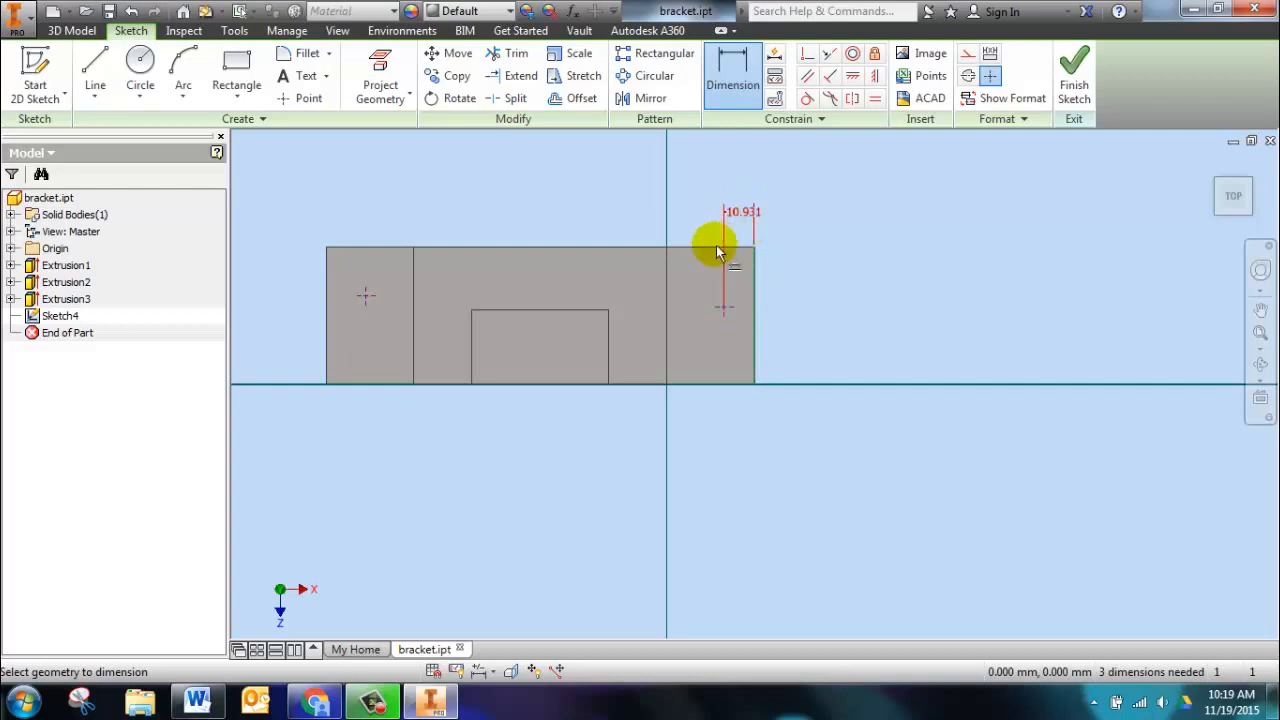
Dimension both hole centres 16 mm in from the bracket's outer ends and finish the sketch.
{"action": "left_click", "coordinate": [716, 308]}
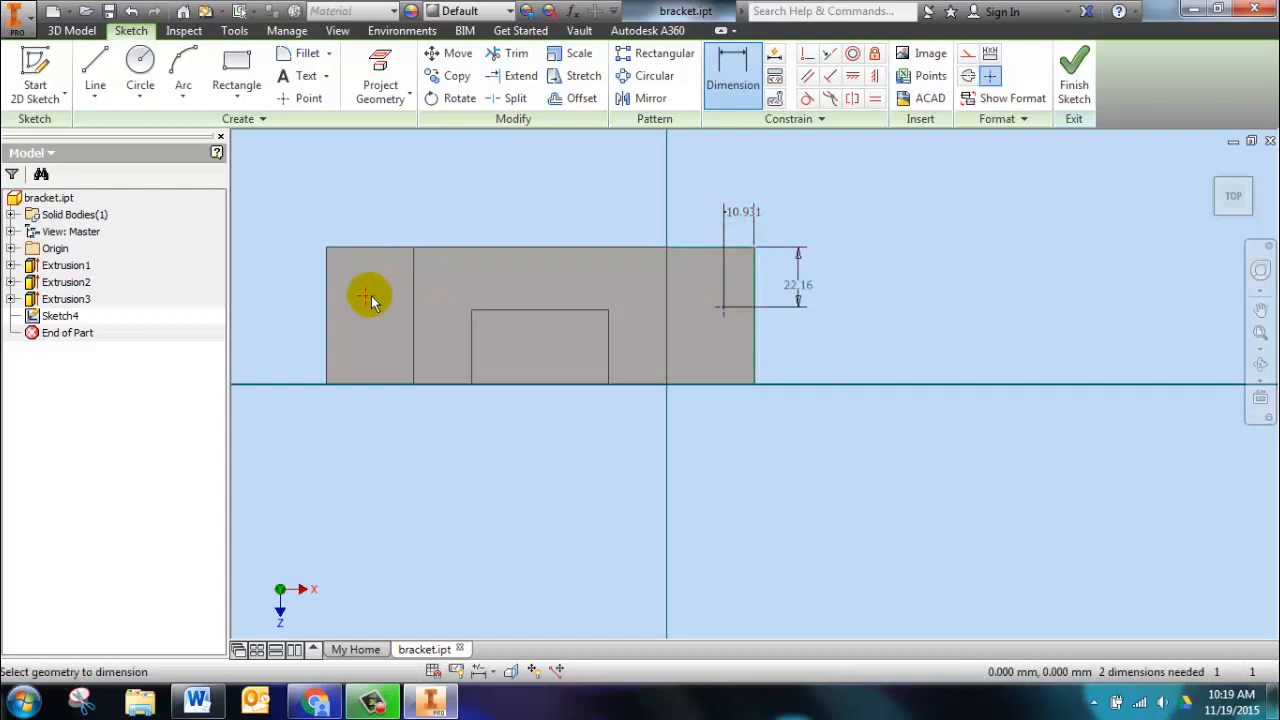
{"action": "left_click", "coordinate": [368, 296]}
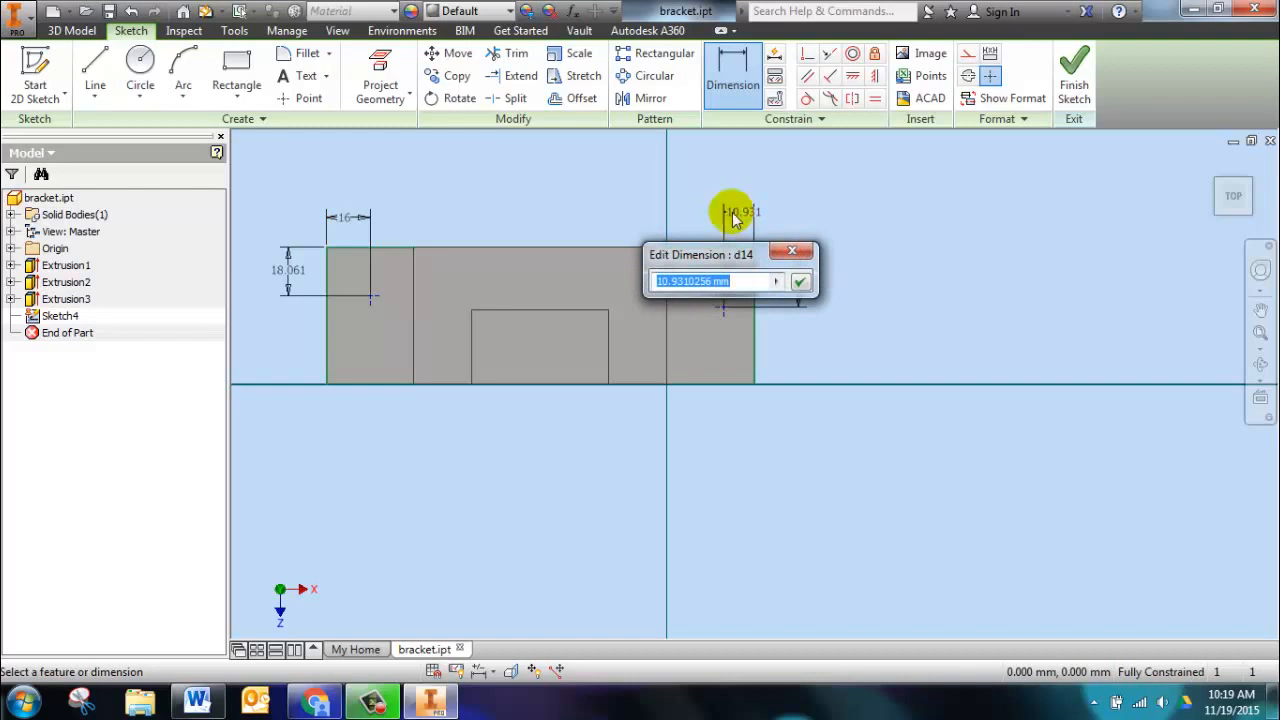
{"action": "left_click", "coordinate": [800, 280]}
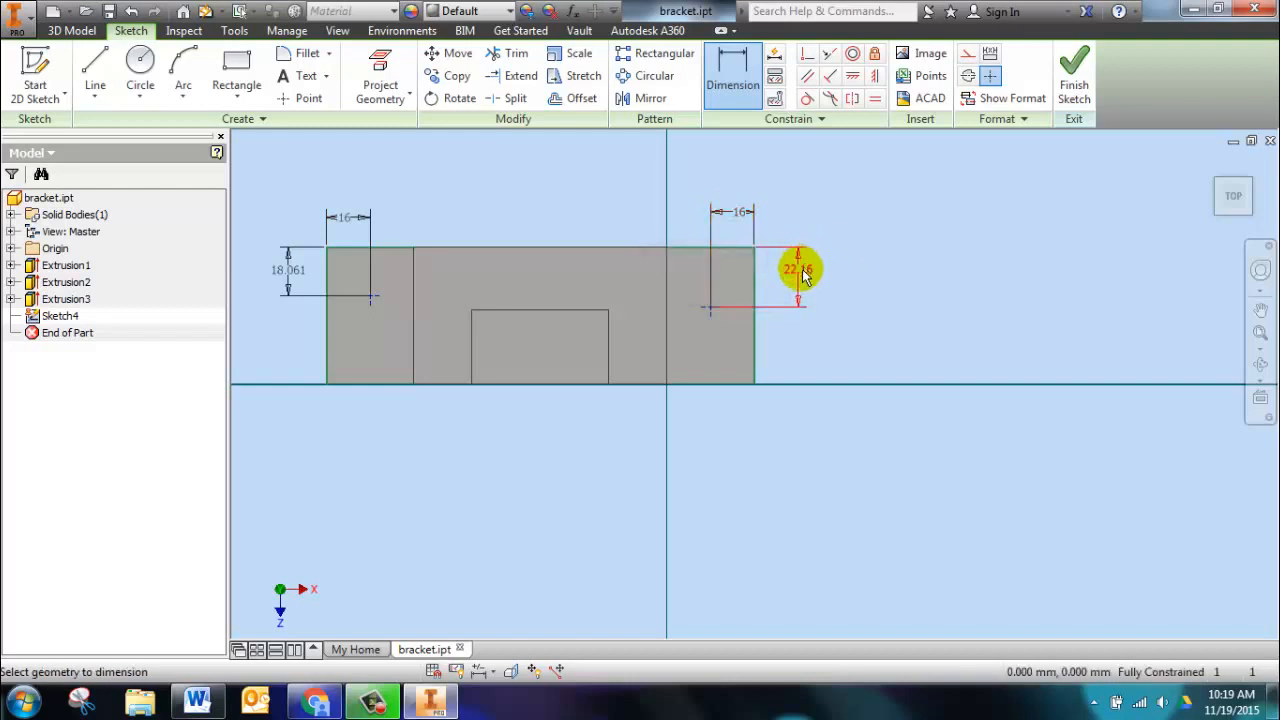
{"action": "double_click", "coordinate": [796, 268]}
{"action": "type", "text": "23"}
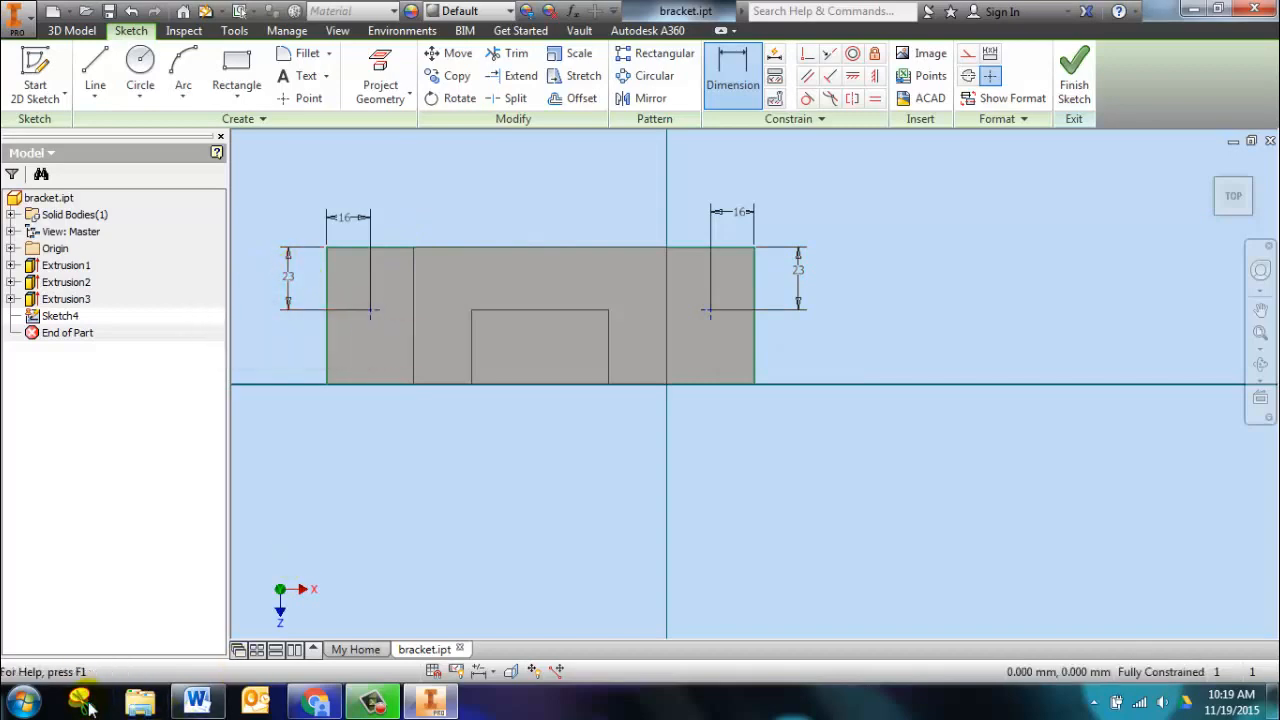
{"action": "left_click", "coordinate": [196, 700]}
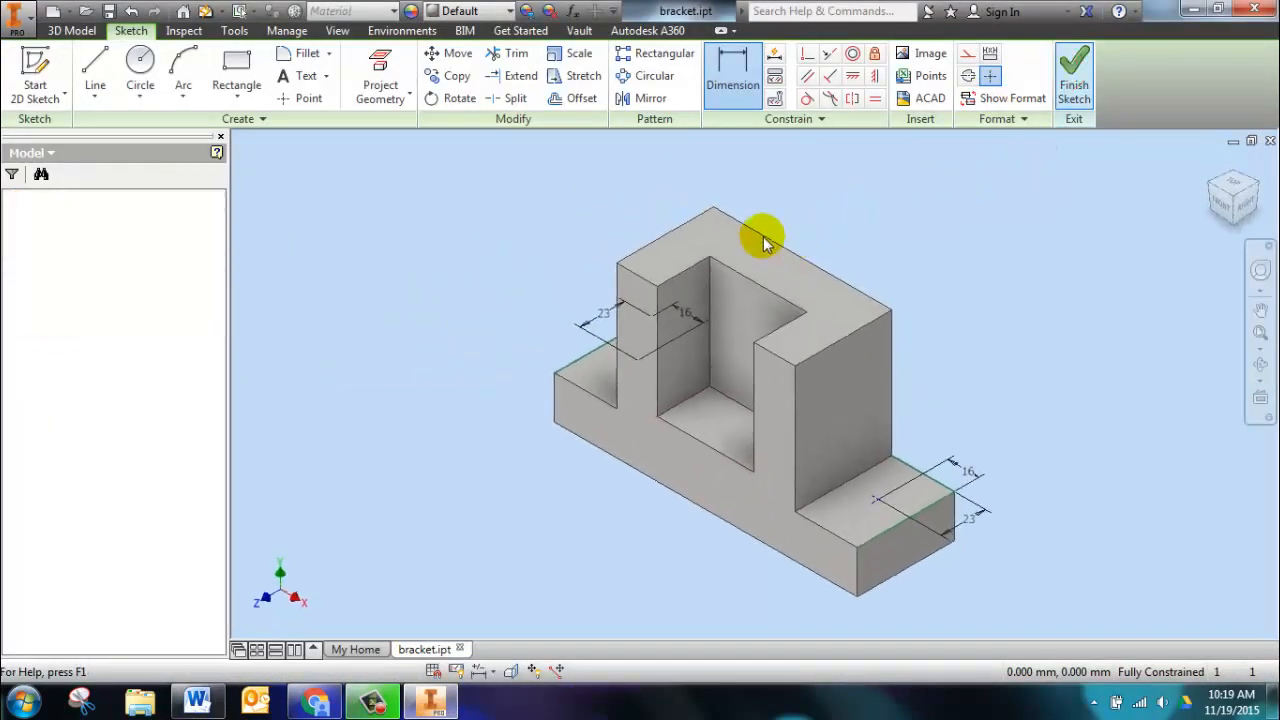
Add 13 mm through holes with 18 mm wide, 10 mm deep counterbores at the sketched foot centres.
{"action": "left_click", "coordinate": [1072, 76]}
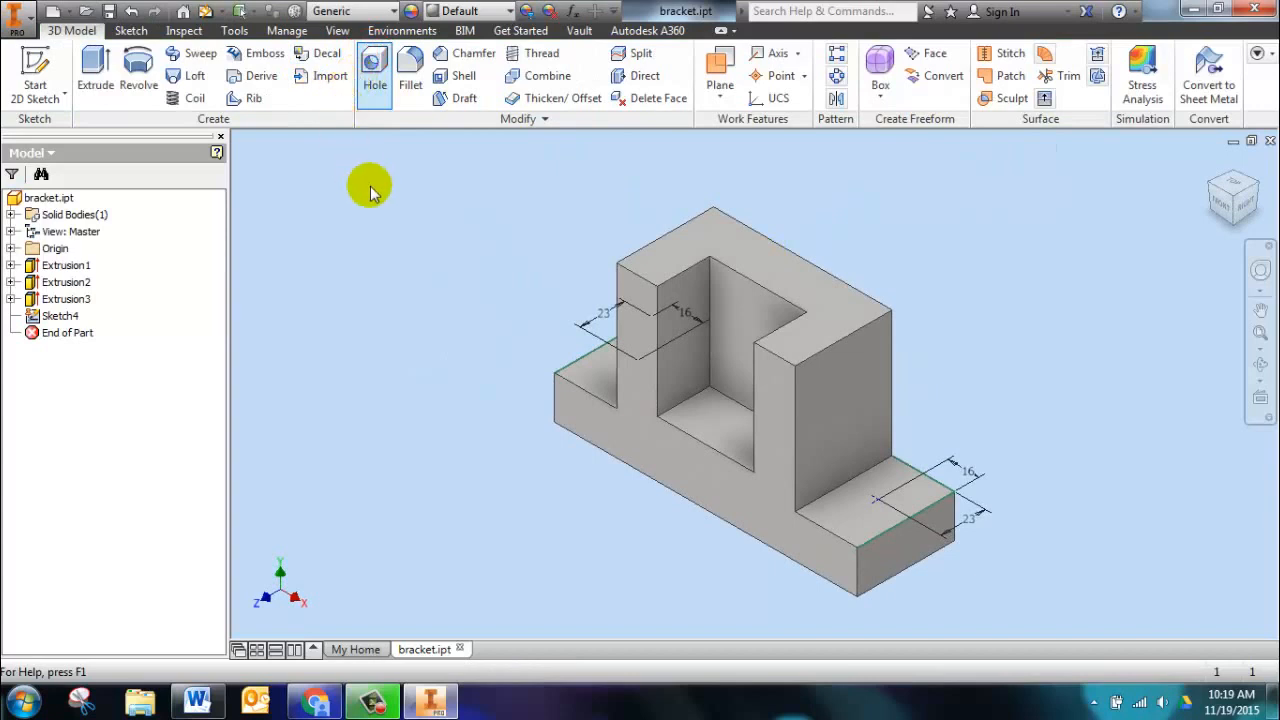
{"action": "left_click", "coordinate": [374, 68]}
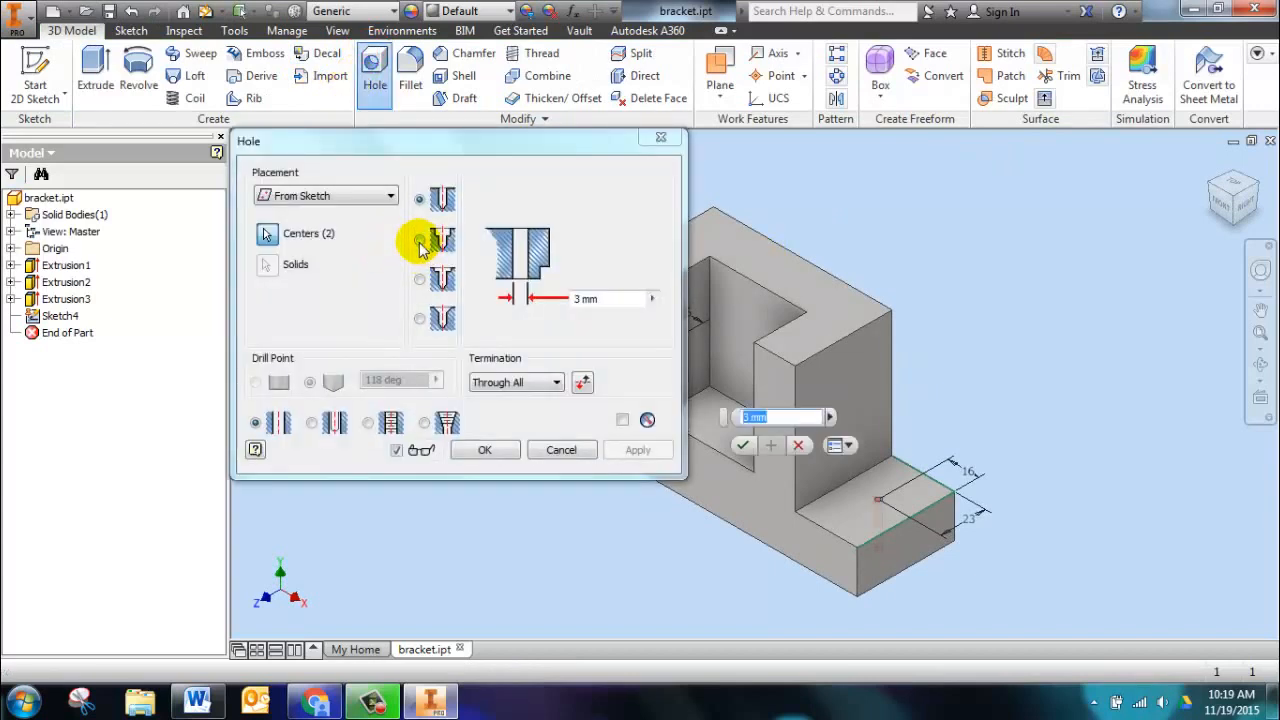
{"action": "left_click", "coordinate": [420, 240]}
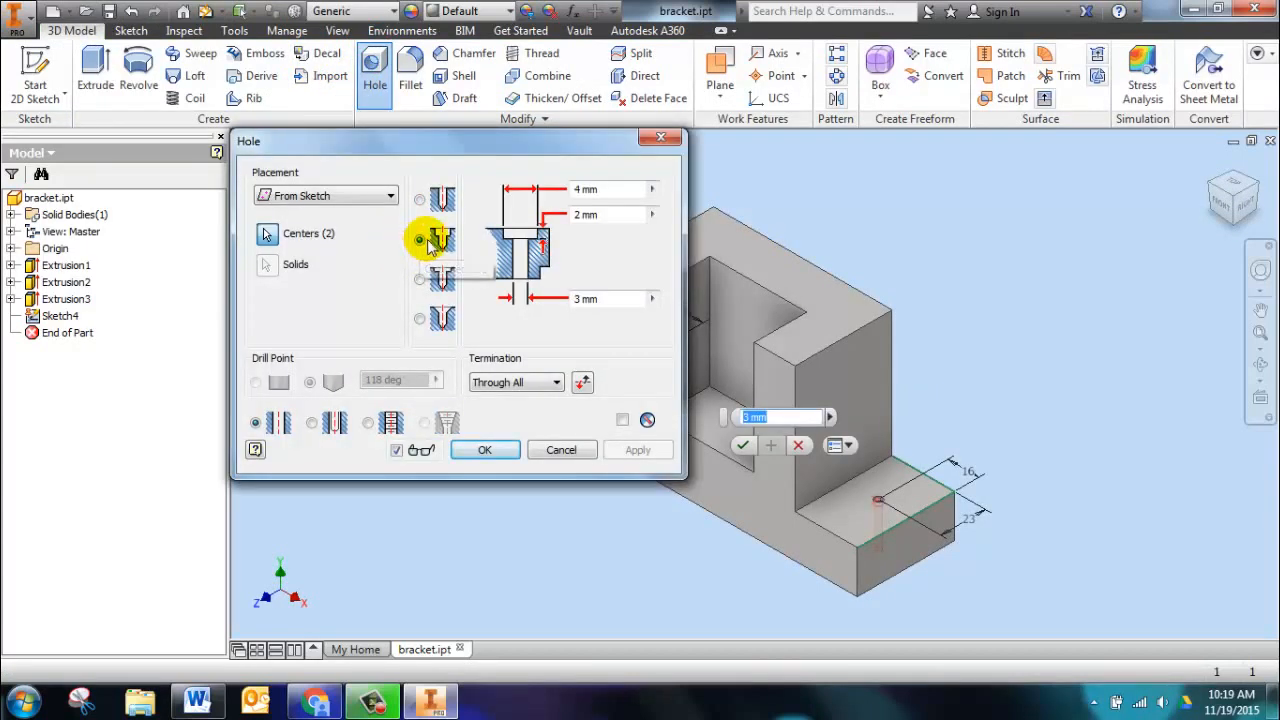
{"action": "left_click", "coordinate": [420, 240]}
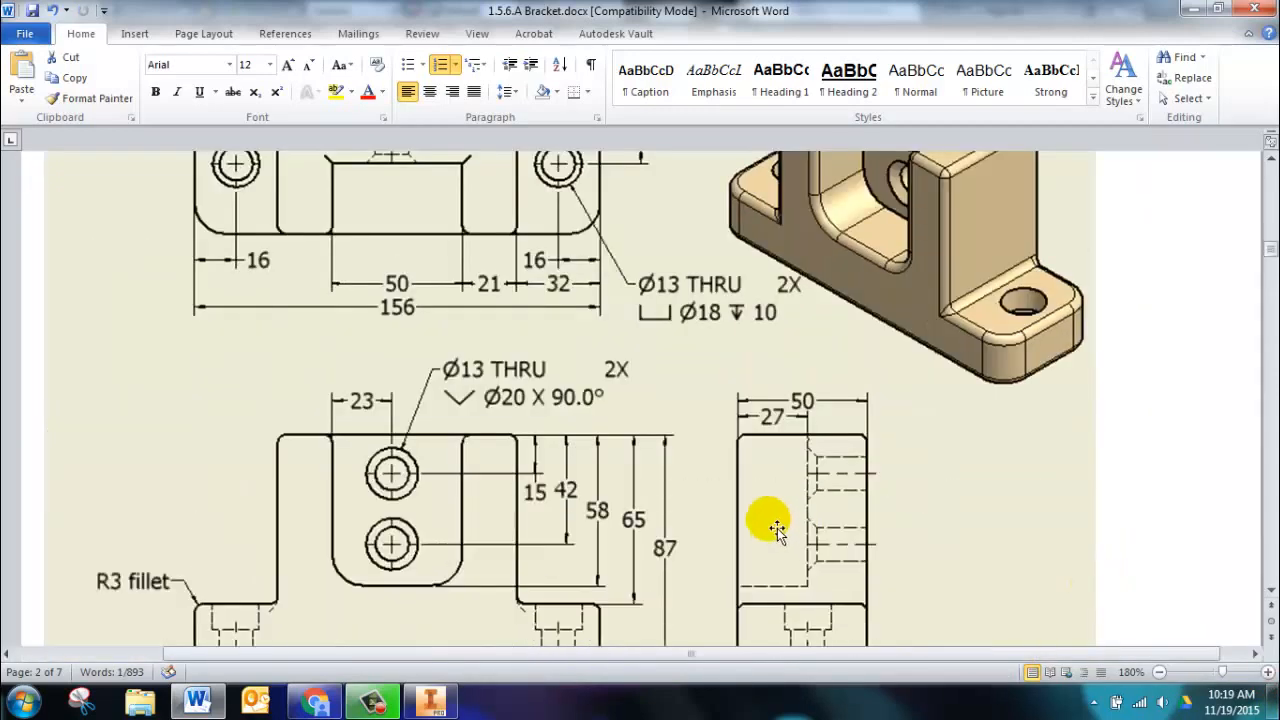
{"action": "mouse_move", "coordinate": [640, 296]}
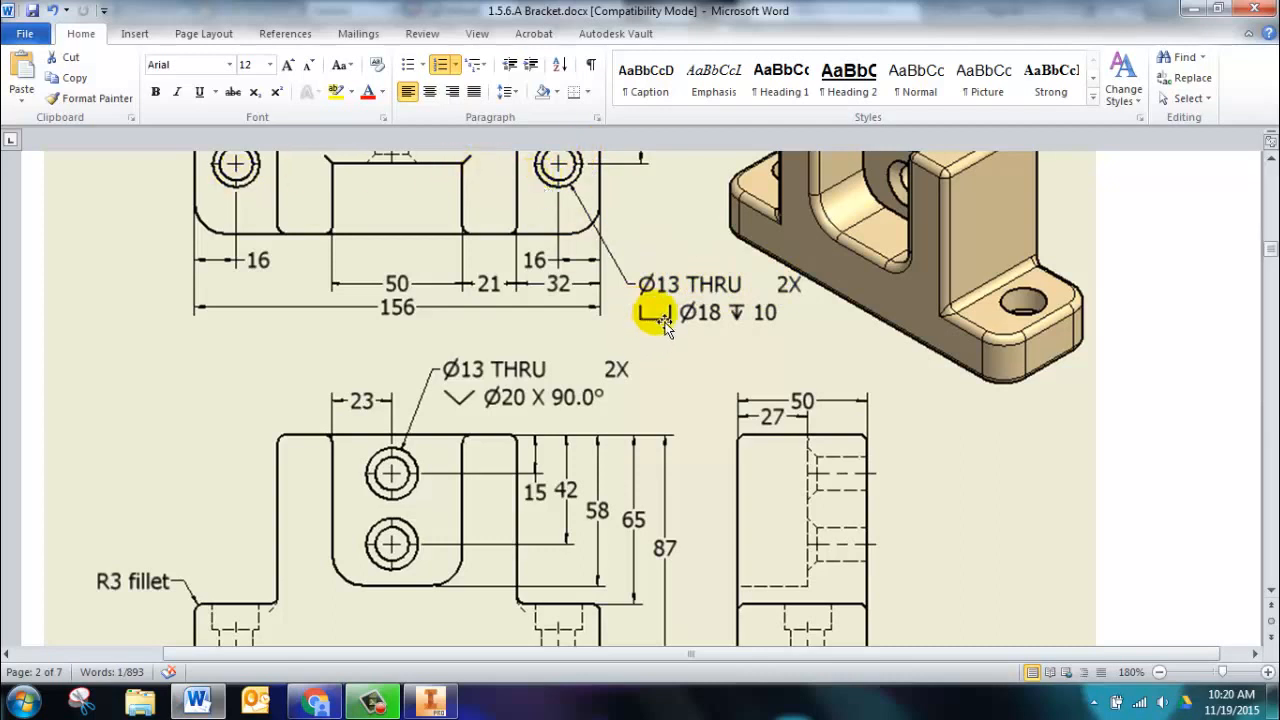
{"action": "mouse_move", "coordinate": [664, 328]}
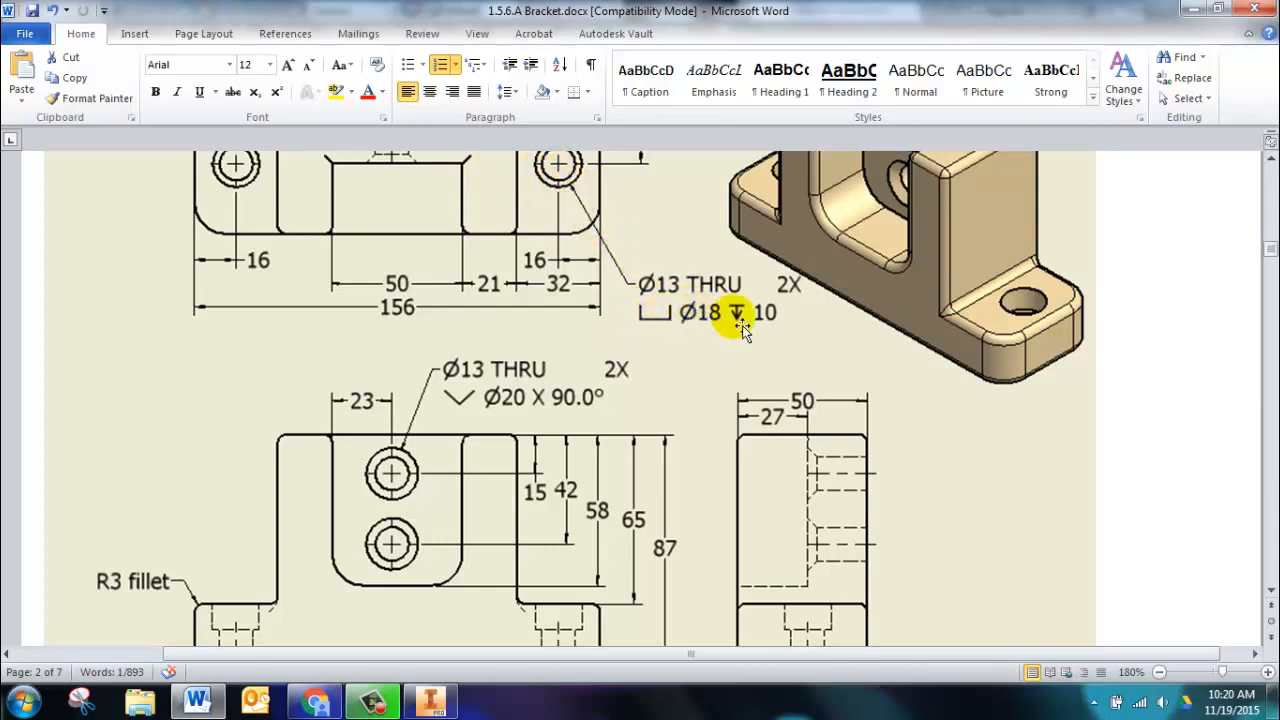
{"action": "mouse_move", "coordinate": [784, 320]}
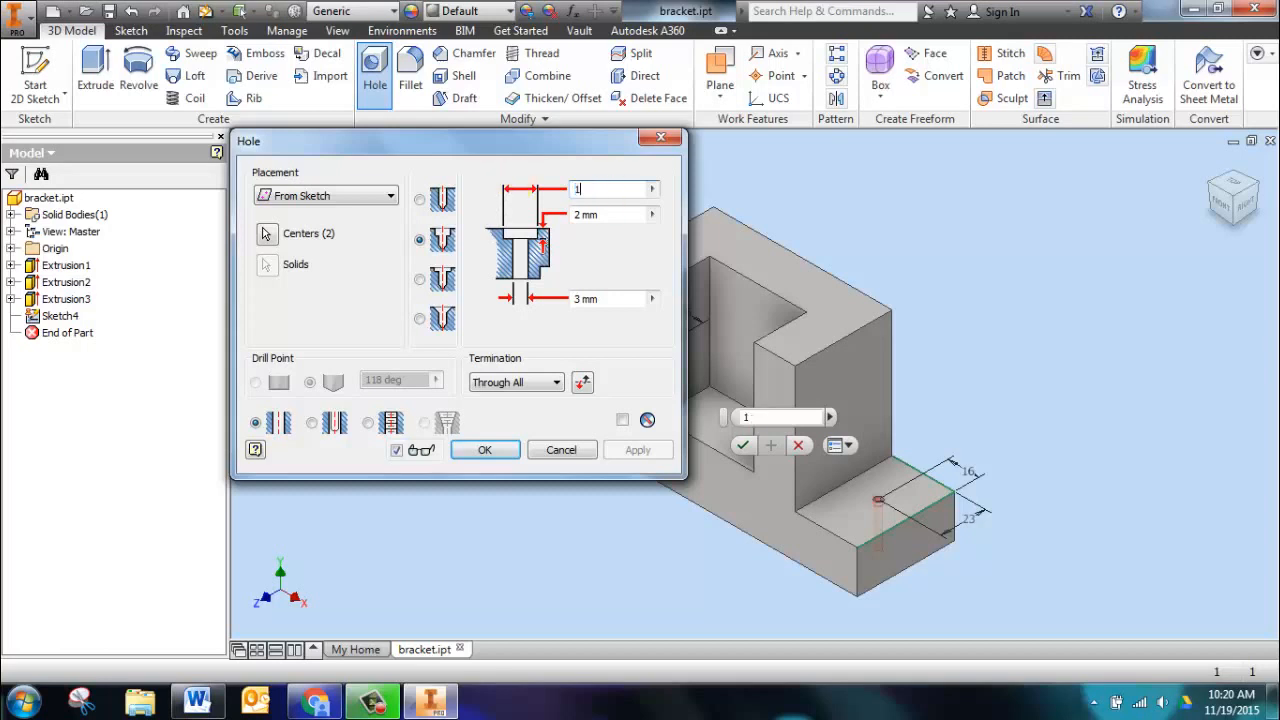
{"action": "type", "text": "18"}
{"action": "left_click", "coordinate": [614, 214]}
{"action": "type", "text": "10"}
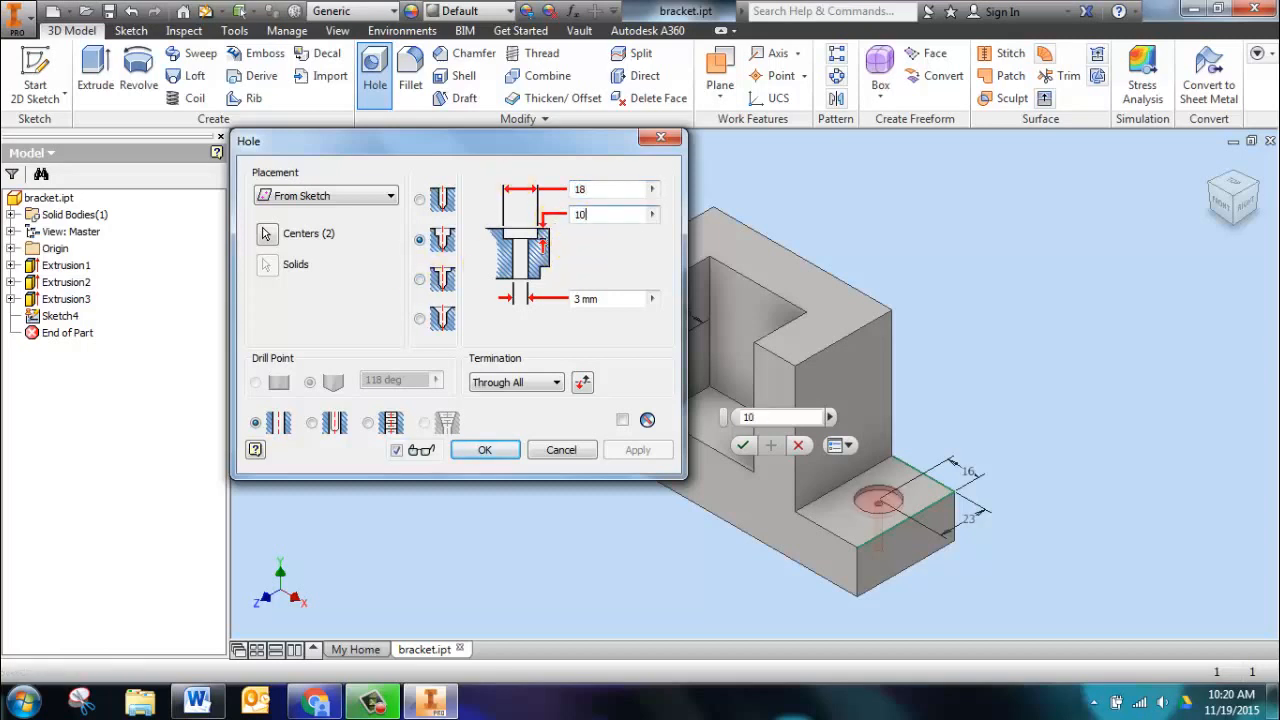
{"action": "left_click", "coordinate": [600, 298]}
{"action": "type", "text": "13"}
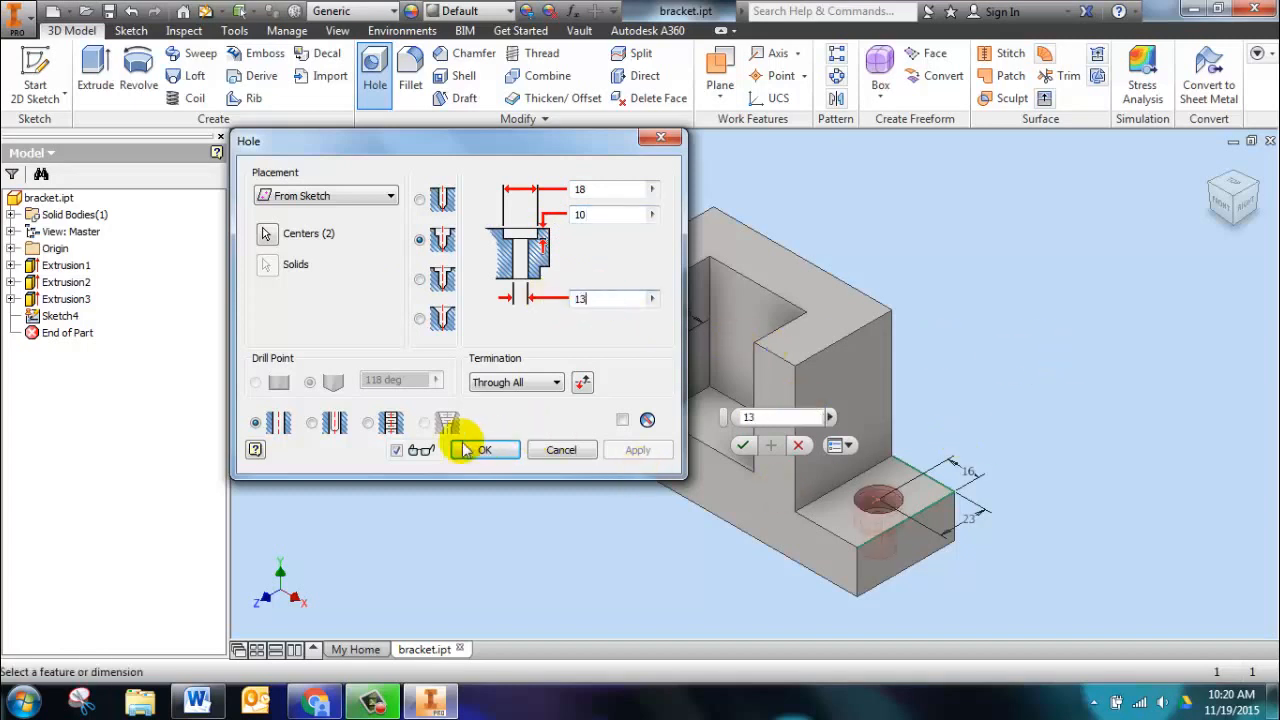
{"action": "left_click", "coordinate": [484, 448]}
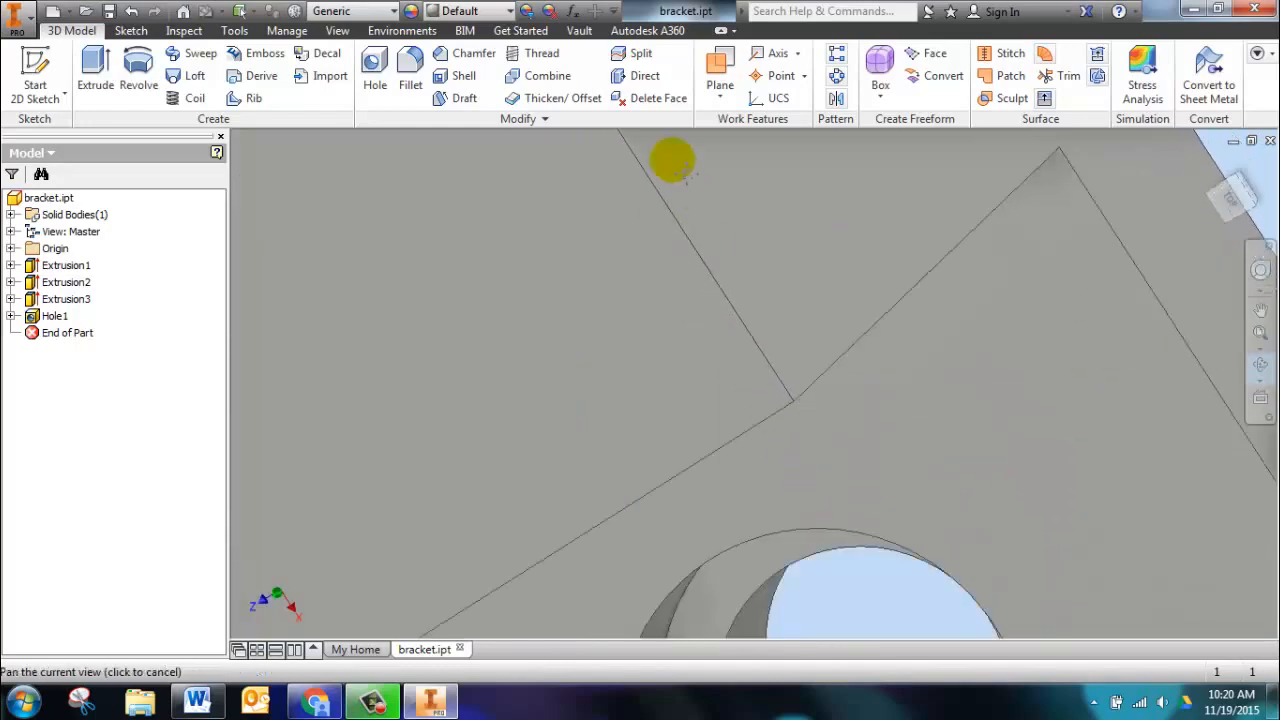
{"action": "left_click_drag", "start_coordinate": [672, 160], "coordinate": [770, 412]}
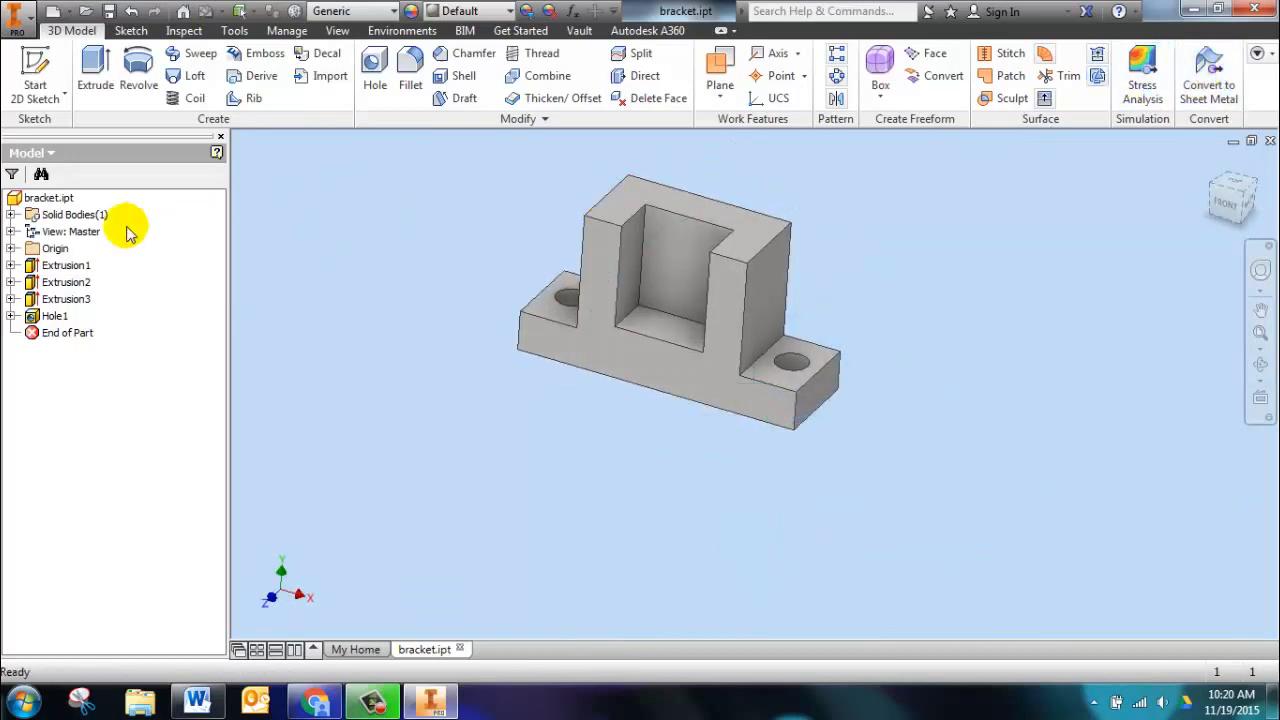
Check the Ø13 THRU / Ø20 X 90° countersink callout in Word and return to Inventor.
{"action": "left_click", "coordinate": [196, 700]}
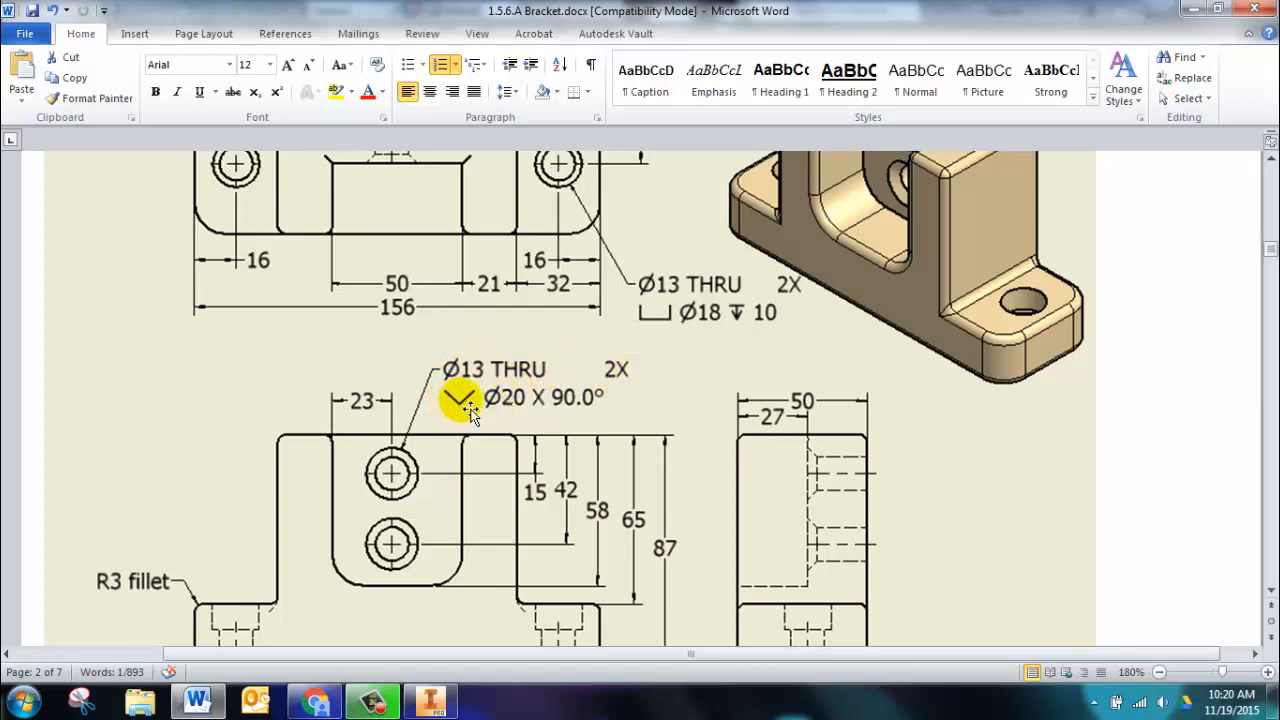
{"action": "mouse_move", "coordinate": [544, 410]}
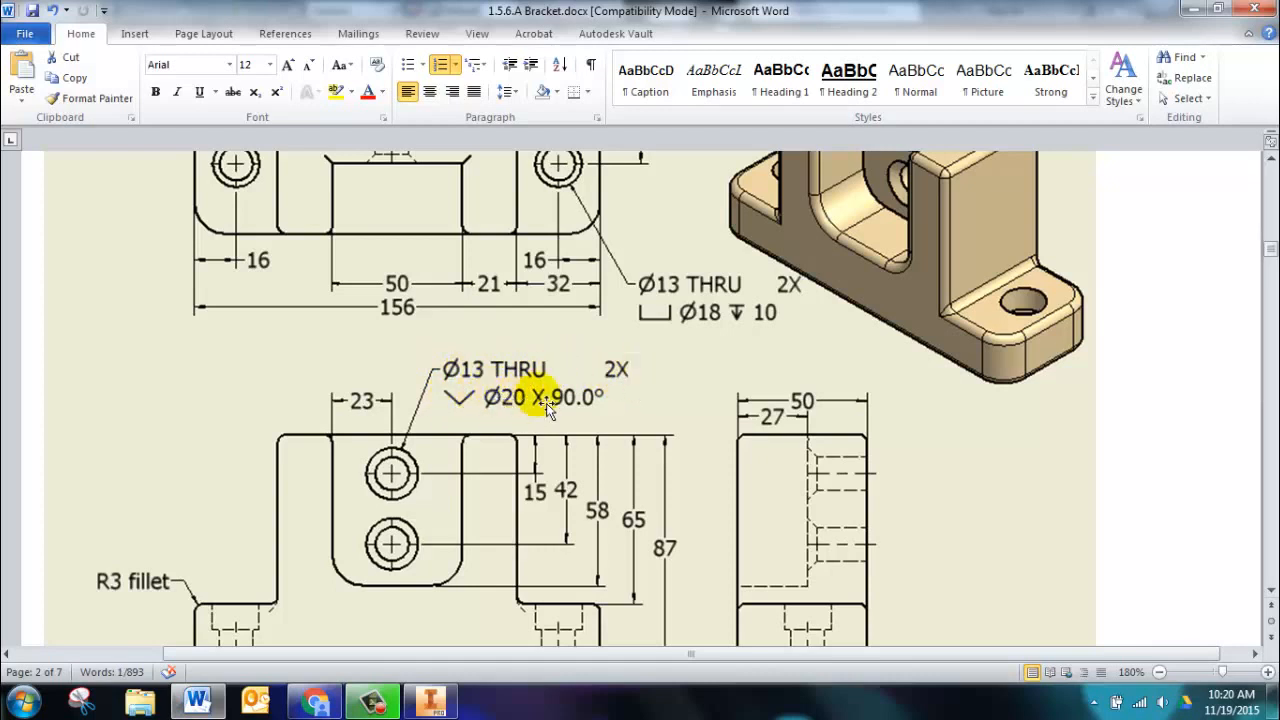
{"action": "left_click", "coordinate": [430, 698]}
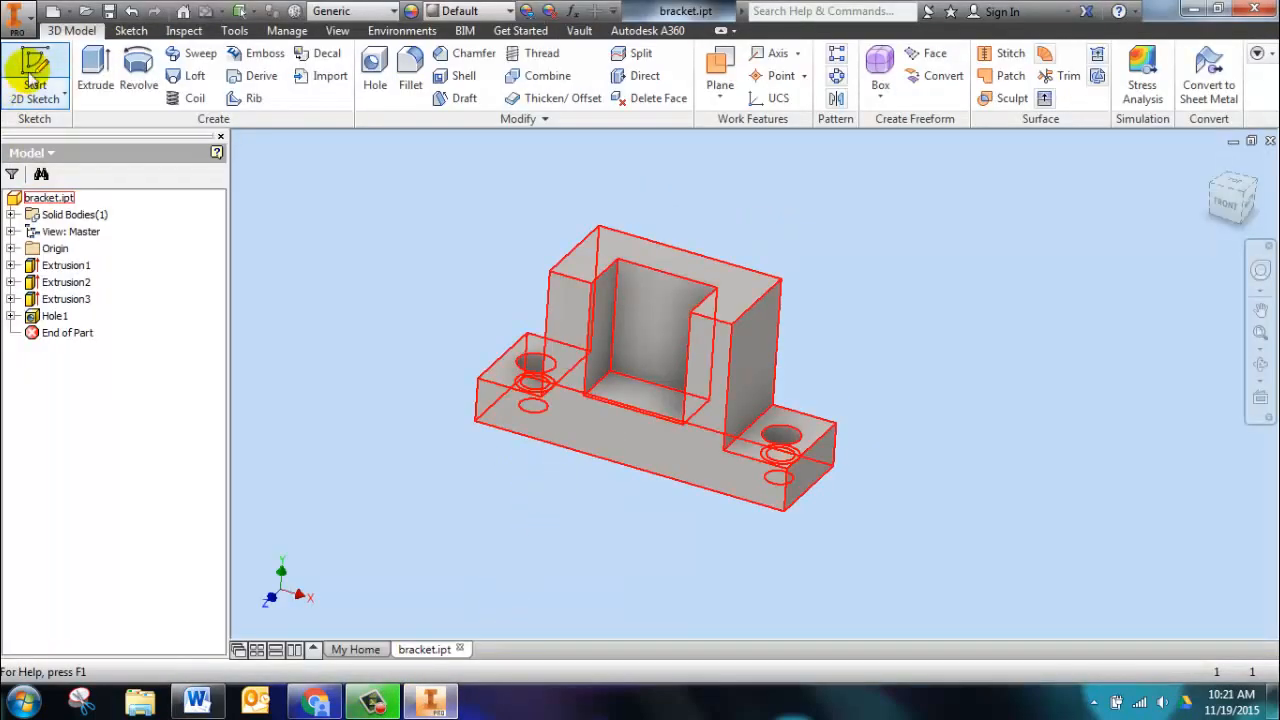
Sketch two hole centres on the back wall, 23 mm from the left edge, 15 and 42 mm from the top.
{"action": "left_click", "coordinate": [36, 70]}
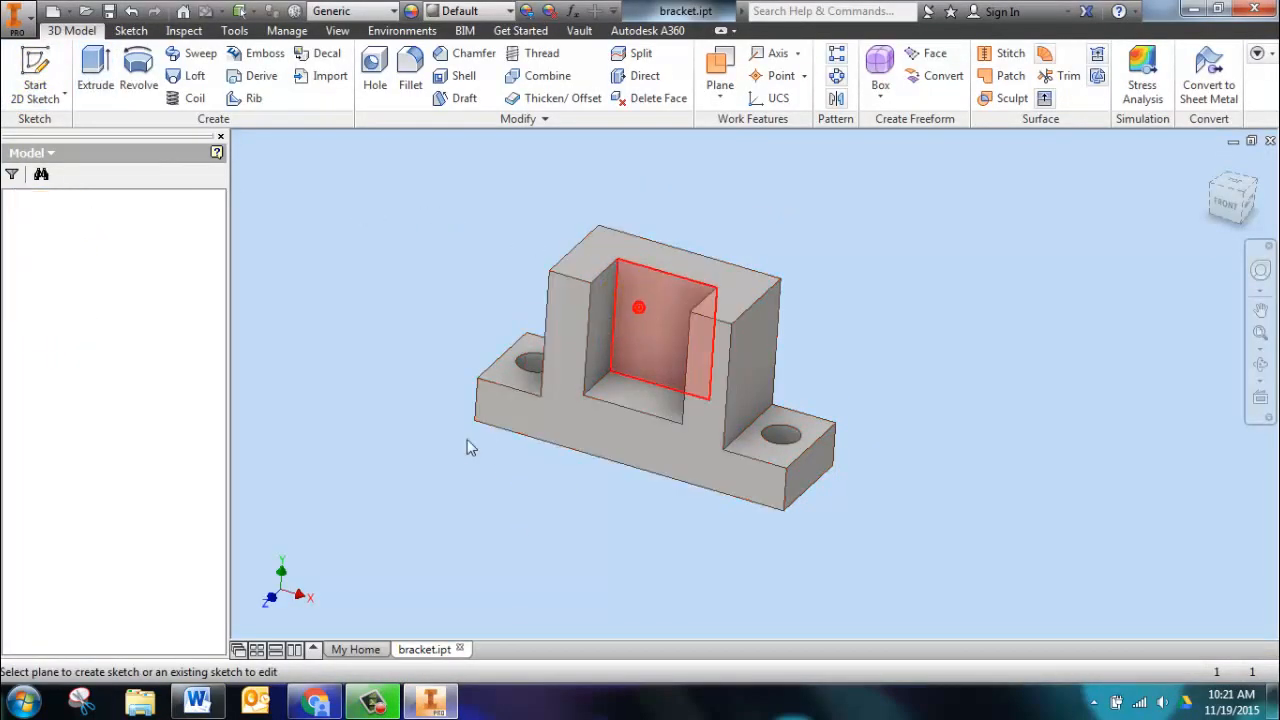
{"action": "left_click", "coordinate": [638, 308]}
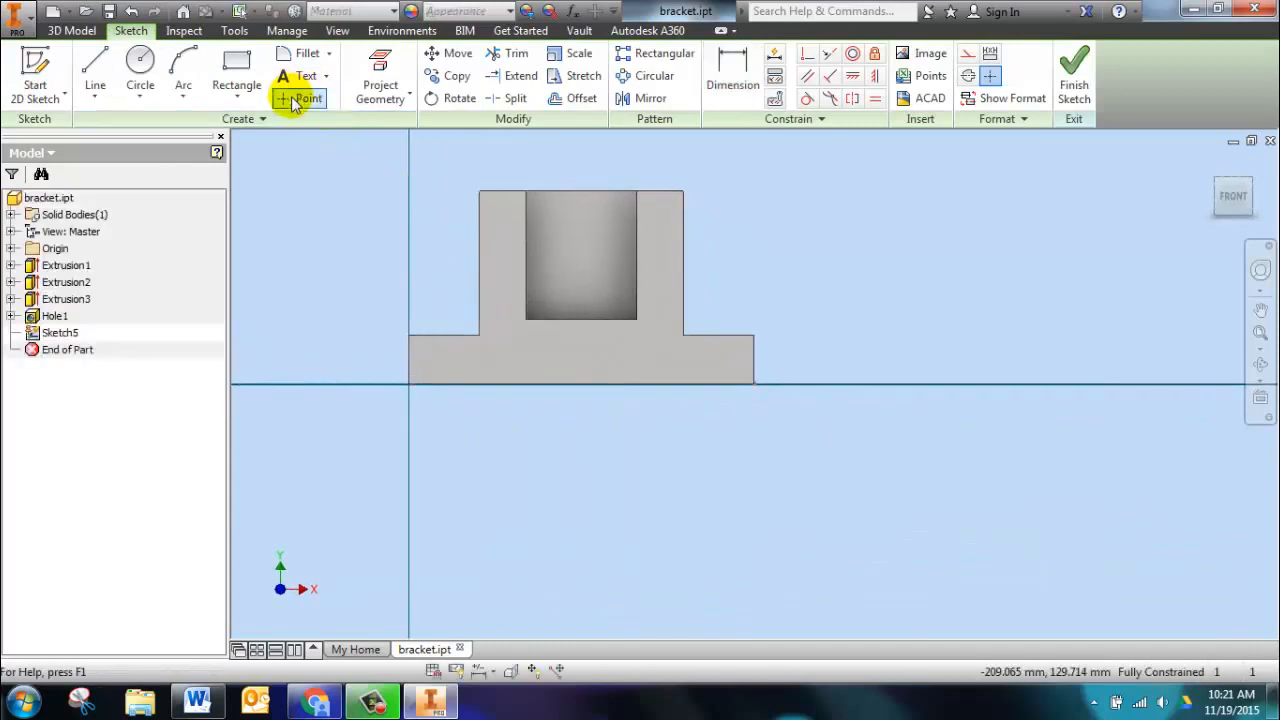
{"action": "left_click", "coordinate": [308, 98]}
{"action": "type", "text": "23"}
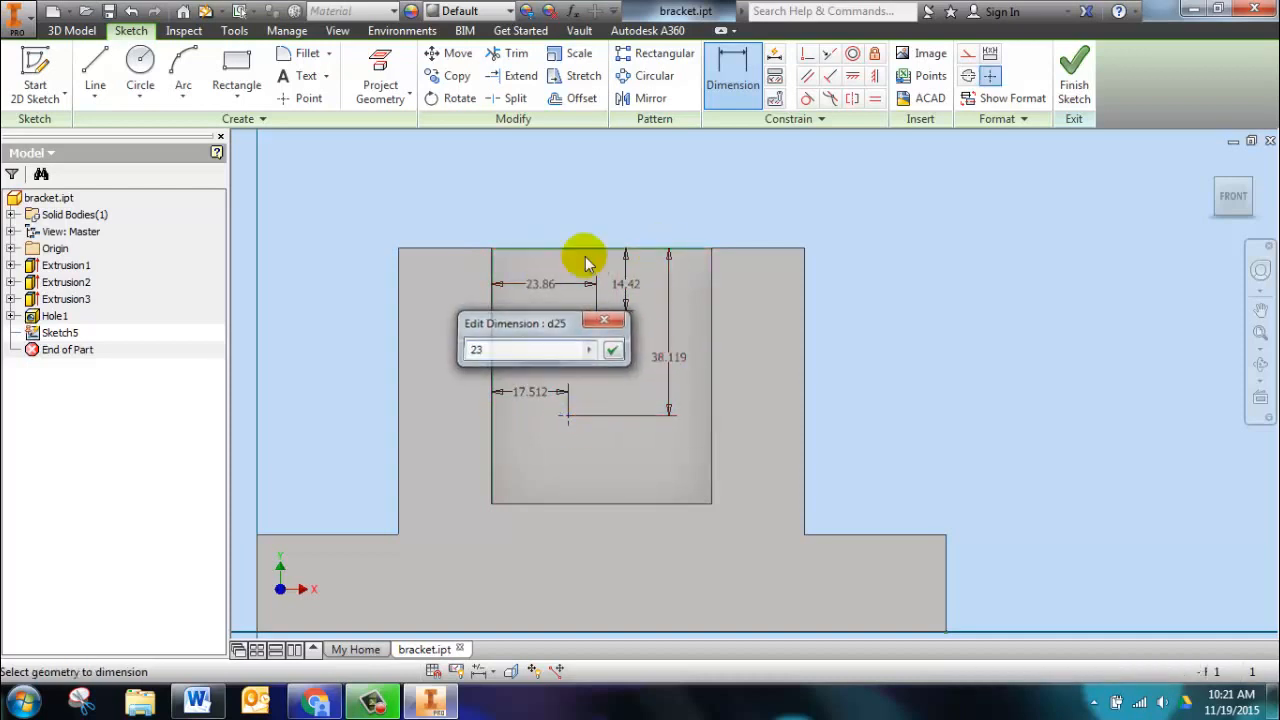
{"action": "left_click", "coordinate": [524, 390]}
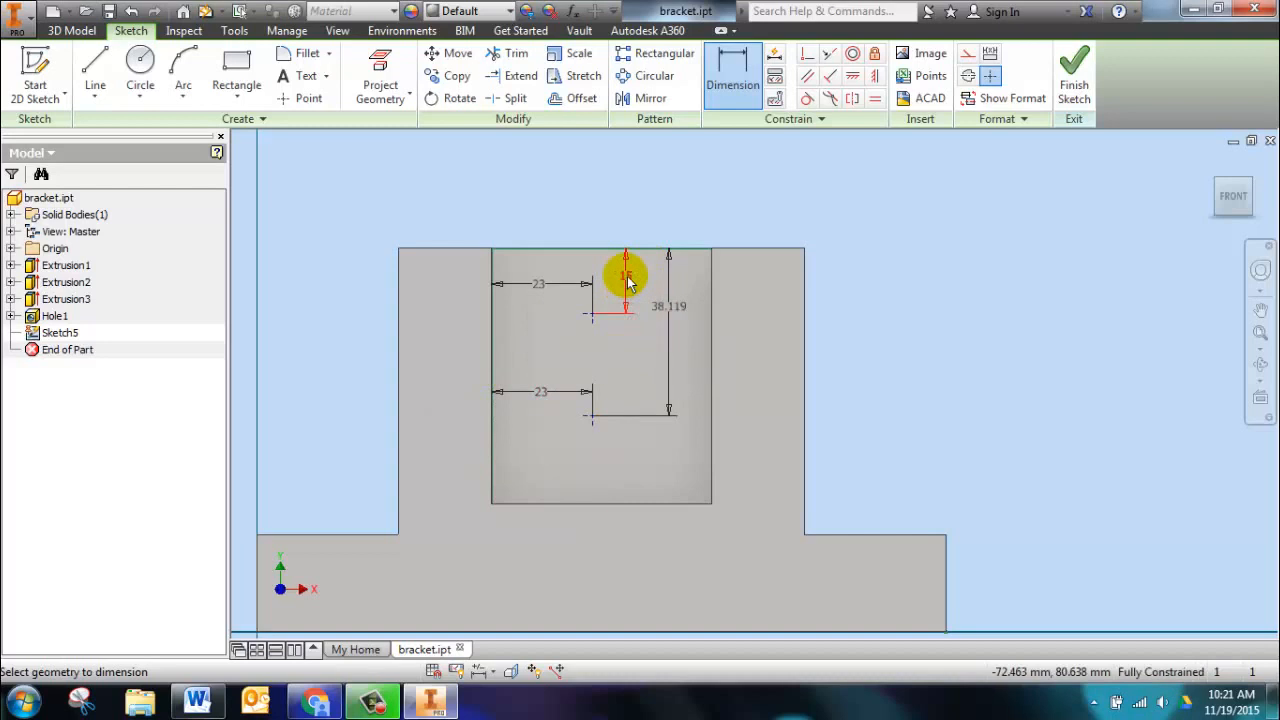
{"action": "double_click", "coordinate": [668, 306]}
{"action": "type", "text": "42"}
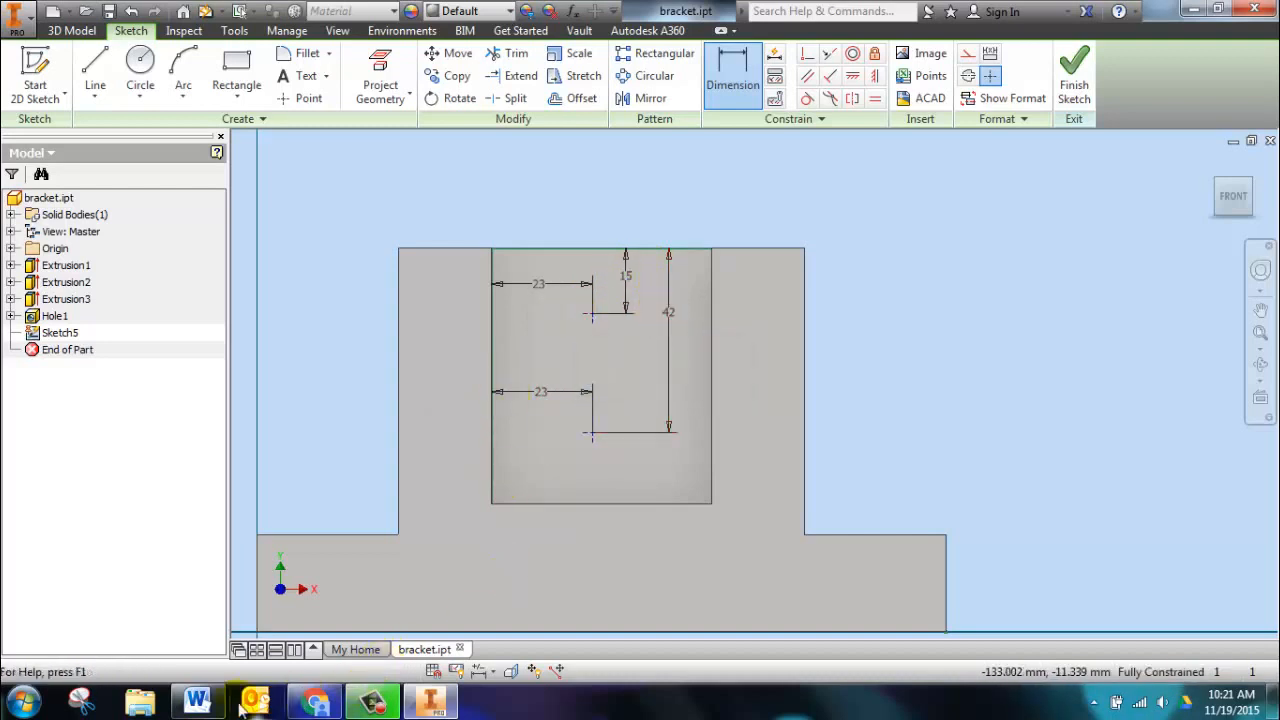
Verify the dimensions against the Word drawing and finish the back-wall sketch.
{"action": "left_click", "coordinate": [196, 700]}
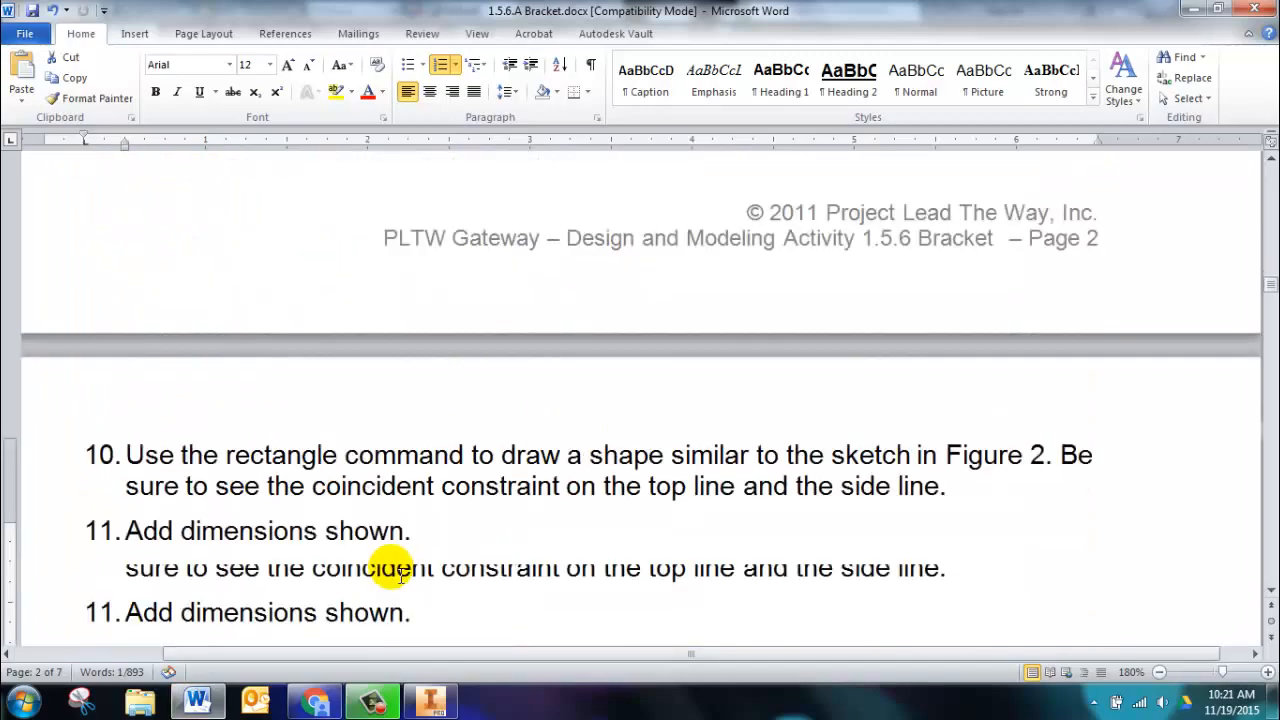
{"action": "scroll", "scroll_direction": "down", "scroll_amount": 3}
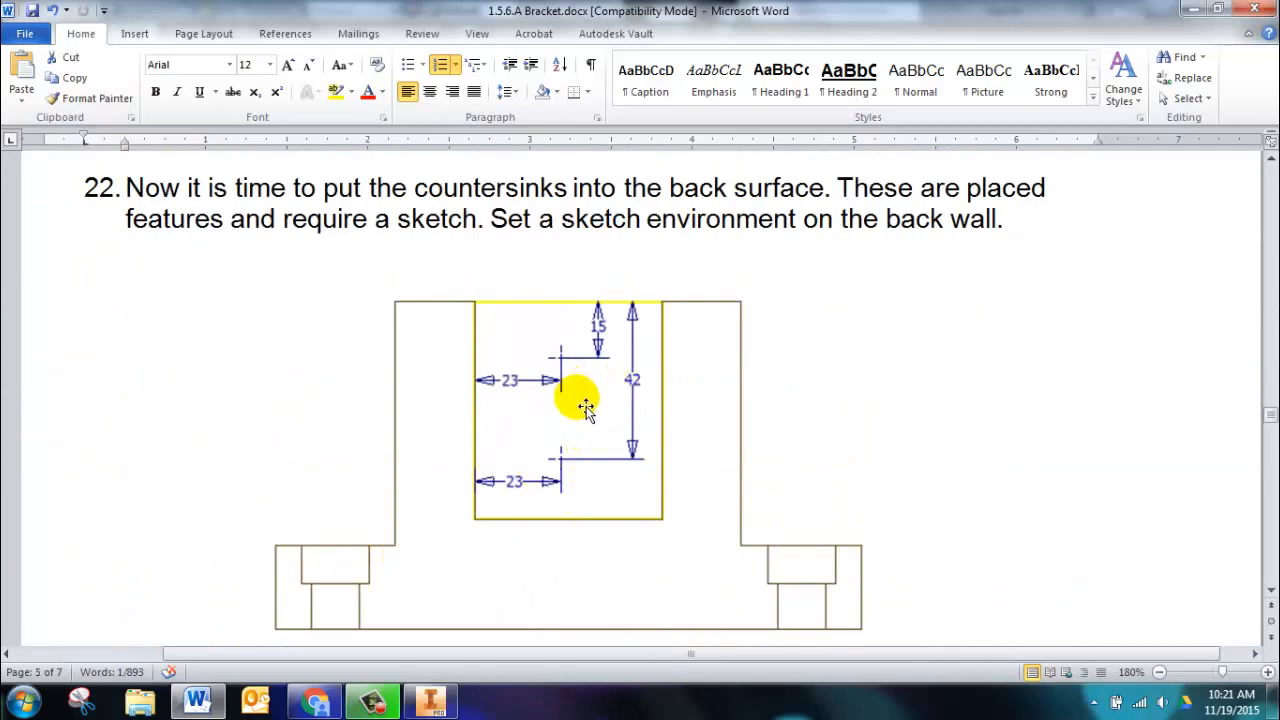
{"action": "scroll", "scroll_direction": "down", "scroll_amount": 3}
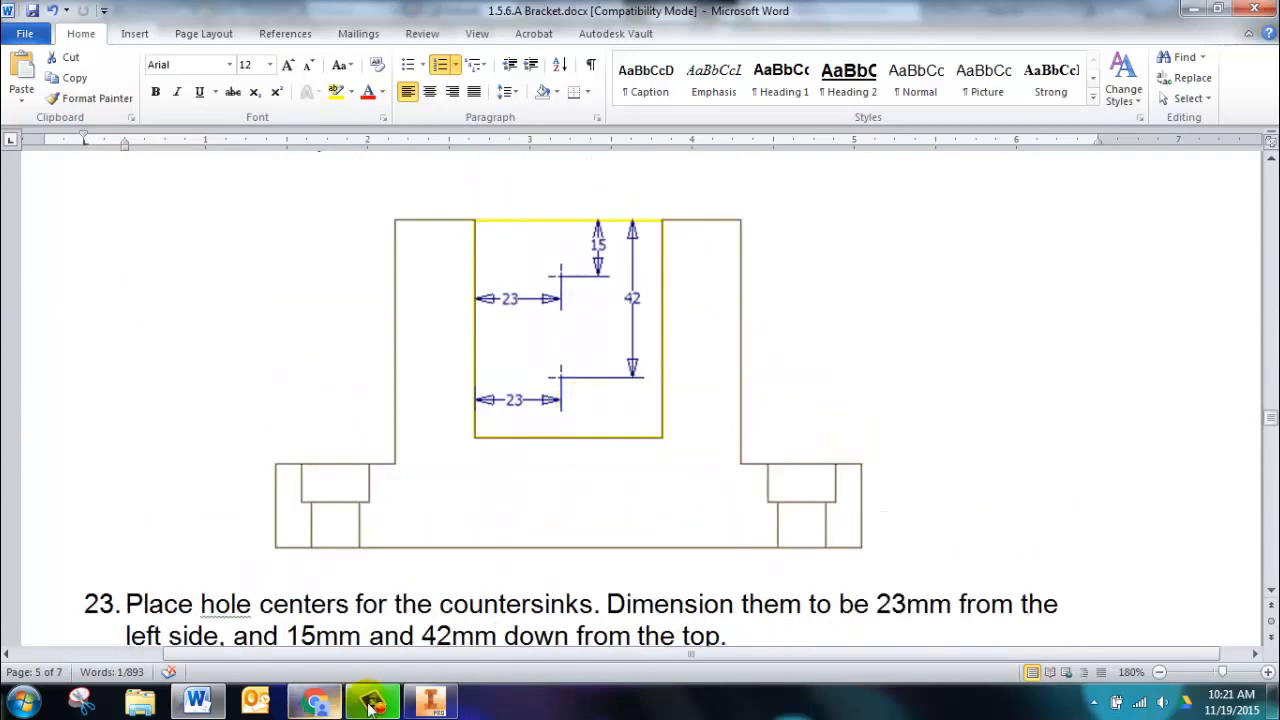
{"action": "left_click", "coordinate": [372, 700]}
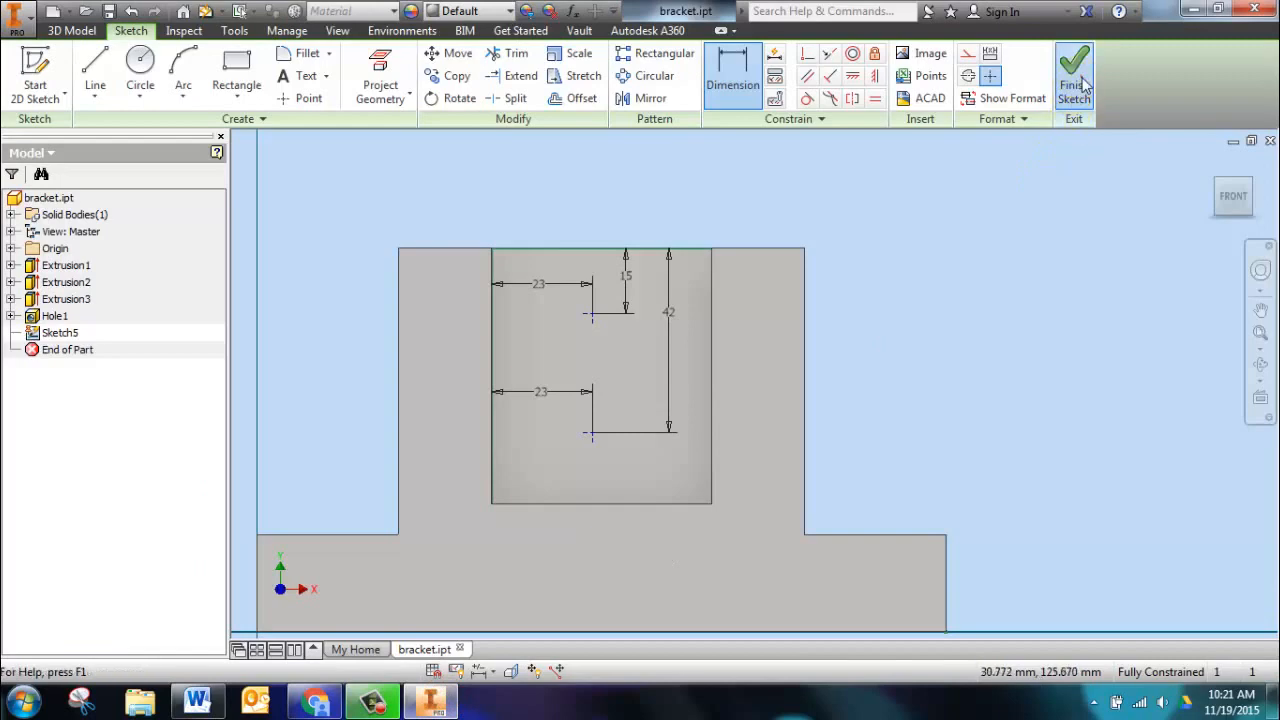
{"action": "left_click", "coordinate": [1072, 76]}
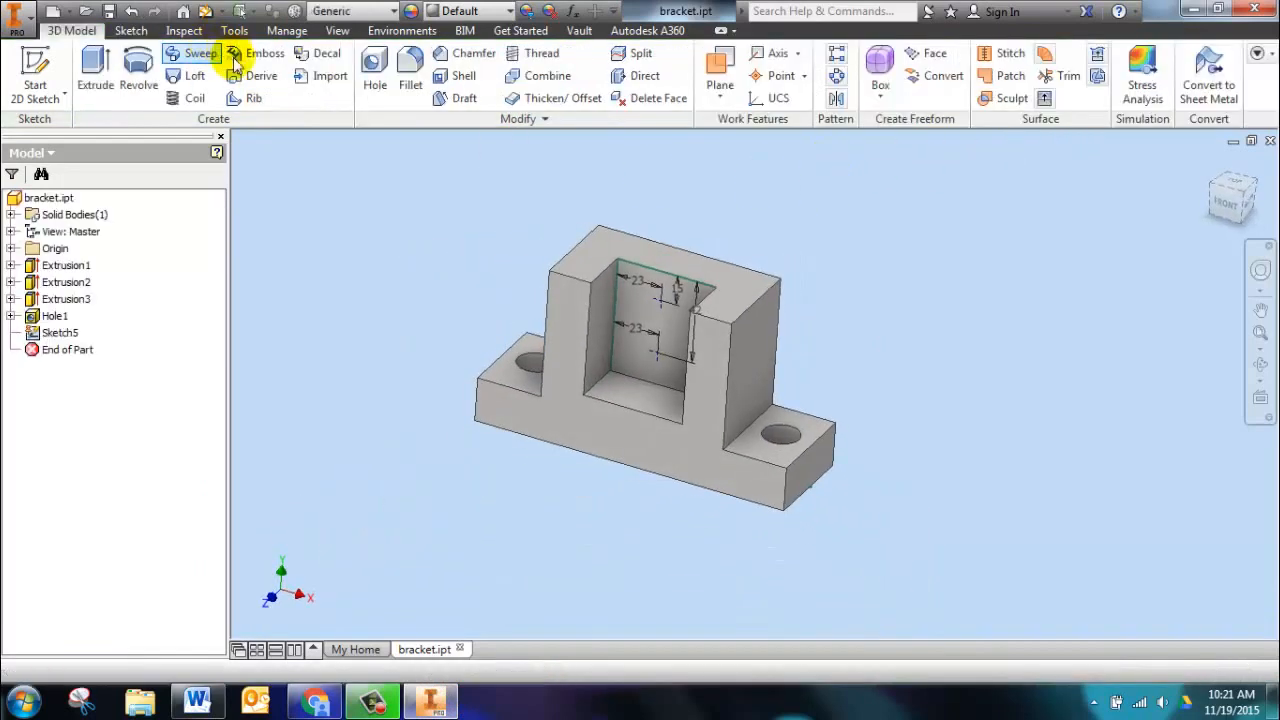
Add Ø13 through holes with Ø20 countersinks at 90° on the back wall and orbit to inspect them.
{"action": "left_click", "coordinate": [374, 62]}
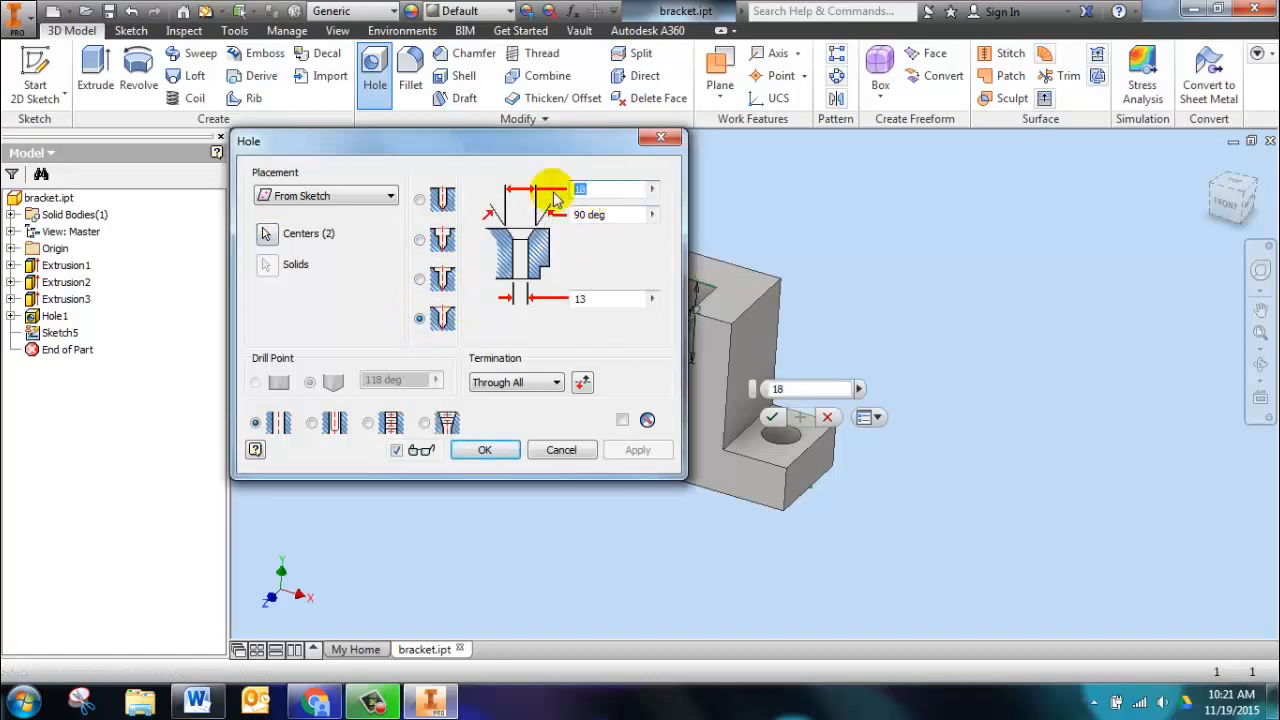
{"action": "type", "text": "20"}
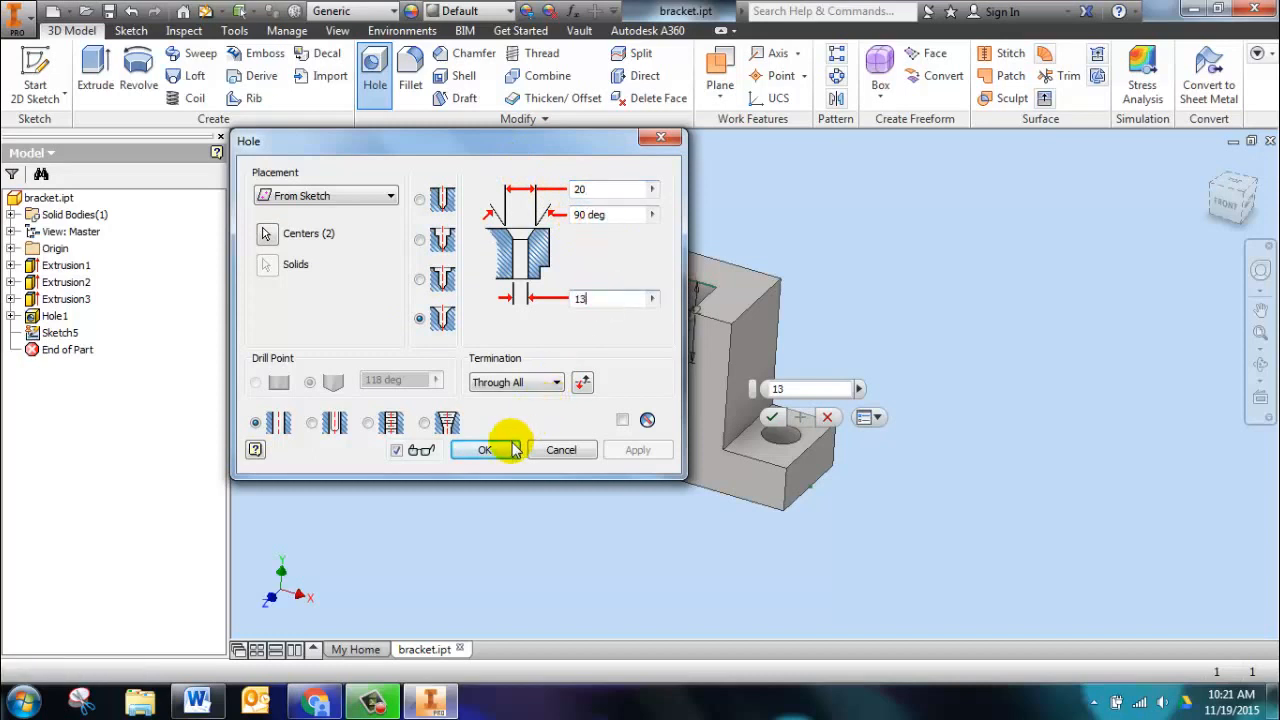
{"action": "left_click", "coordinate": [484, 448]}
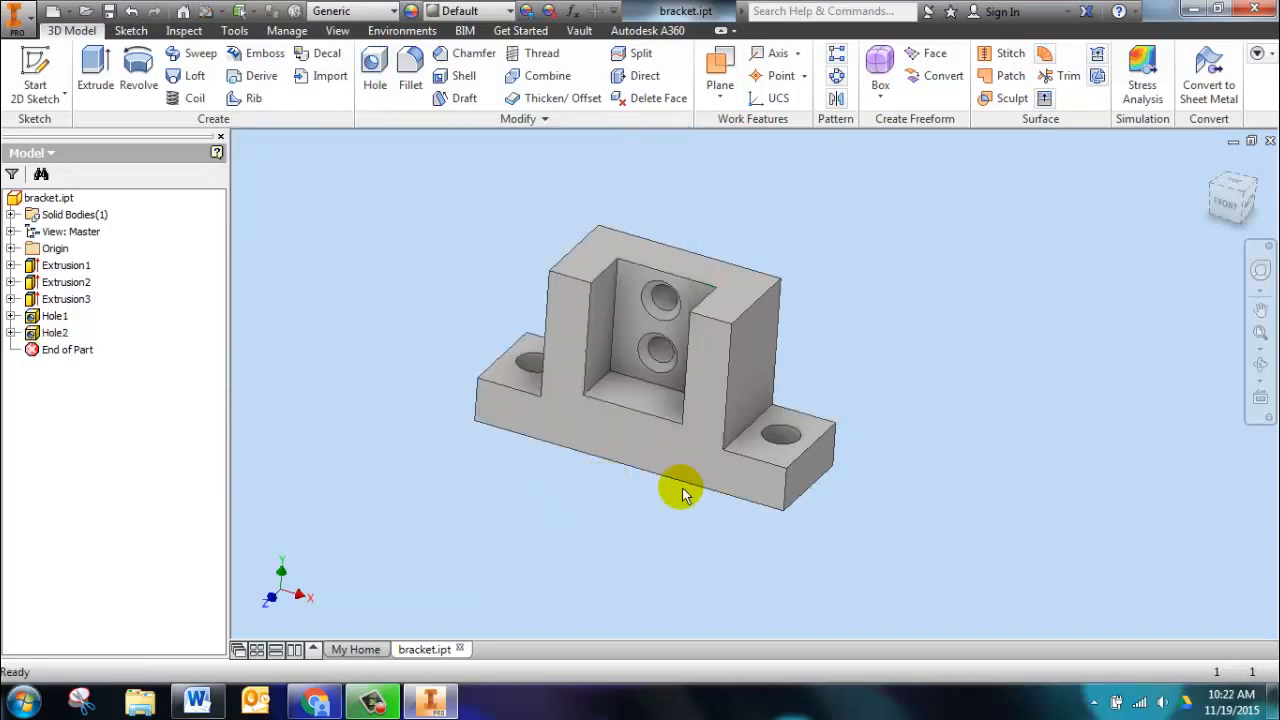
{"action": "left_click_drag", "start_coordinate": [680, 490], "coordinate": [764, 478]}
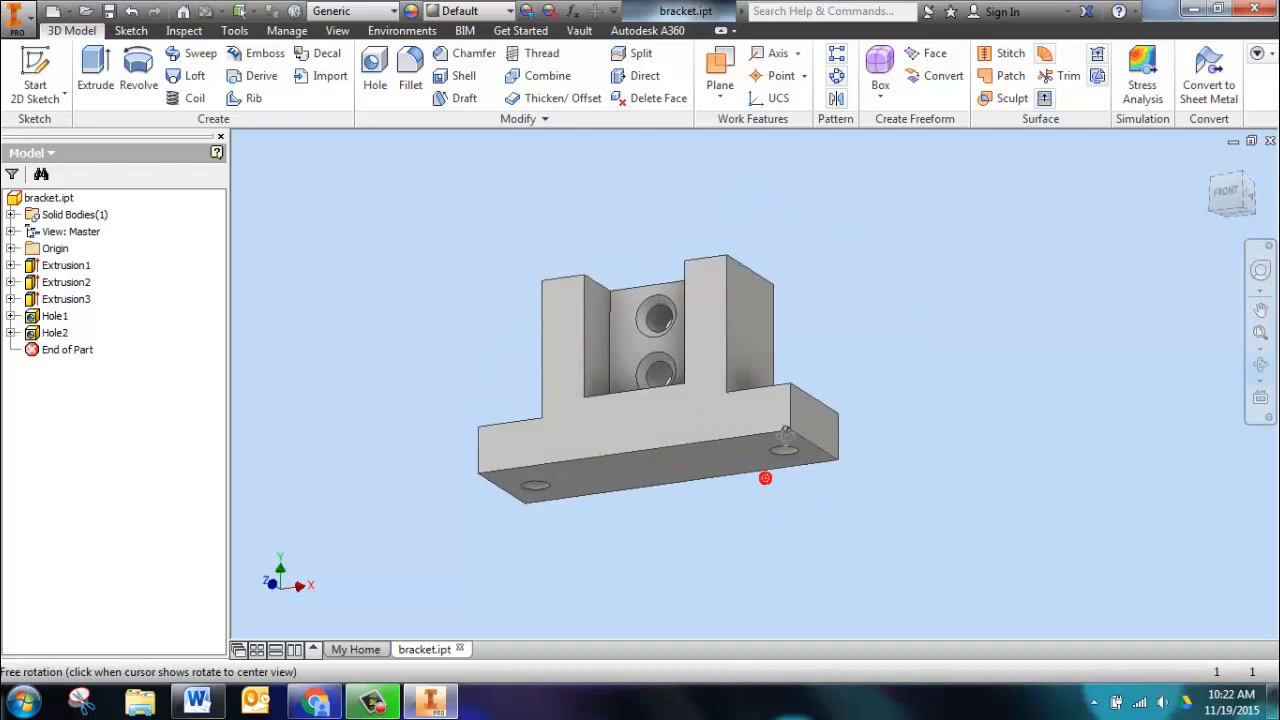
{"action": "left_click_drag", "start_coordinate": [764, 476], "coordinate": [764, 360]}
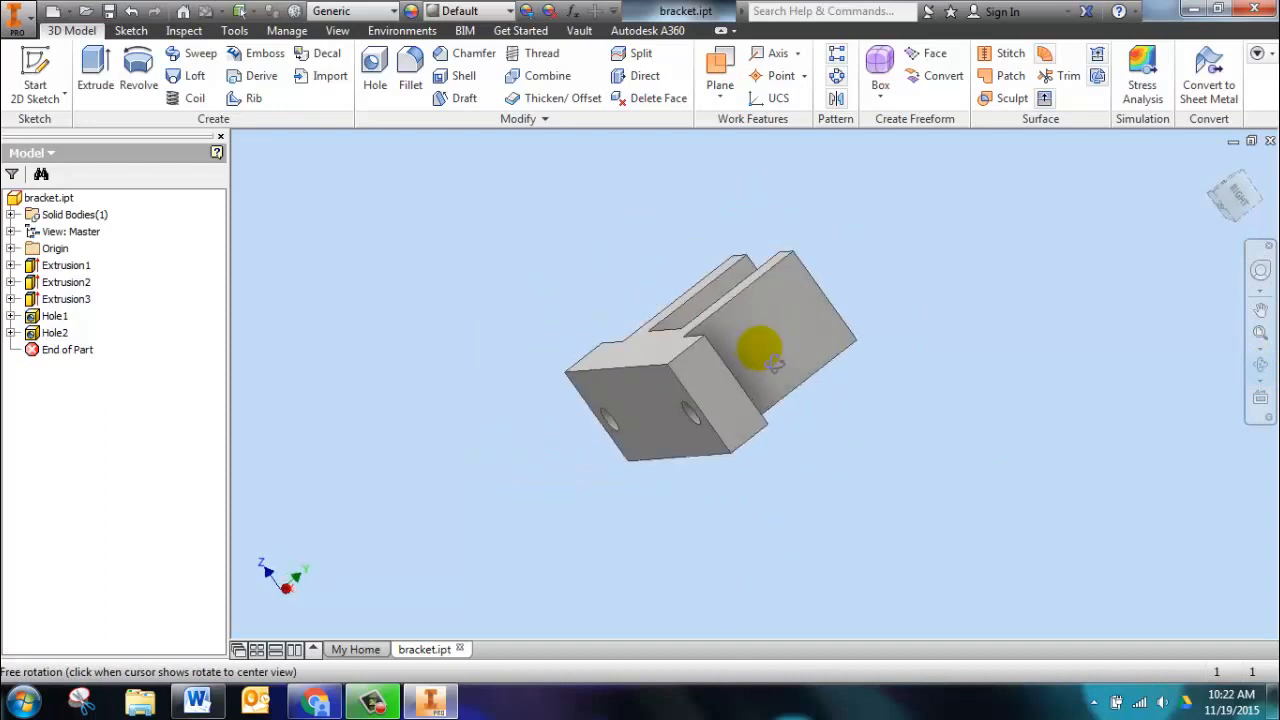
{"action": "left_click_drag", "start_coordinate": [764, 350], "coordinate": [816, 388]}
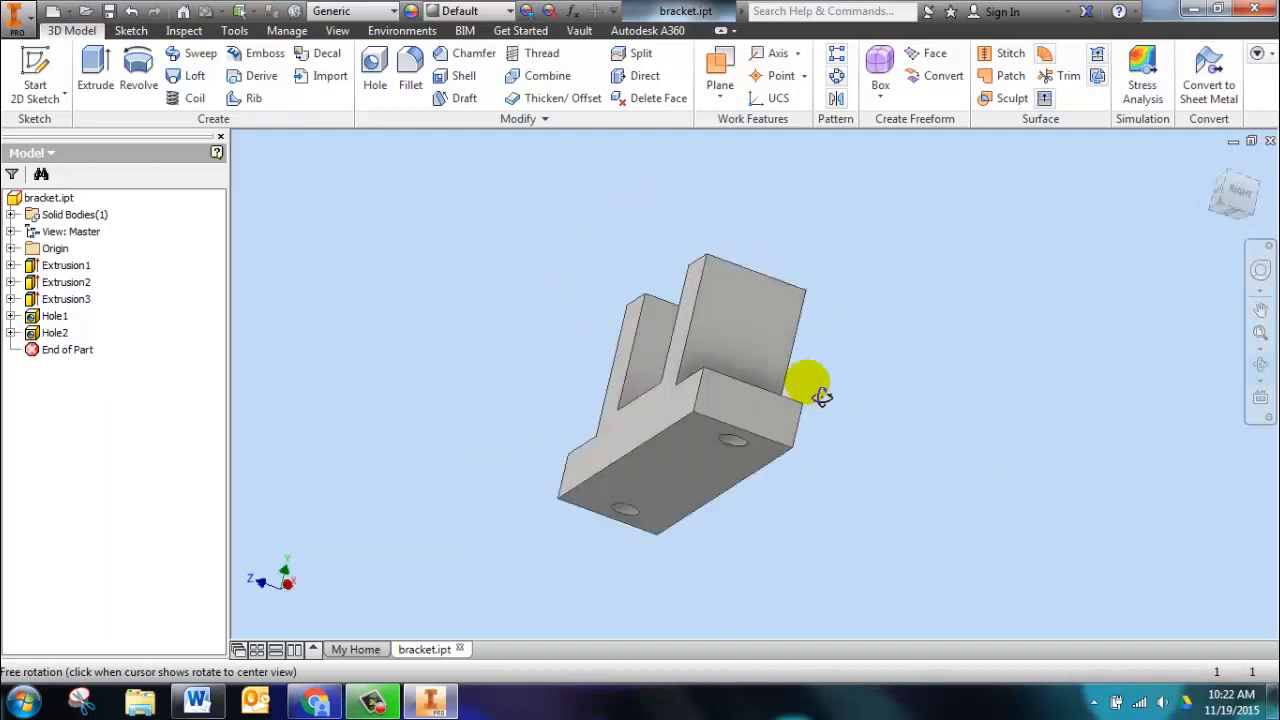
{"action": "left_click_drag", "start_coordinate": [810, 384], "coordinate": [890, 480]}
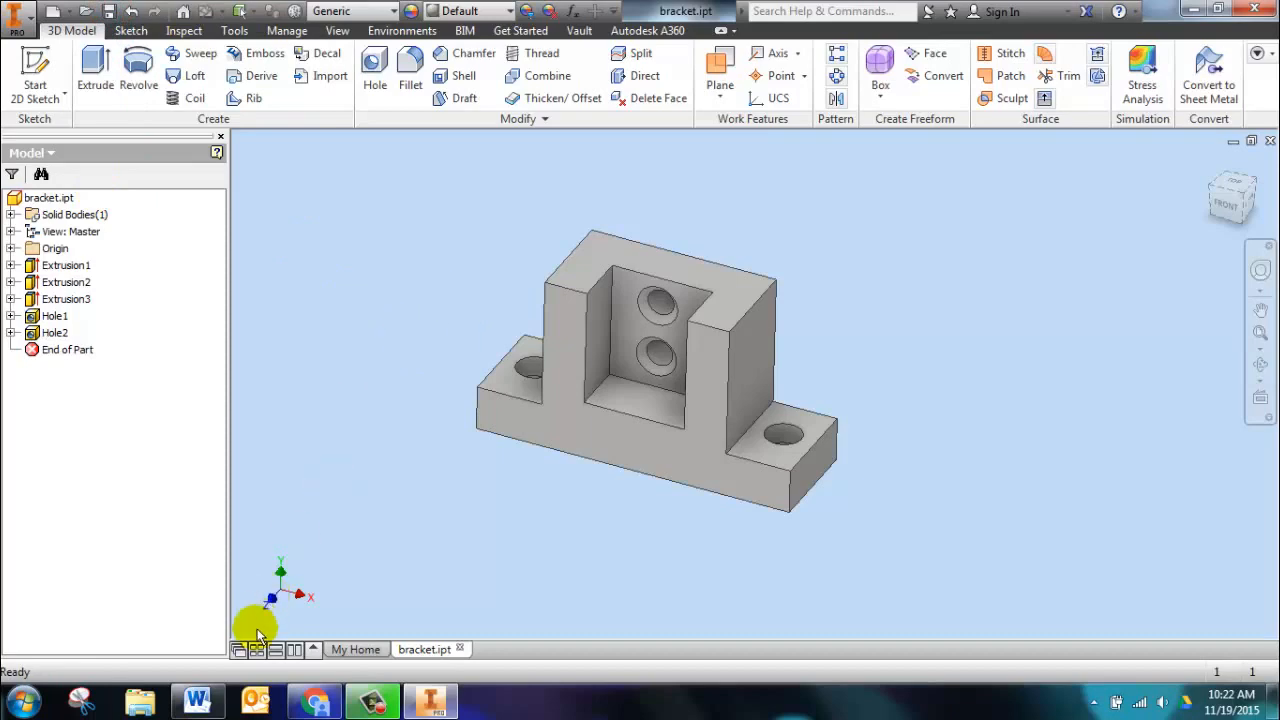
Read Word step 25 calling for 12 mm fillets on the corner and slot edges.
{"action": "left_click", "coordinate": [196, 700]}
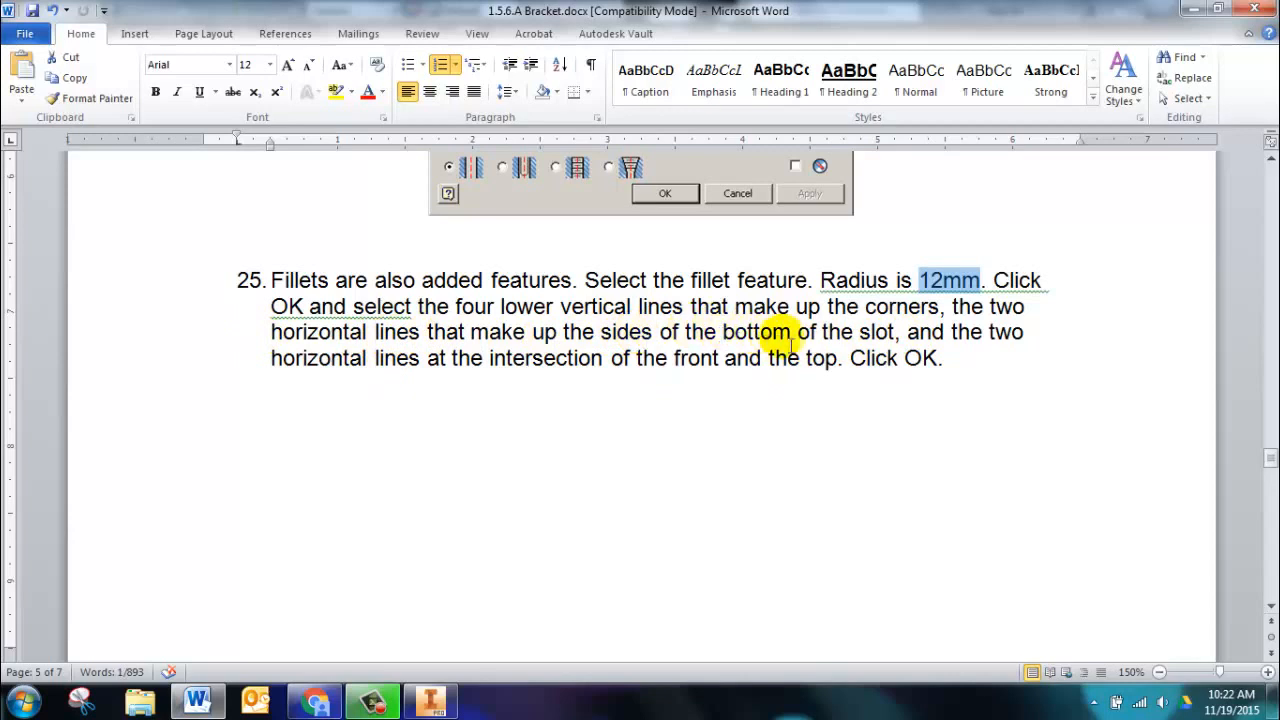
{"action": "mouse_move", "coordinate": [464, 670]}
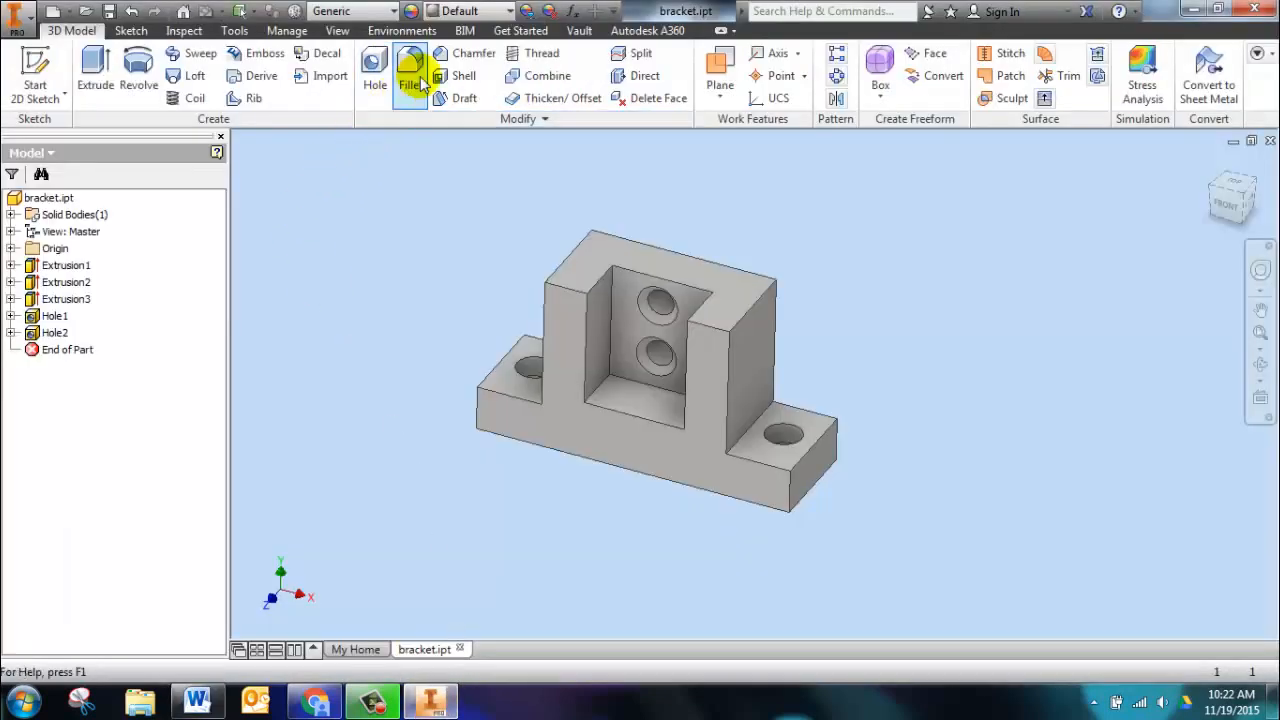
Fillet the bracket's vertical corner edges and slot edges with a 12 mm radius.
{"action": "left_click", "coordinate": [410, 76]}
{"action": "type", "text": "12"}
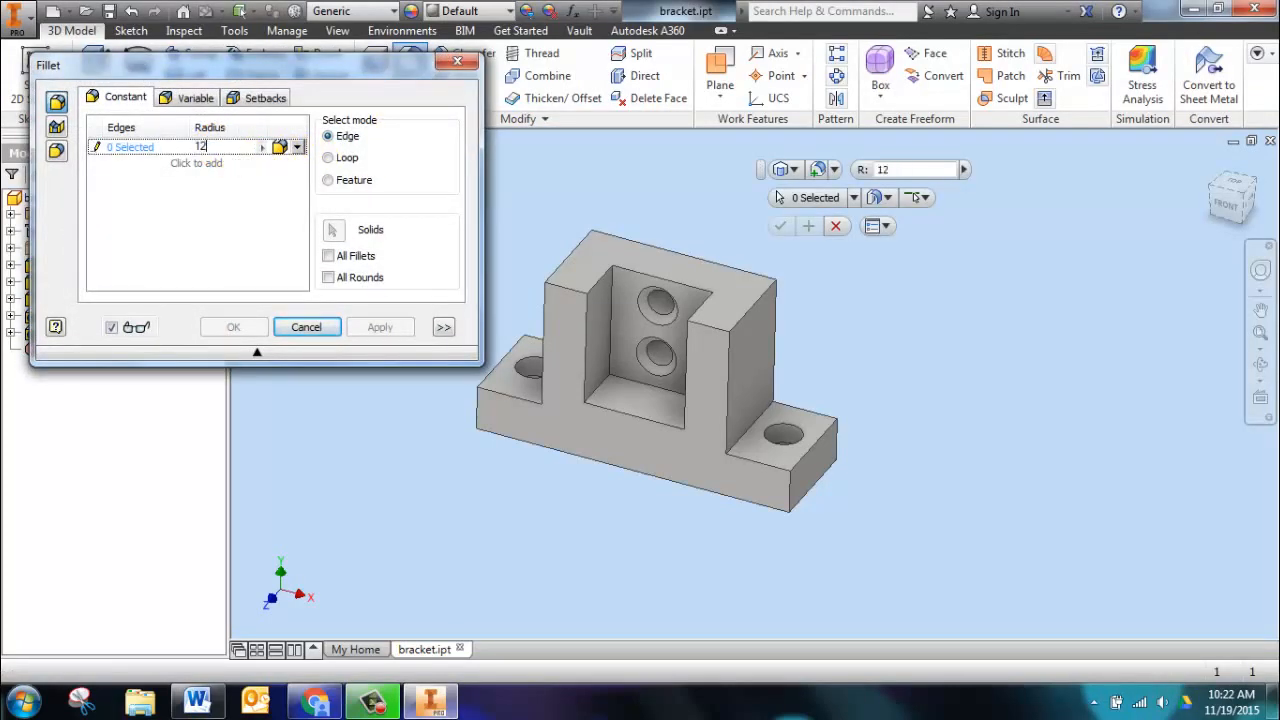
{"action": "left_click", "coordinate": [196, 700]}
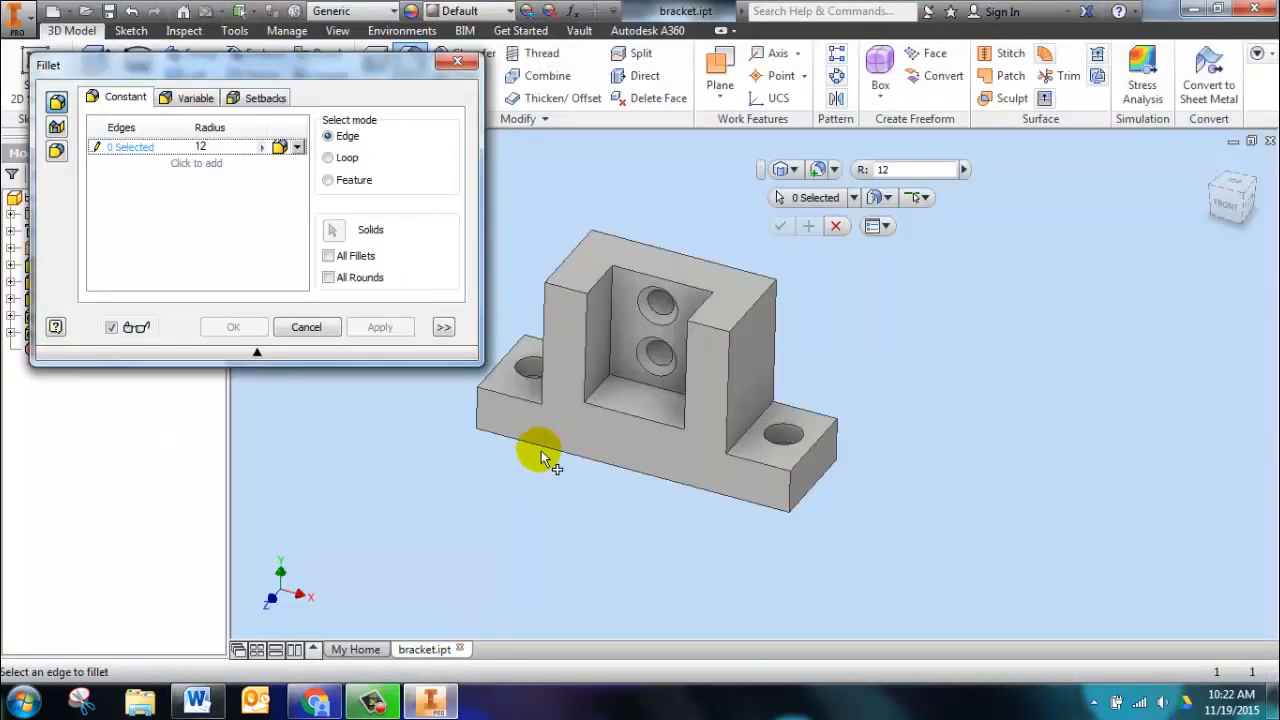
{"action": "left_click", "coordinate": [540, 456]}
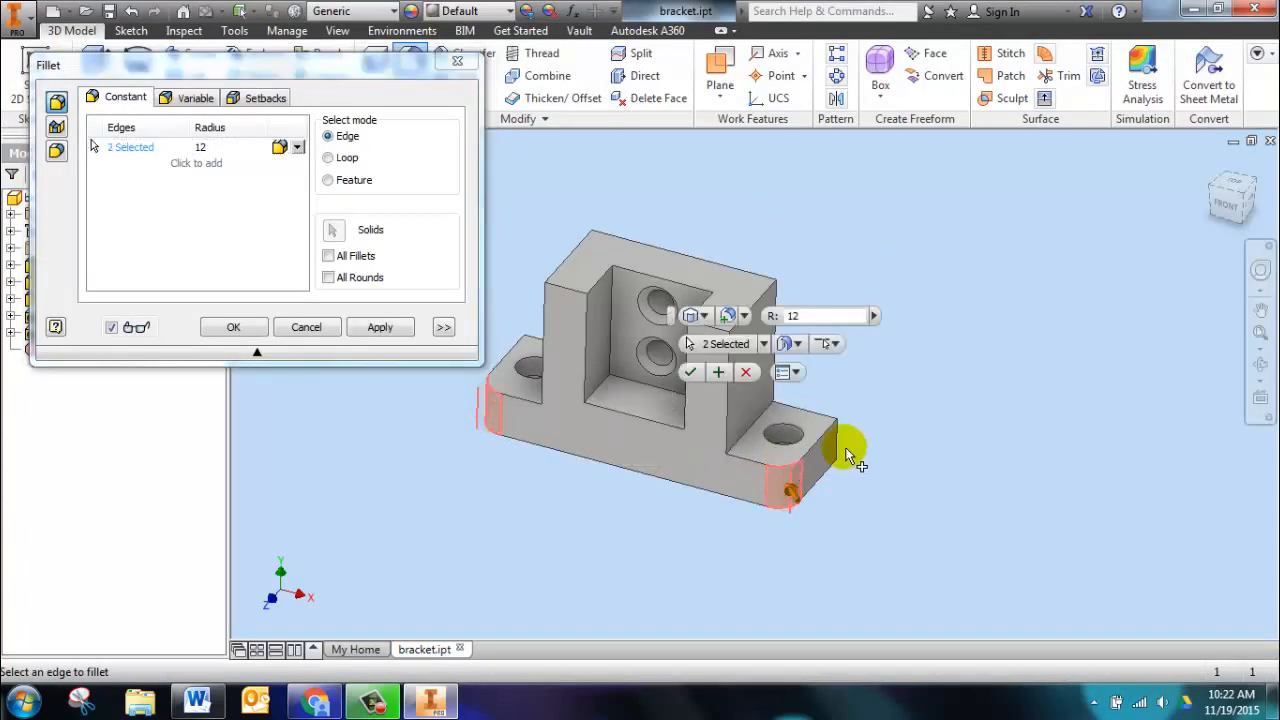
{"action": "left_click", "coordinate": [540, 350]}
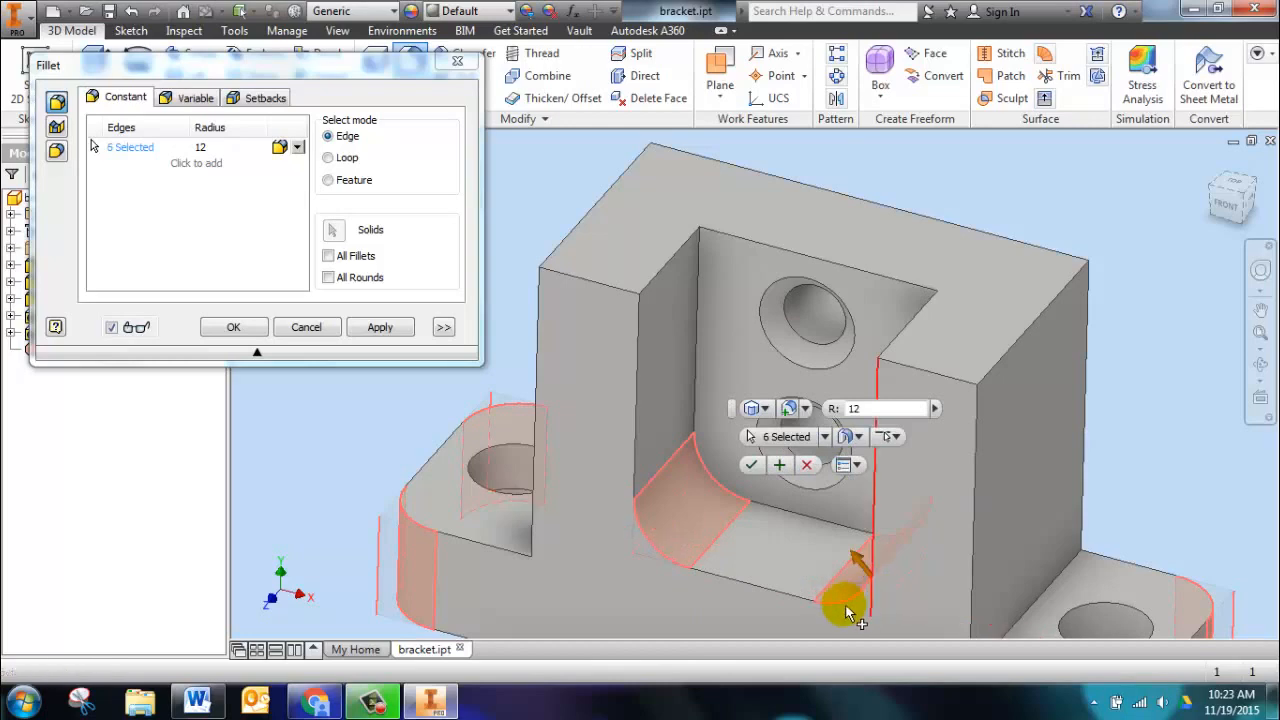
{"action": "left_click", "coordinate": [380, 328]}
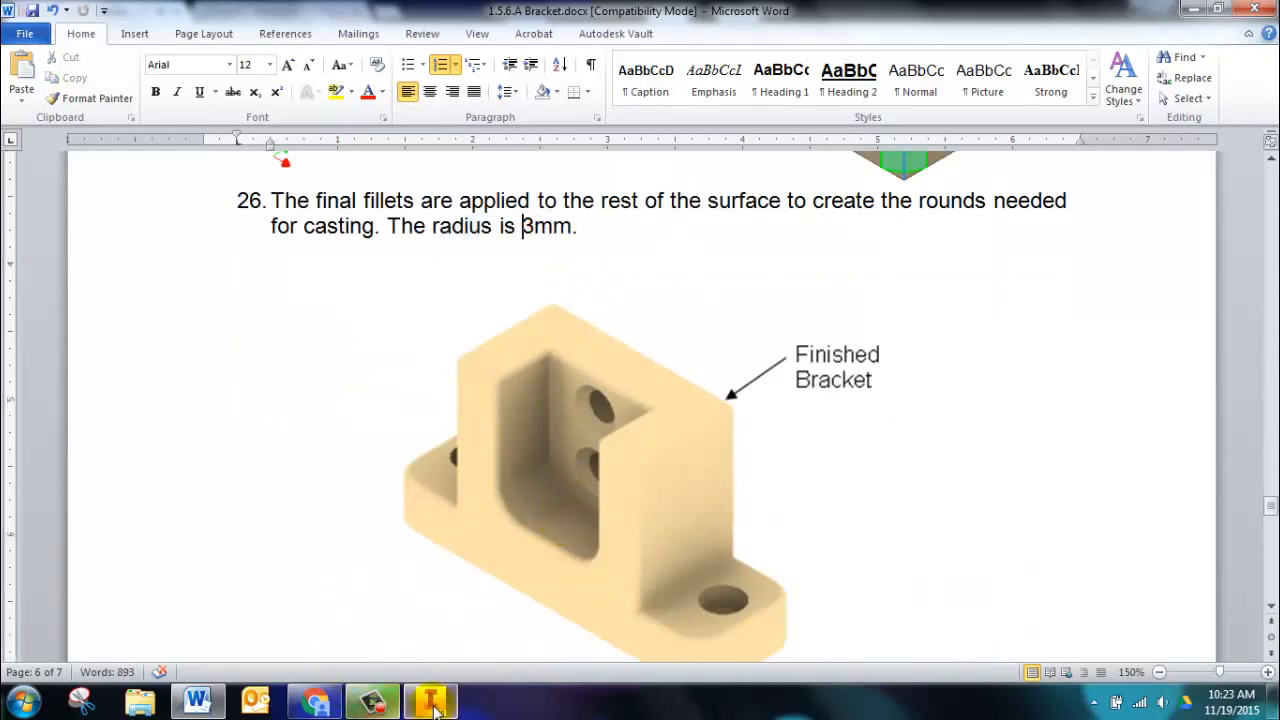
{"action": "left_click", "coordinate": [430, 700]}
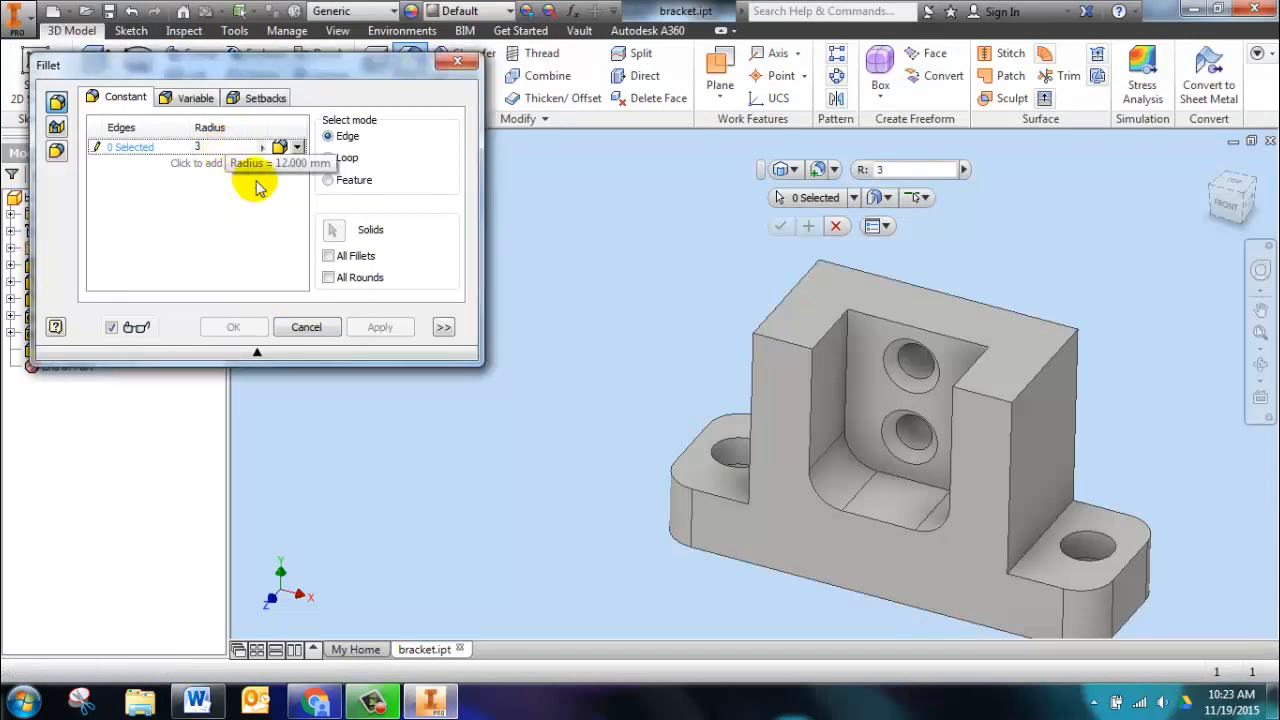
{"action": "left_click", "coordinate": [428, 700]}
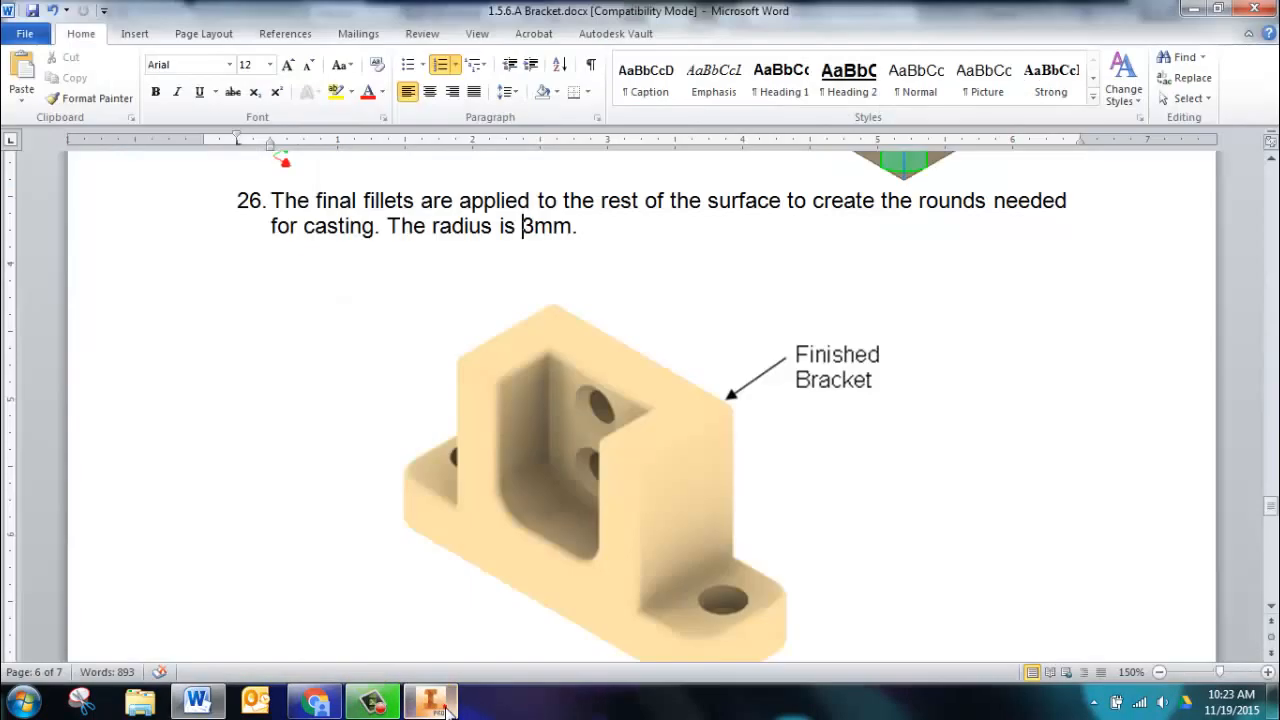
{"action": "scroll", "scroll_direction": "down", "scroll_amount": 3}
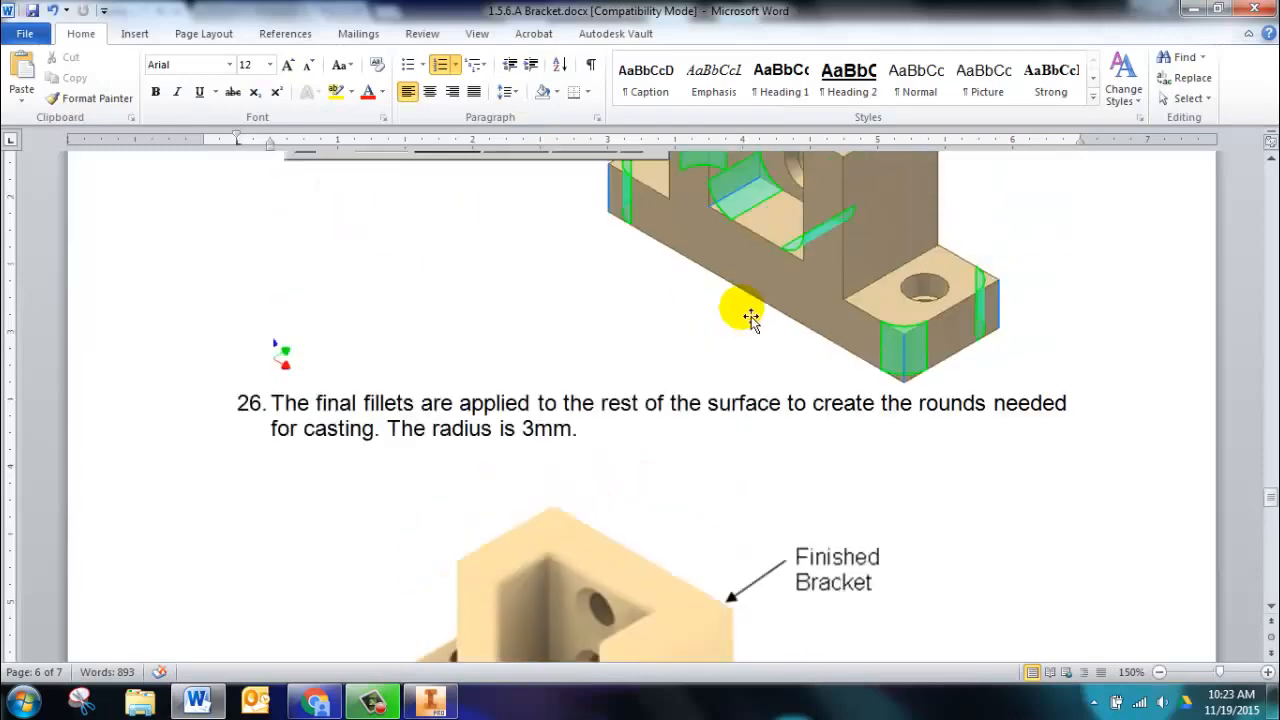
{"action": "mouse_move", "coordinate": [744, 336]}
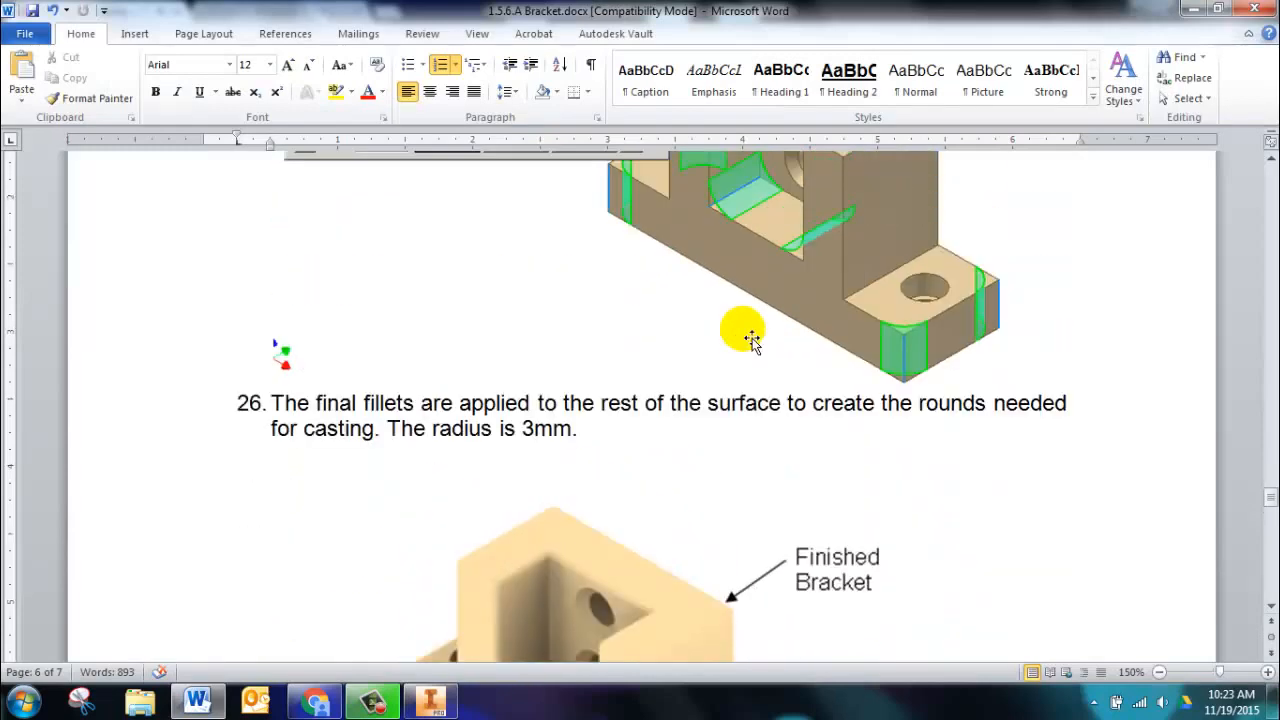
{"action": "scroll", "scroll_direction": "down", "scroll_amount": 3}
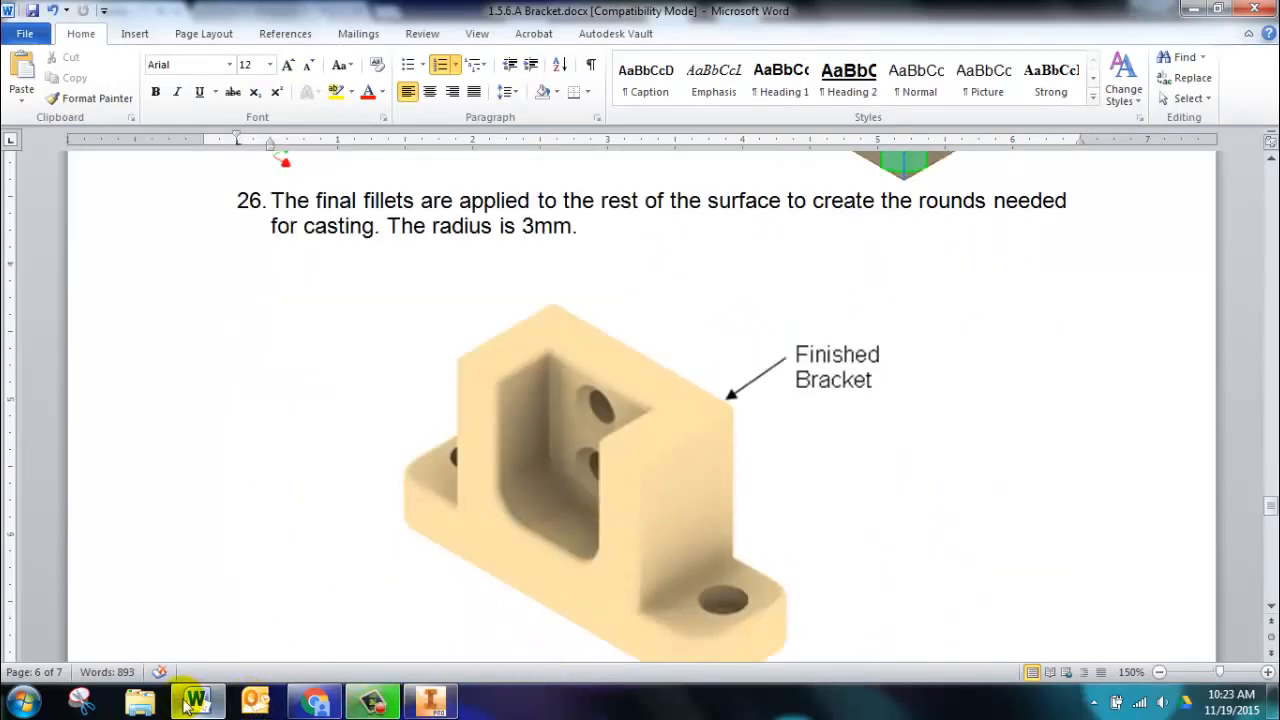
{"action": "left_click", "coordinate": [196, 700]}
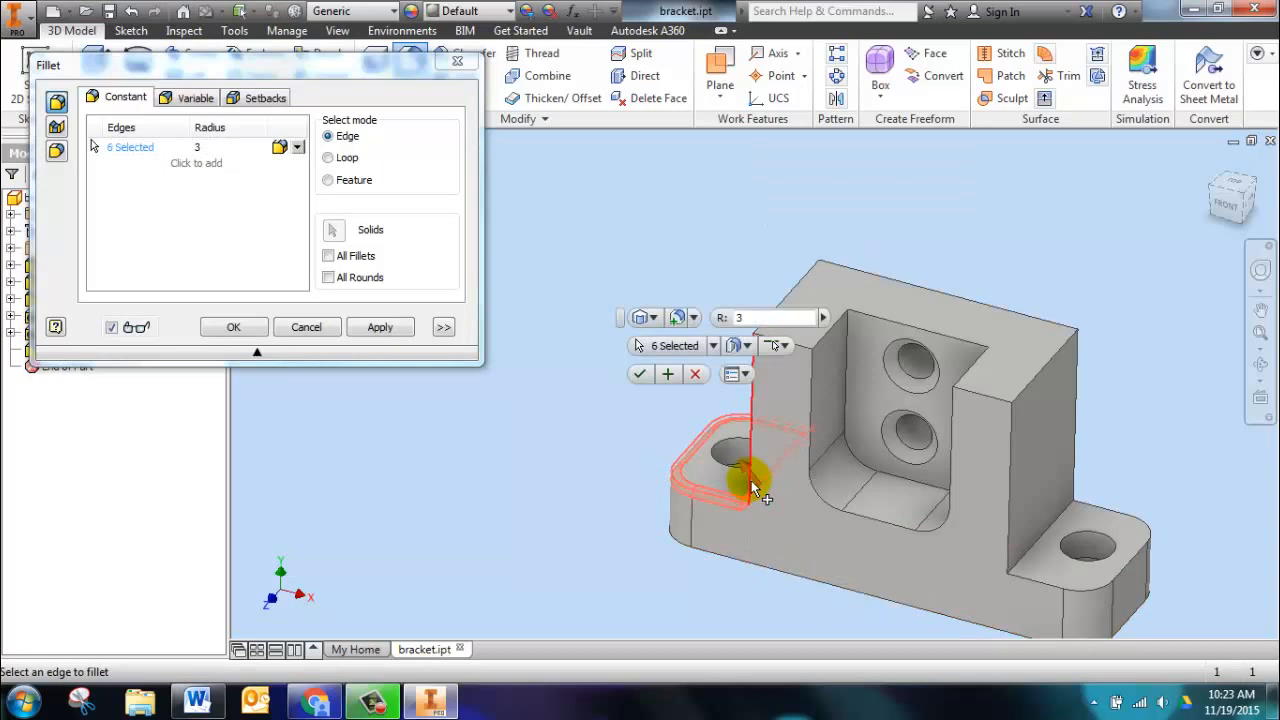
Apply 3 mm fillets to the bracket's vertical corner and top outline edges.
{"action": "left_click", "coordinate": [780, 310]}
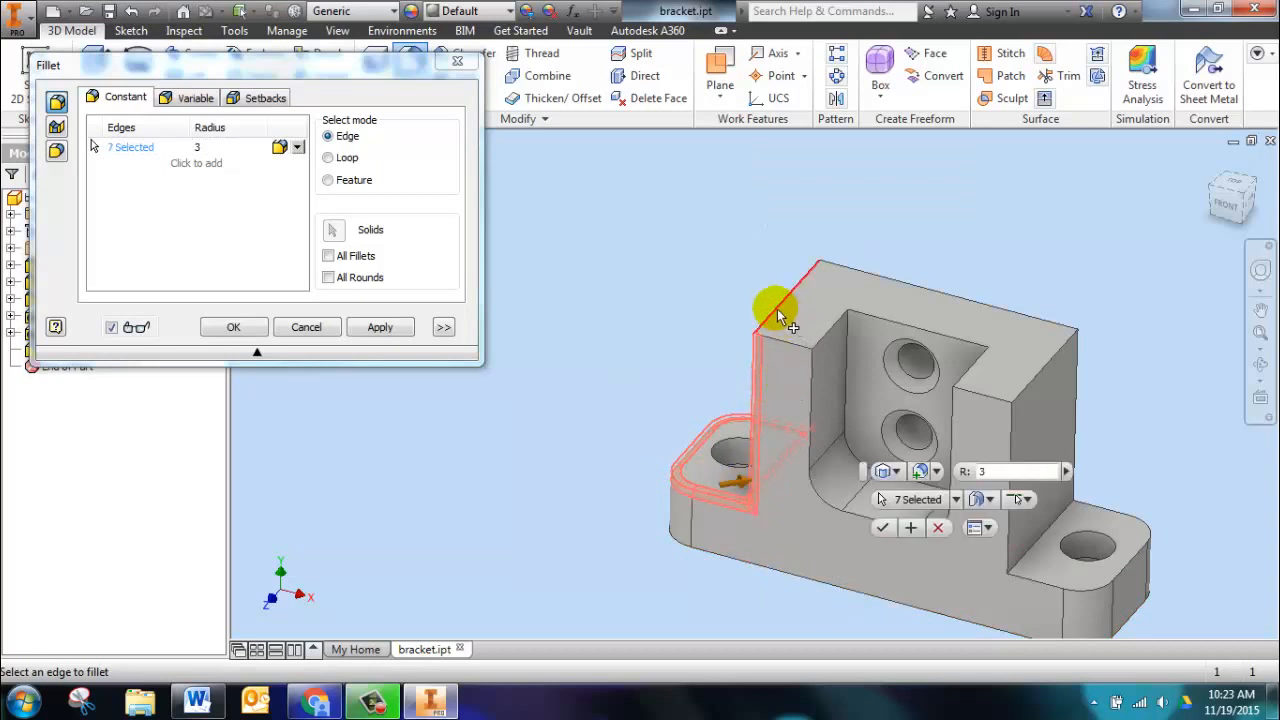
{"action": "left_click", "coordinate": [850, 270]}
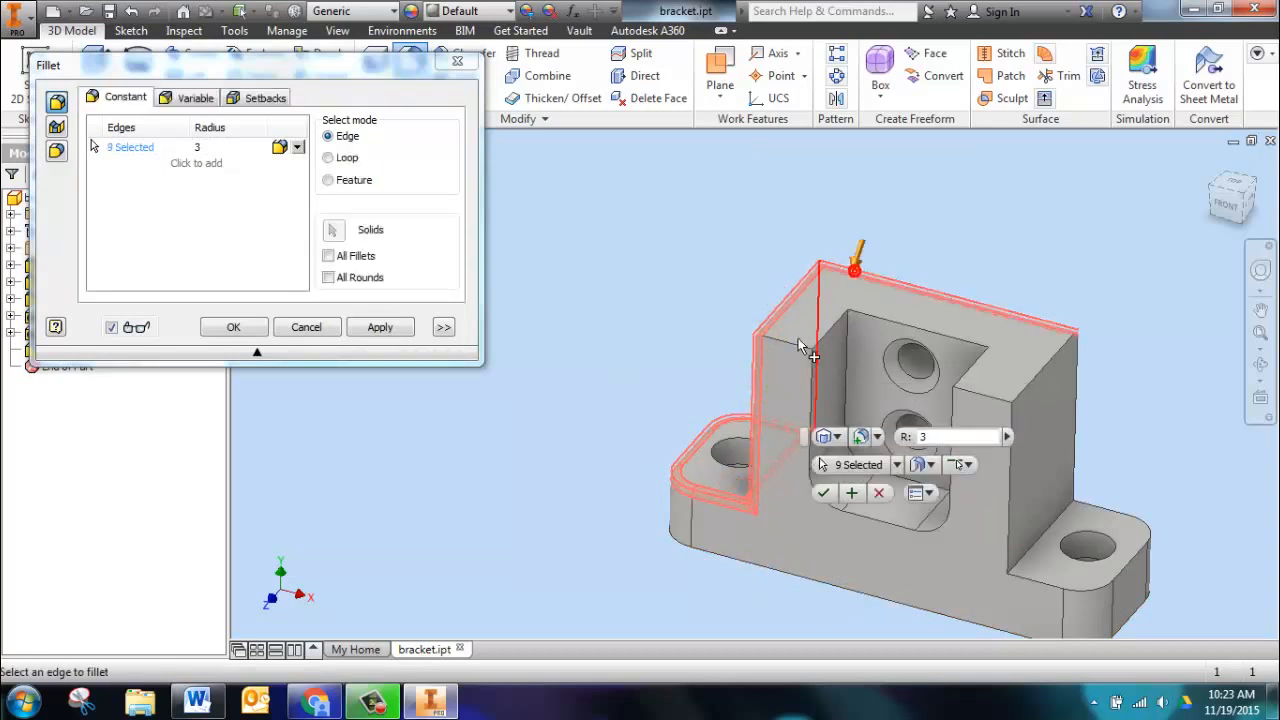
{"action": "left_click", "coordinate": [836, 330]}
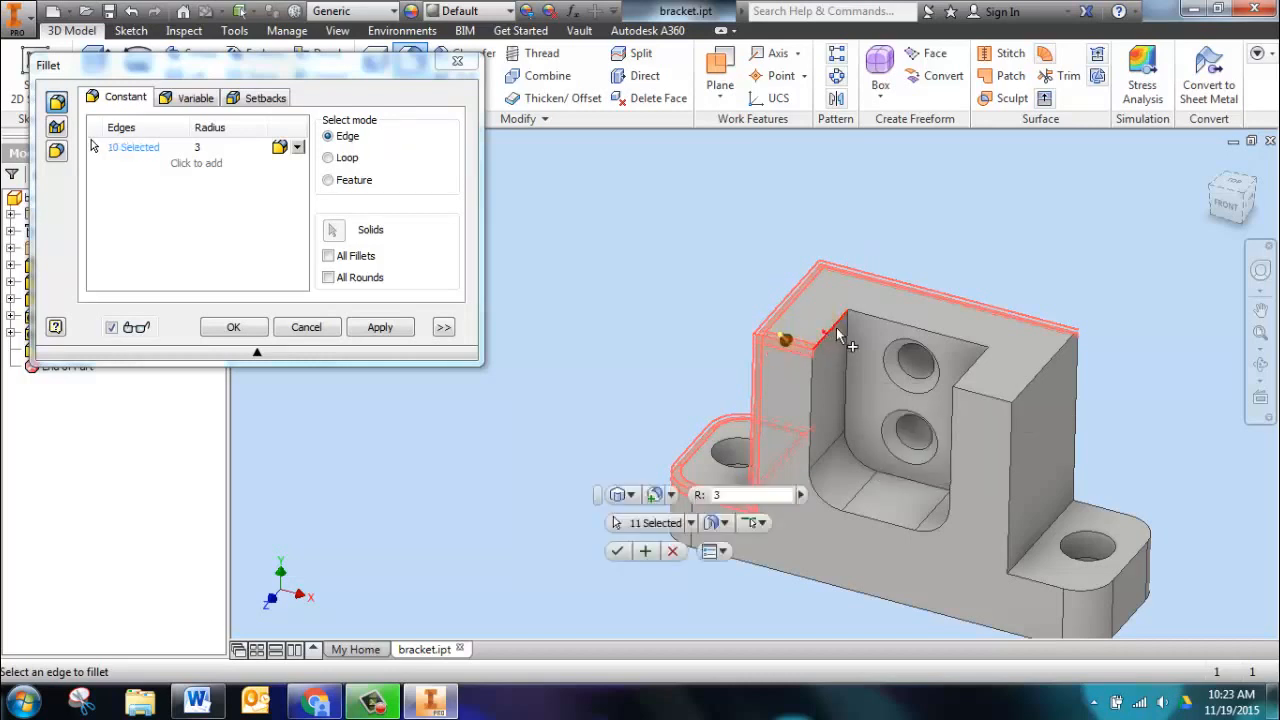
{"action": "left_click", "coordinate": [970, 360]}
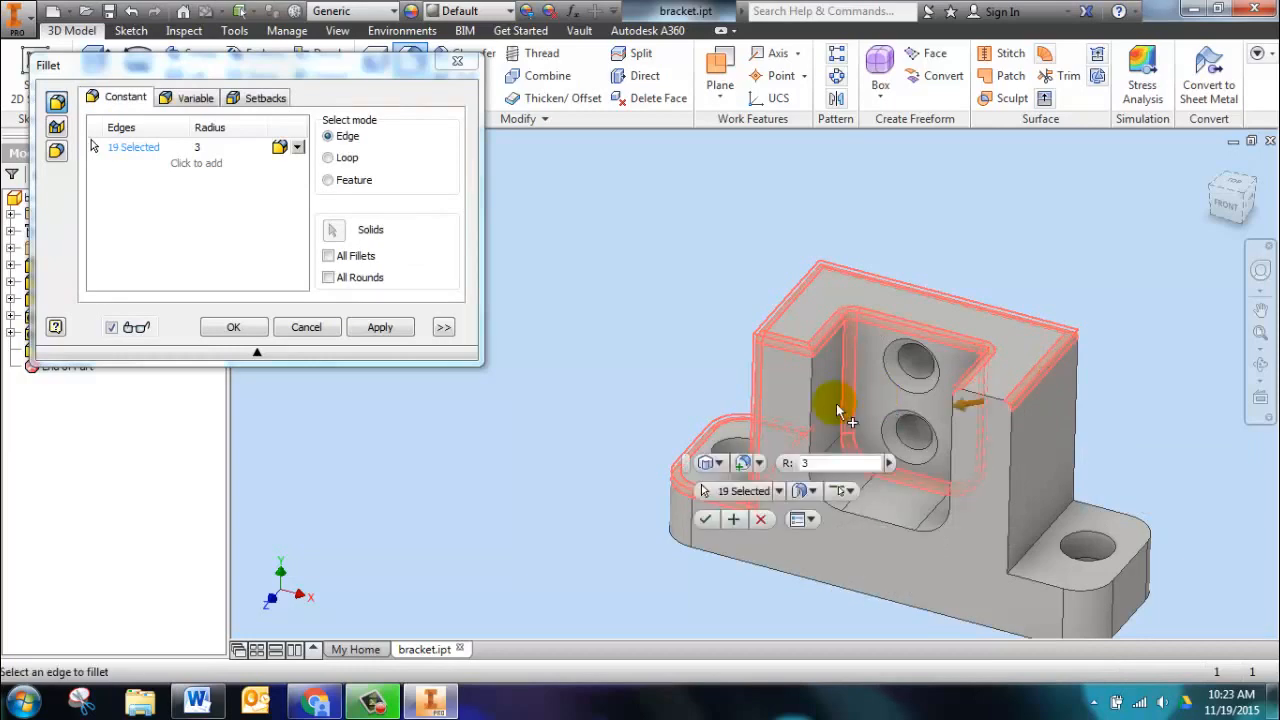
{"action": "left_click", "coordinate": [380, 328]}
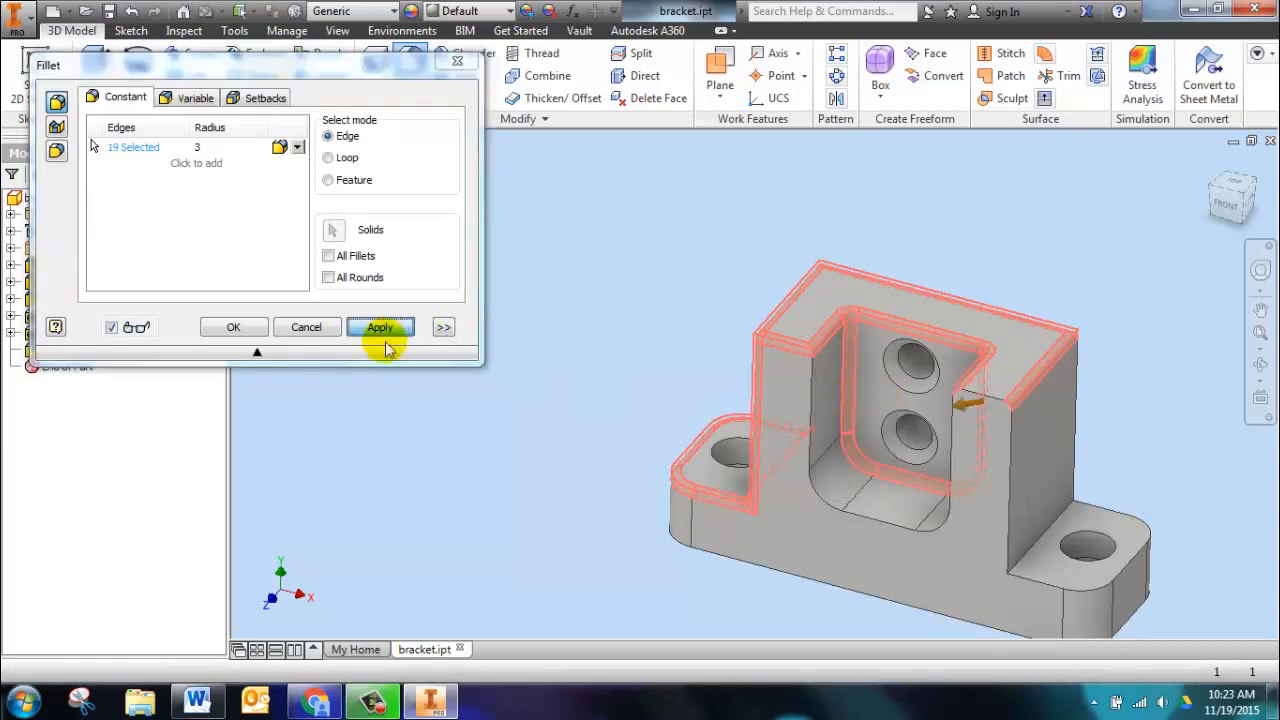
{"action": "left_click", "coordinate": [380, 328]}
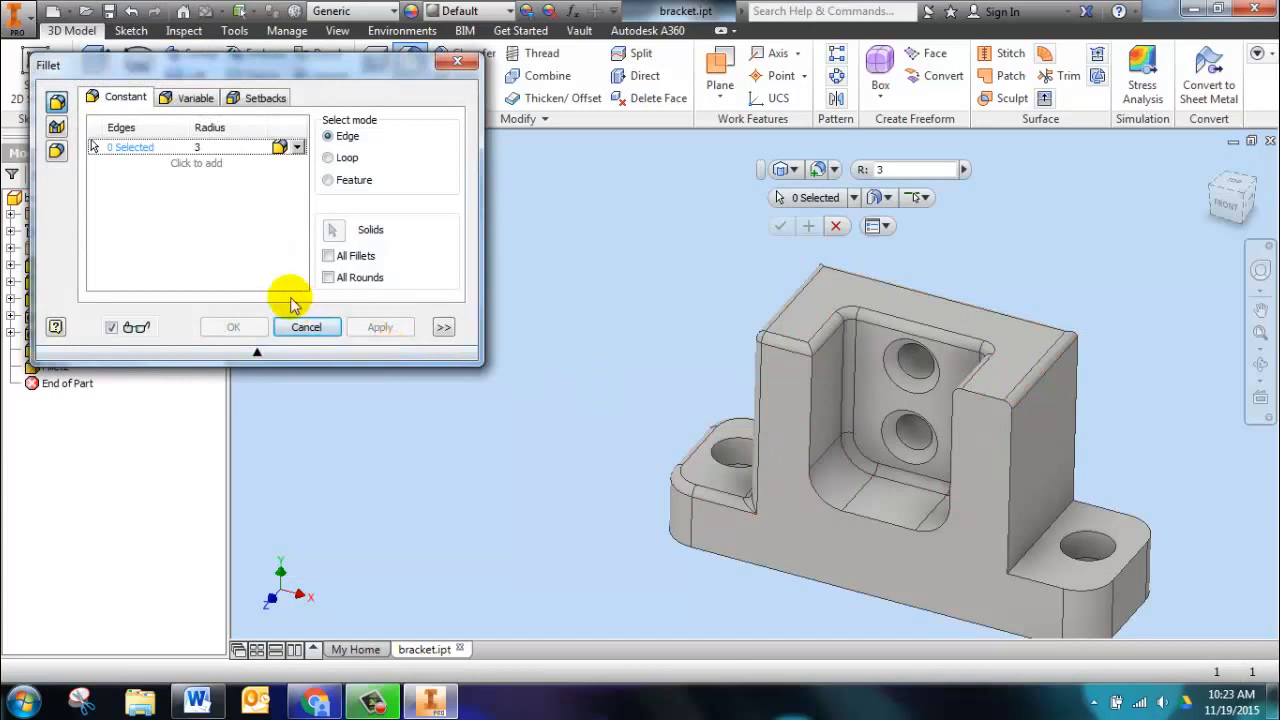
{"action": "mouse_move", "coordinate": [816, 410]}
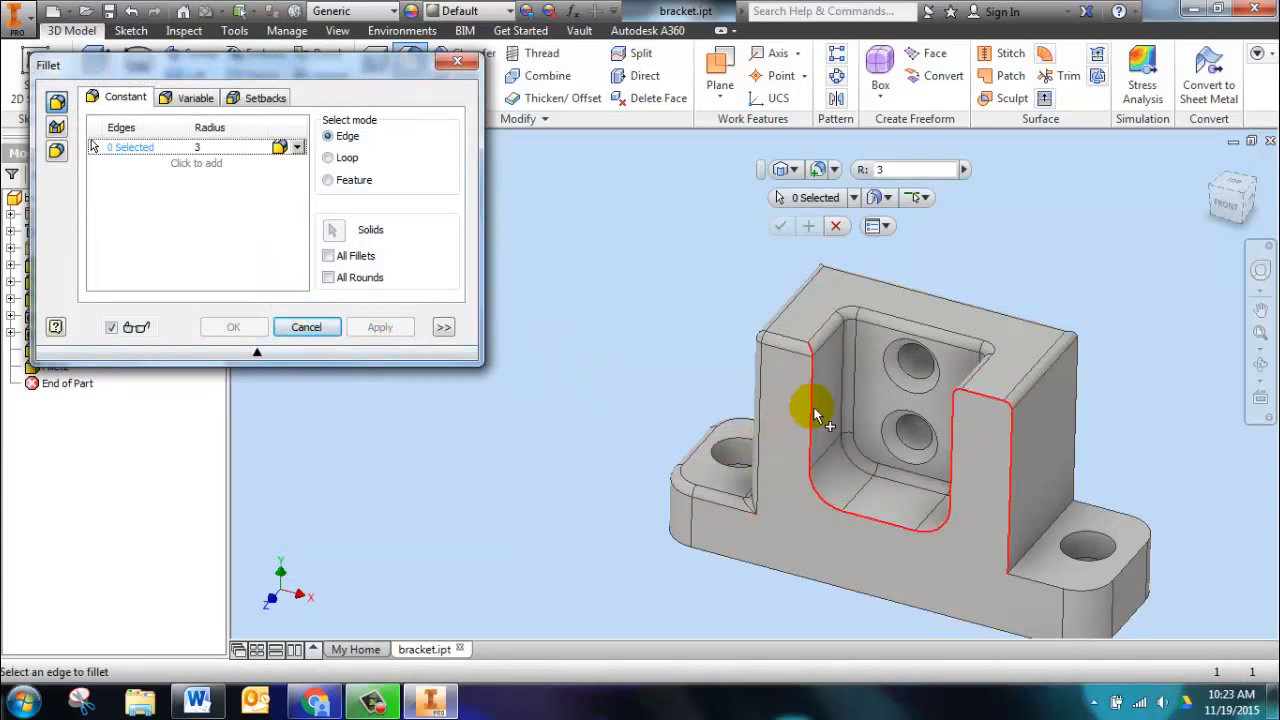
Apply 3 mm fillets to the U-shaped channel and base lug edges, then turn to the back face.
{"action": "left_click", "coordinate": [1040, 544]}
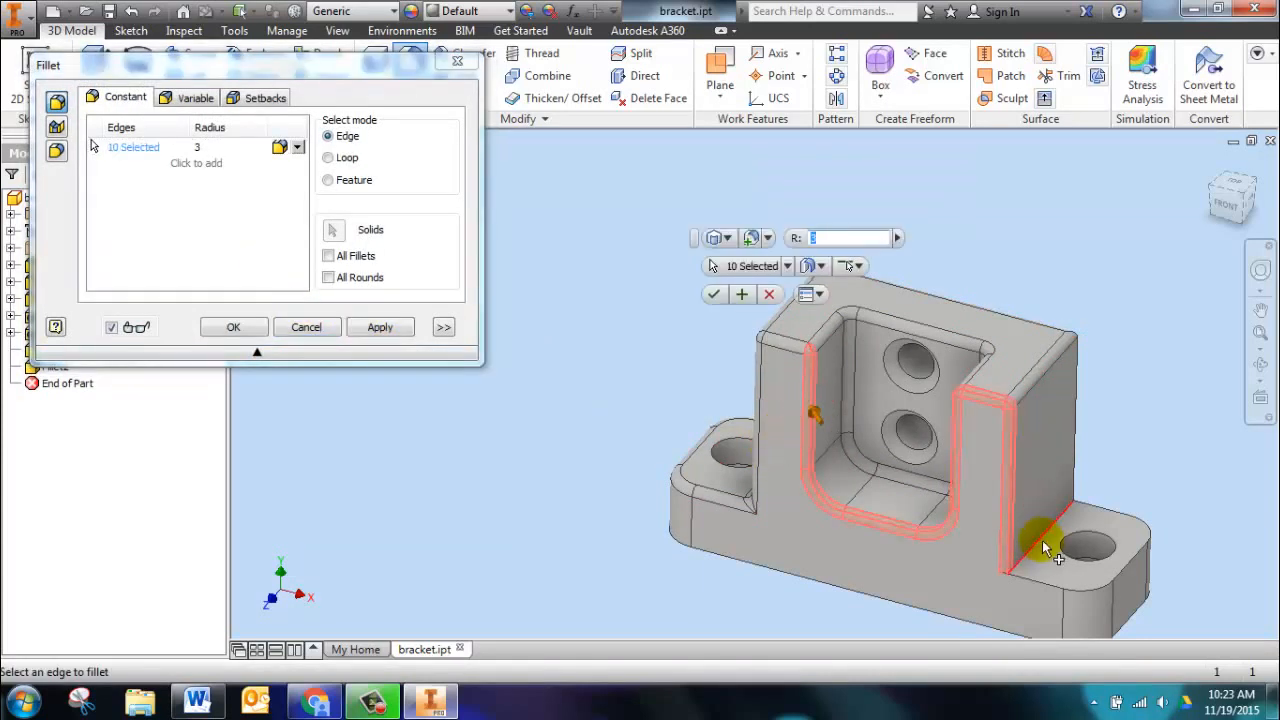
{"action": "left_click", "coordinate": [1040, 556]}
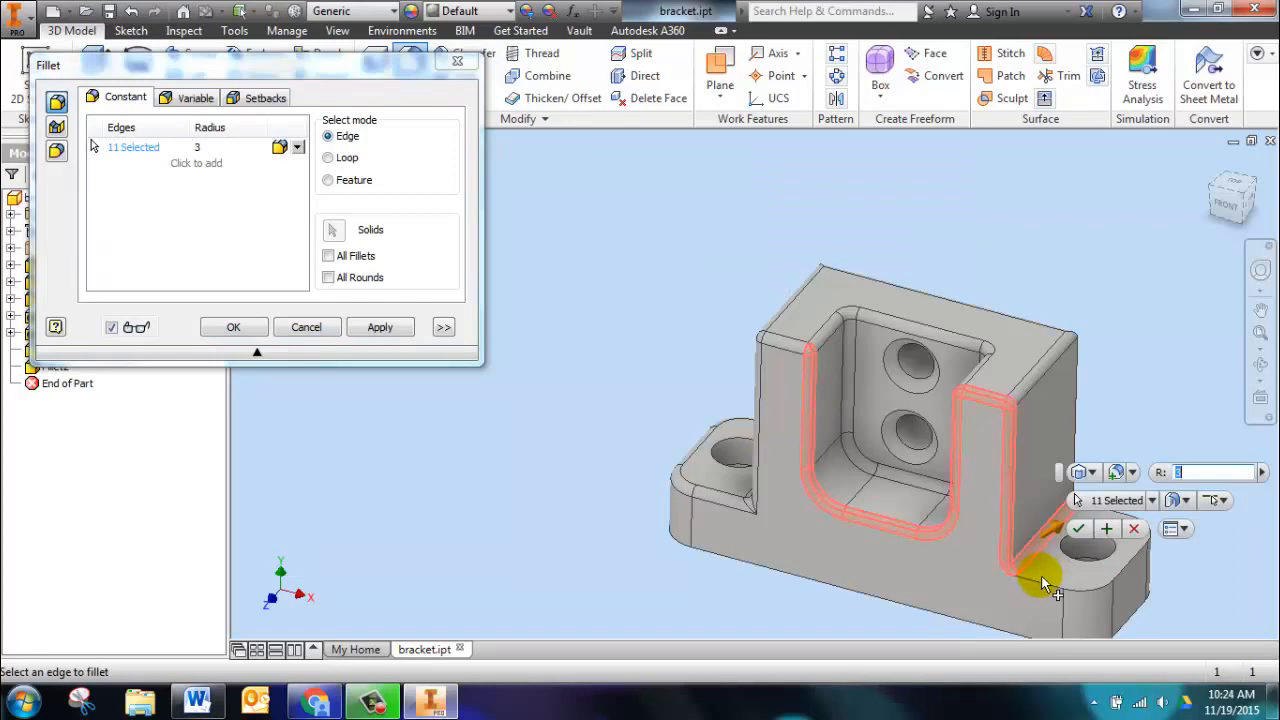
{"action": "left_click", "coordinate": [1040, 584]}
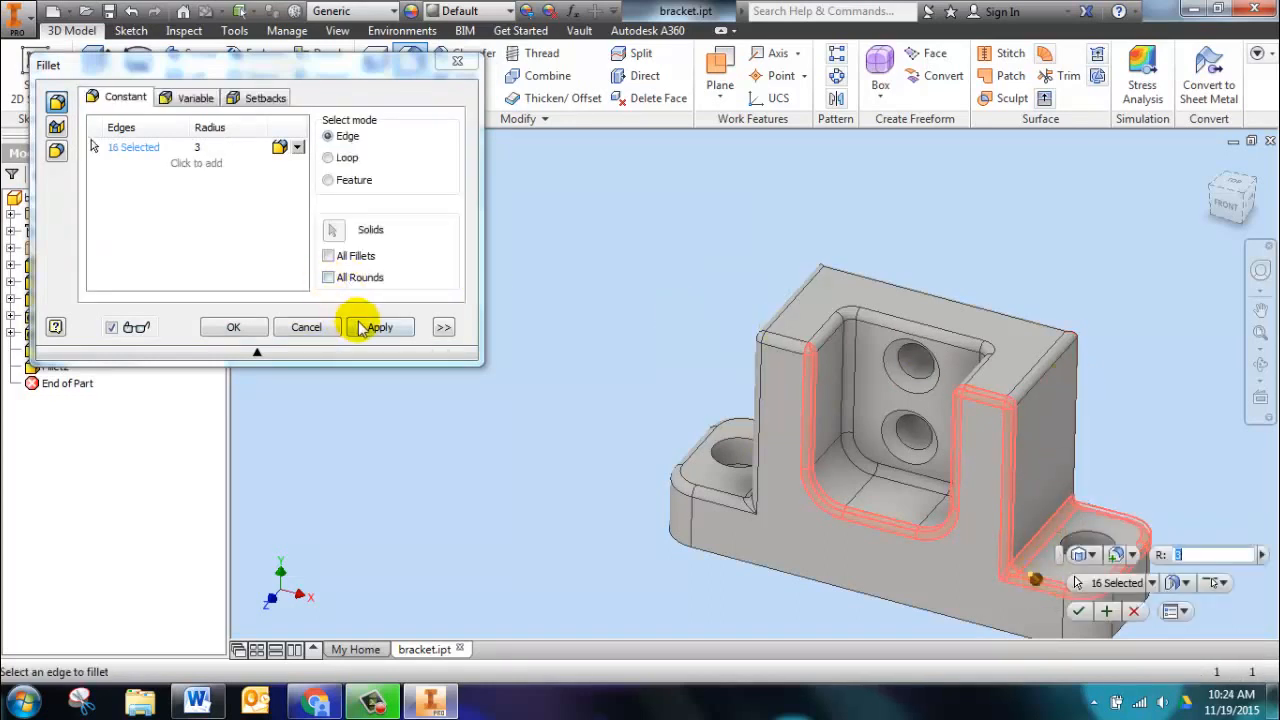
{"action": "left_click", "coordinate": [380, 328]}
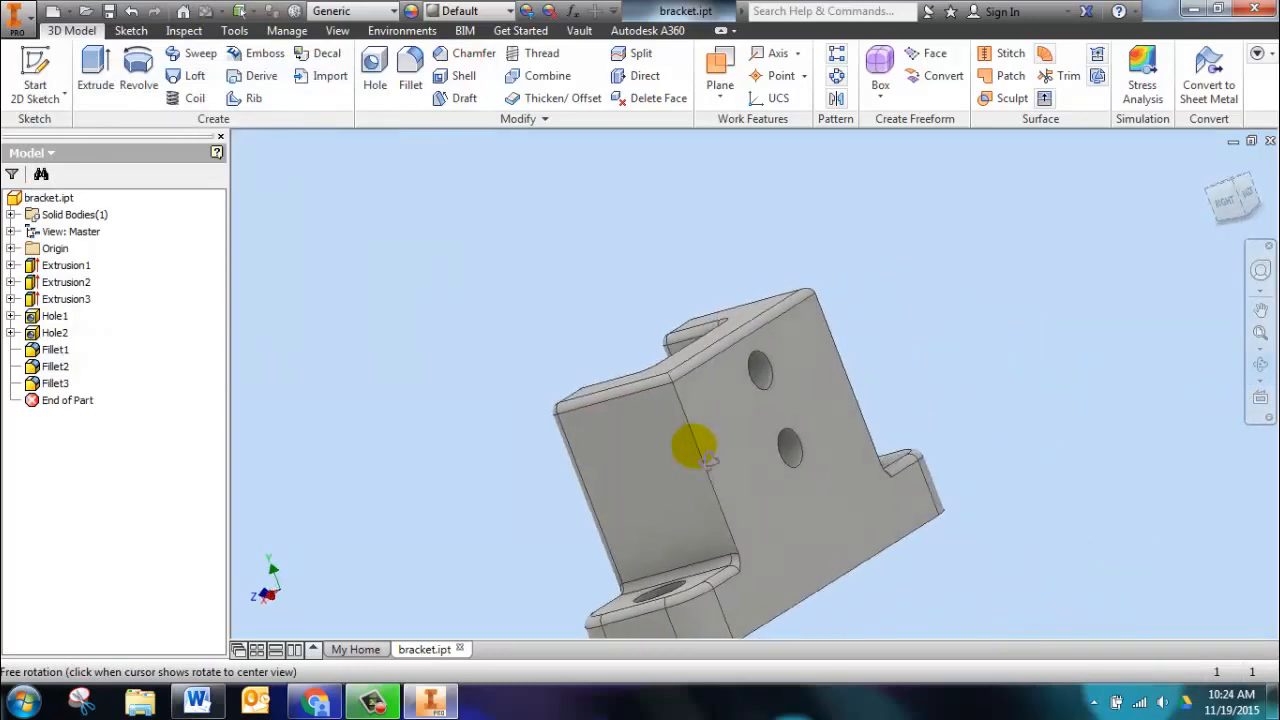
{"action": "left_click_drag", "start_coordinate": [700, 450], "coordinate": [690, 460]}
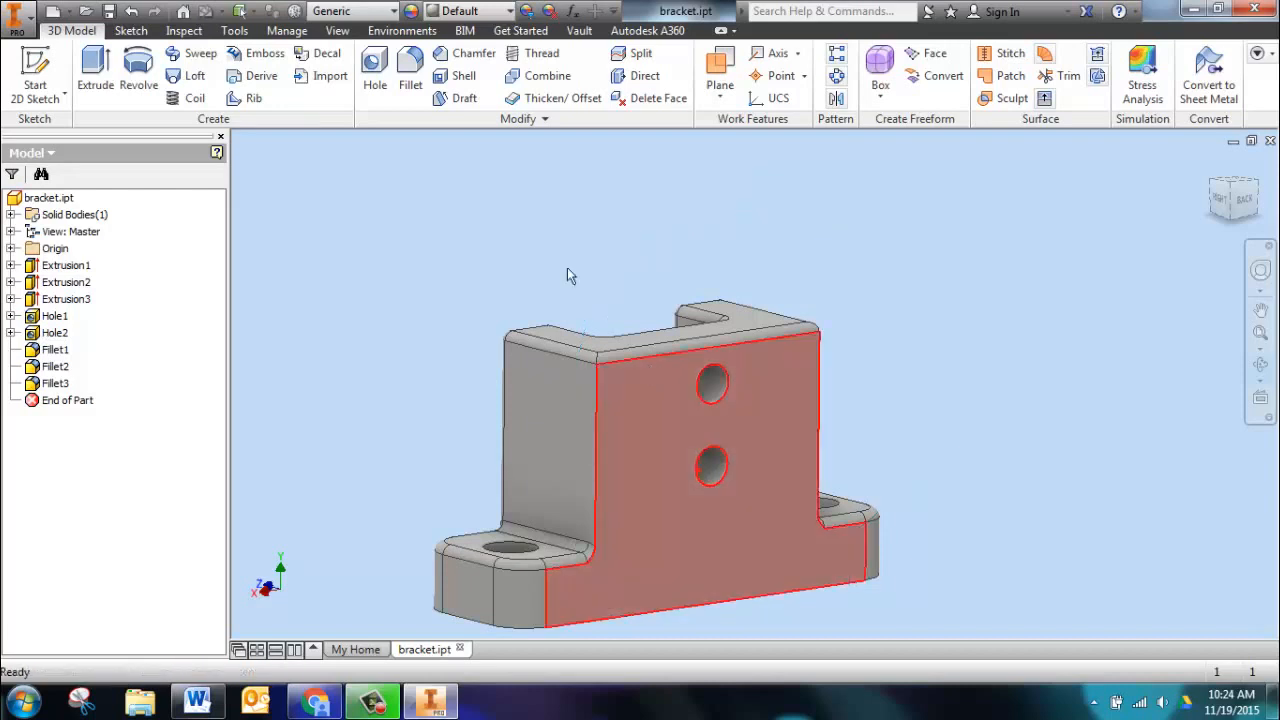
{"action": "left_click", "coordinate": [410, 84]}
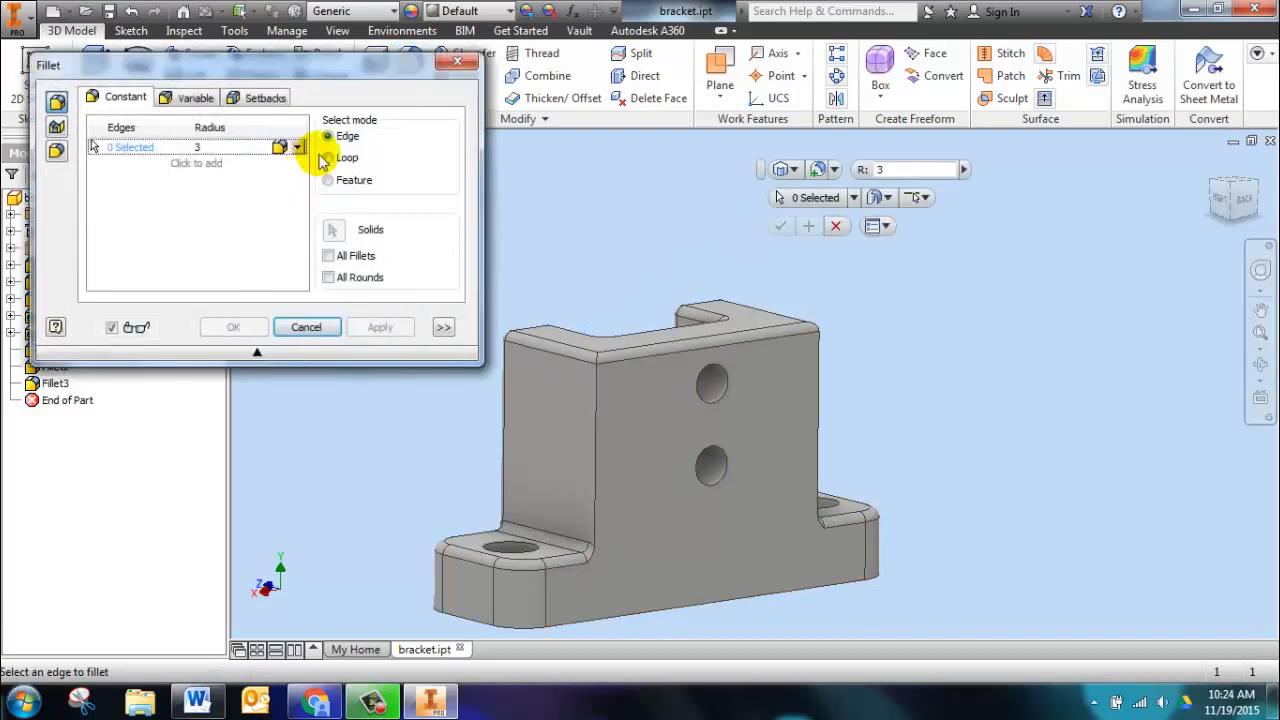
{"action": "left_click", "coordinate": [596, 440]}
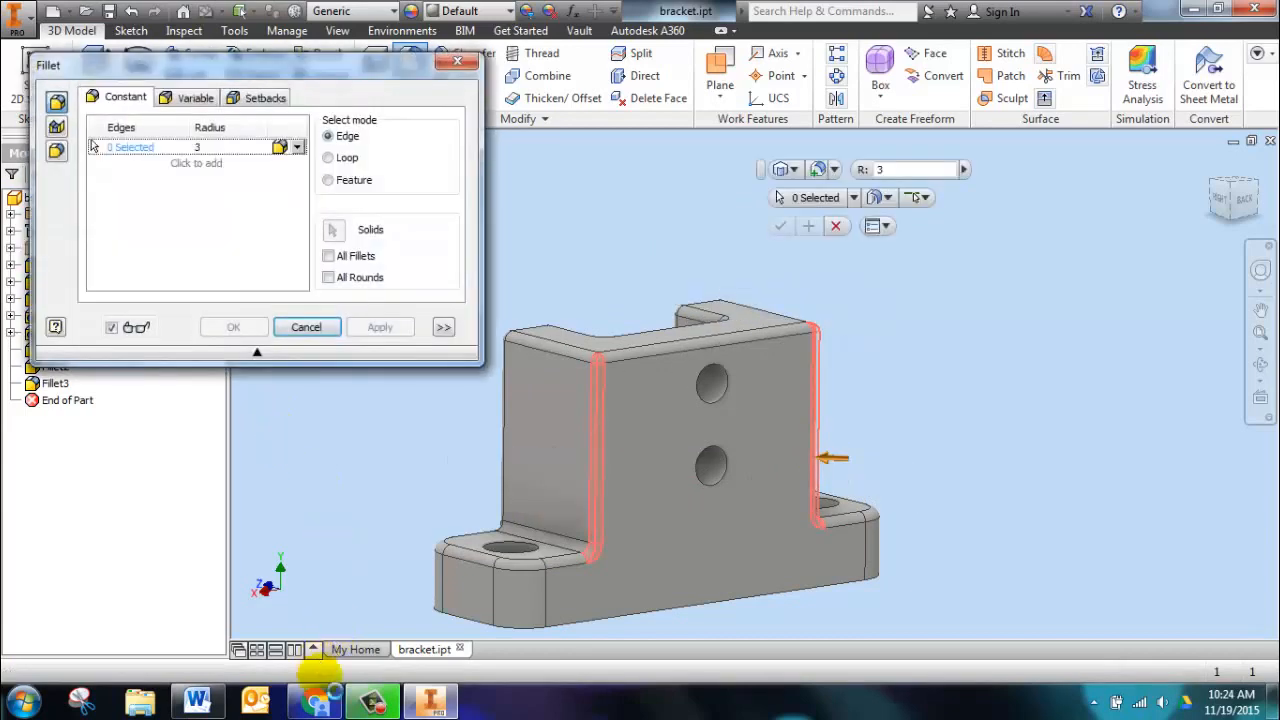
{"action": "left_click", "coordinate": [196, 700]}
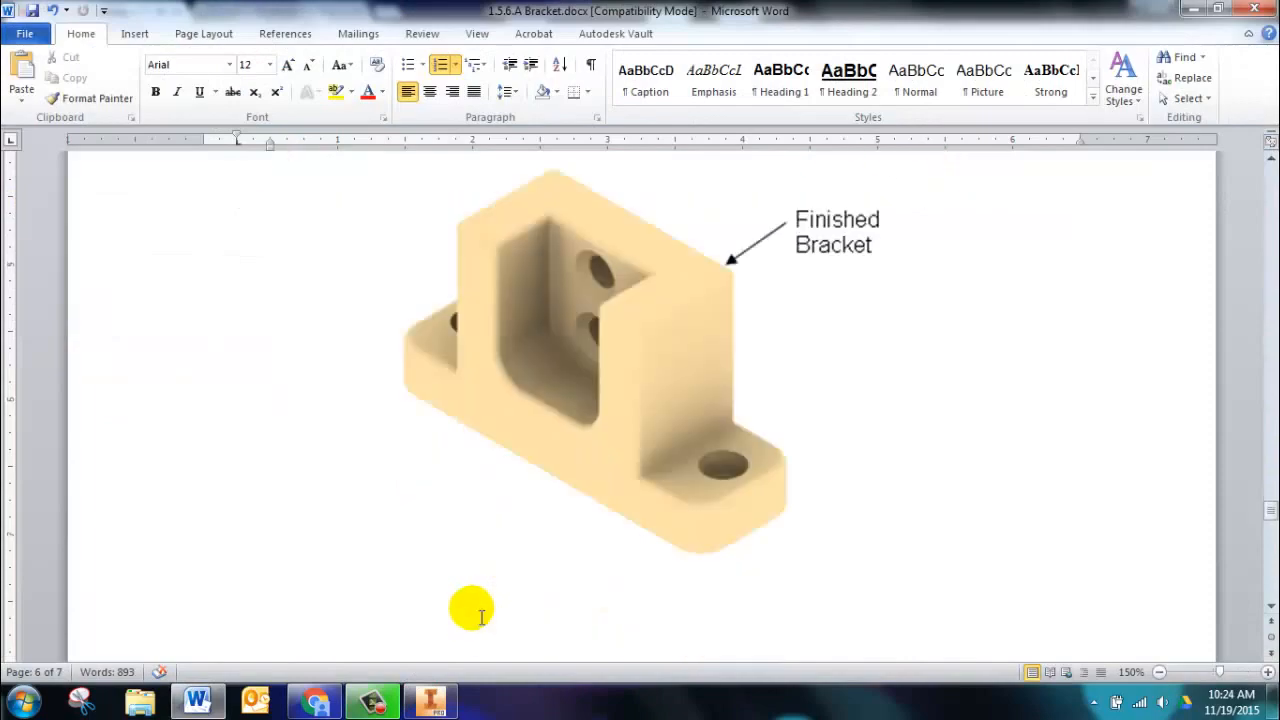
{"action": "scroll", "scroll_direction": "down", "scroll_amount": 3}
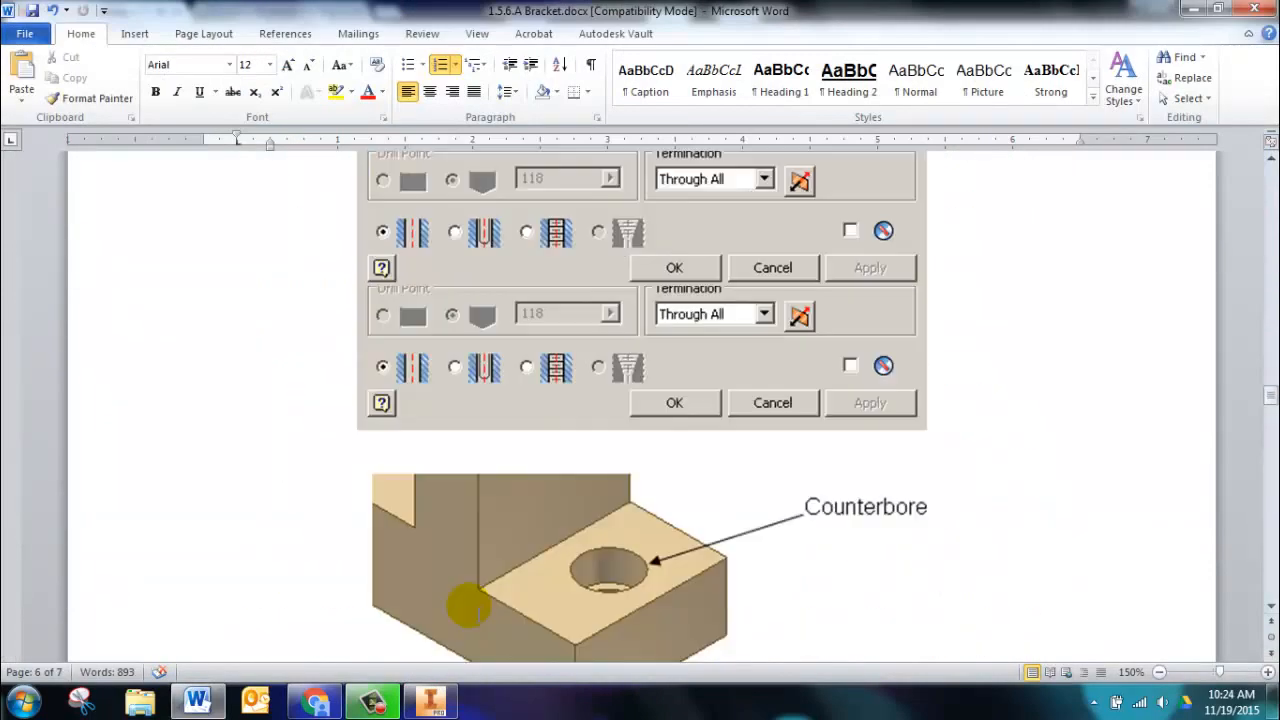
{"action": "scroll", "scroll_direction": "down", "scroll_amount": 3}
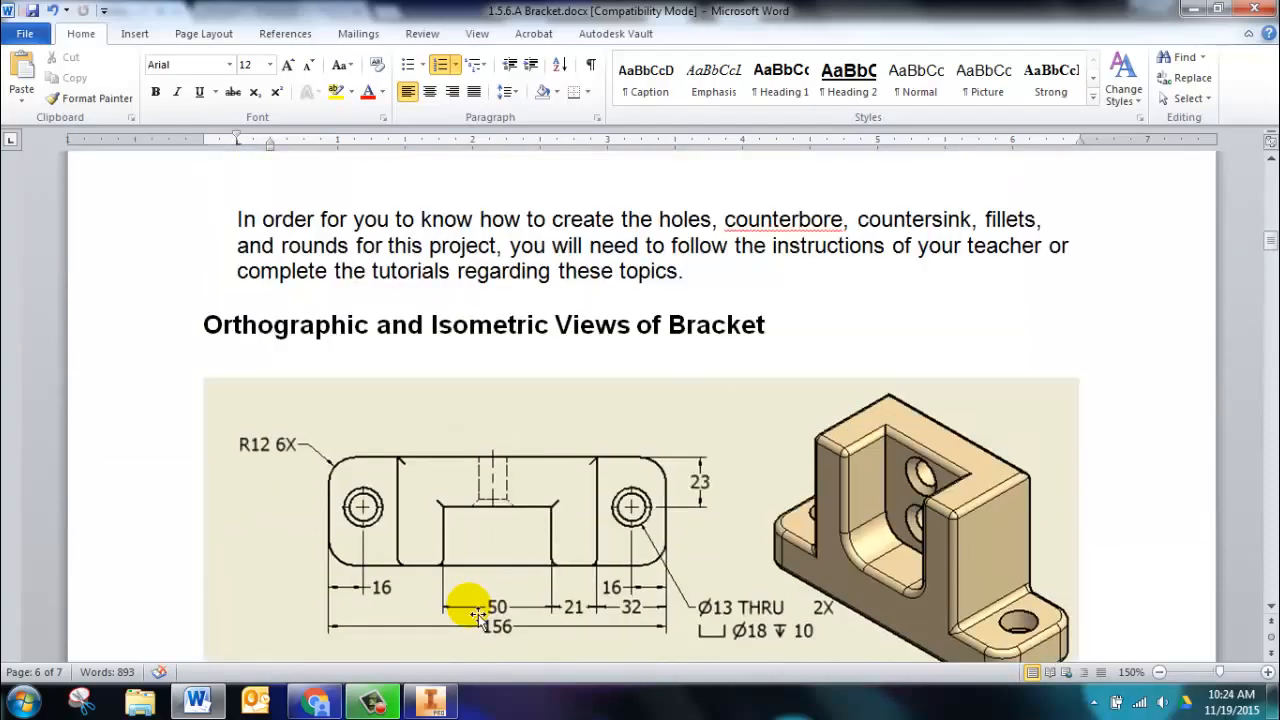
{"action": "scroll", "scroll_direction": "down", "scroll_amount": 3}
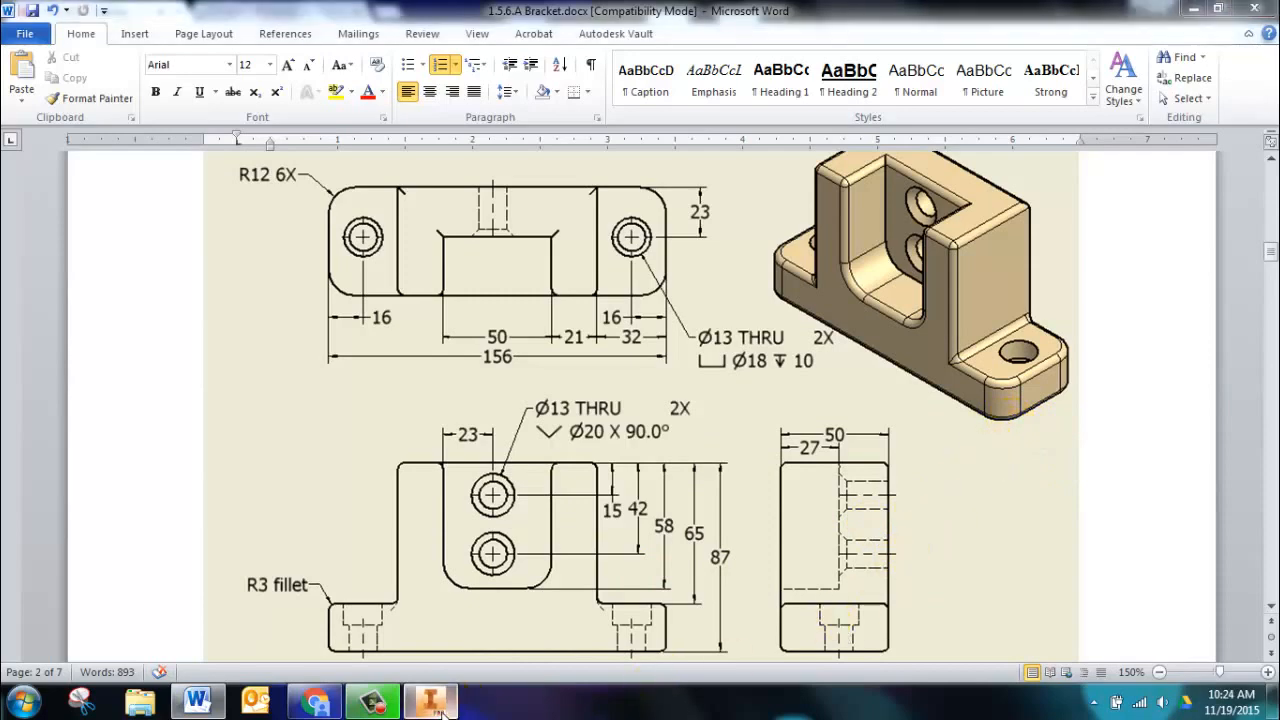
{"action": "left_click", "coordinate": [430, 700]}
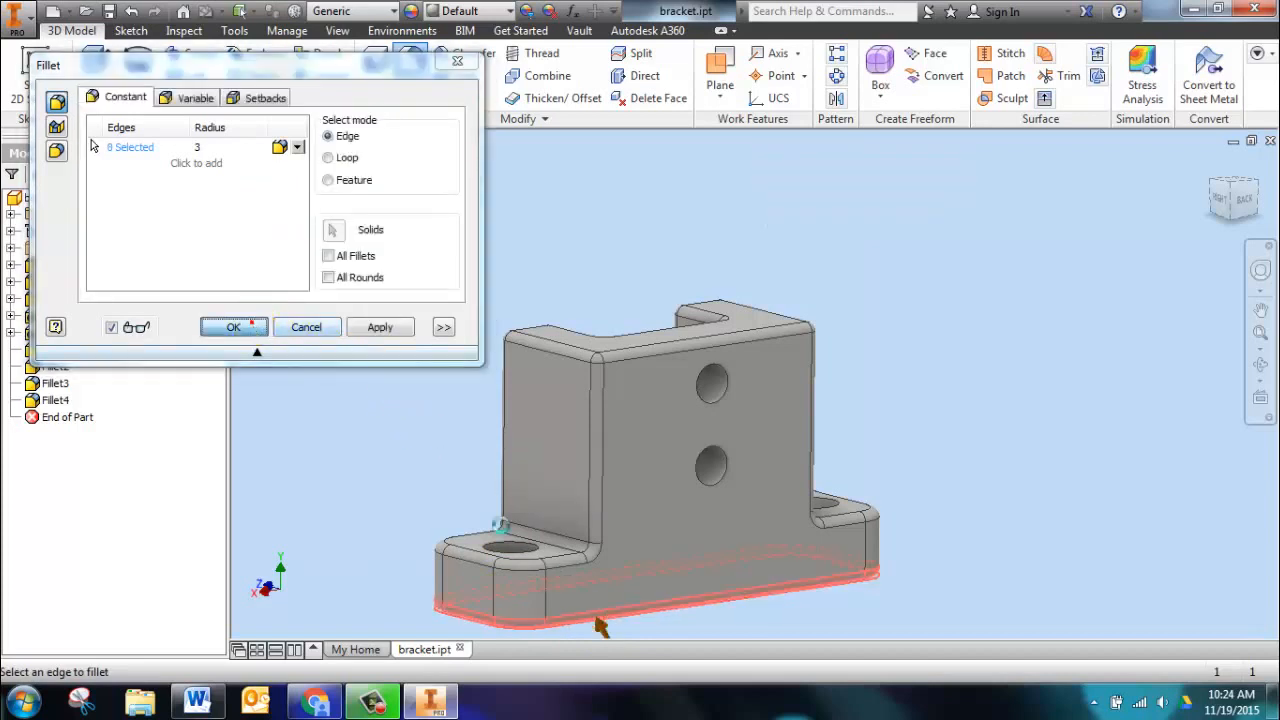
Confirm the fillet on the bottom base edges and orbit the finished bracket to inspect it.
{"action": "left_click", "coordinate": [232, 328]}
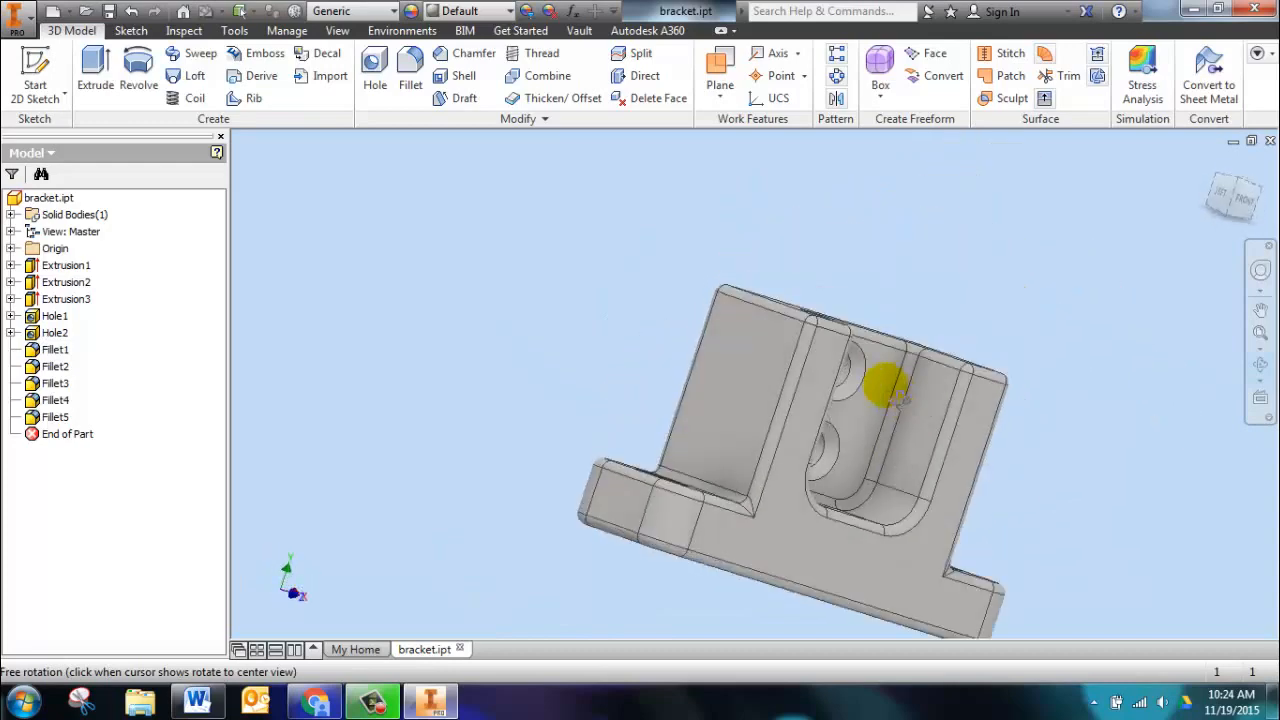
{"action": "left_click_drag", "start_coordinate": [890, 390], "coordinate": [900, 516]}
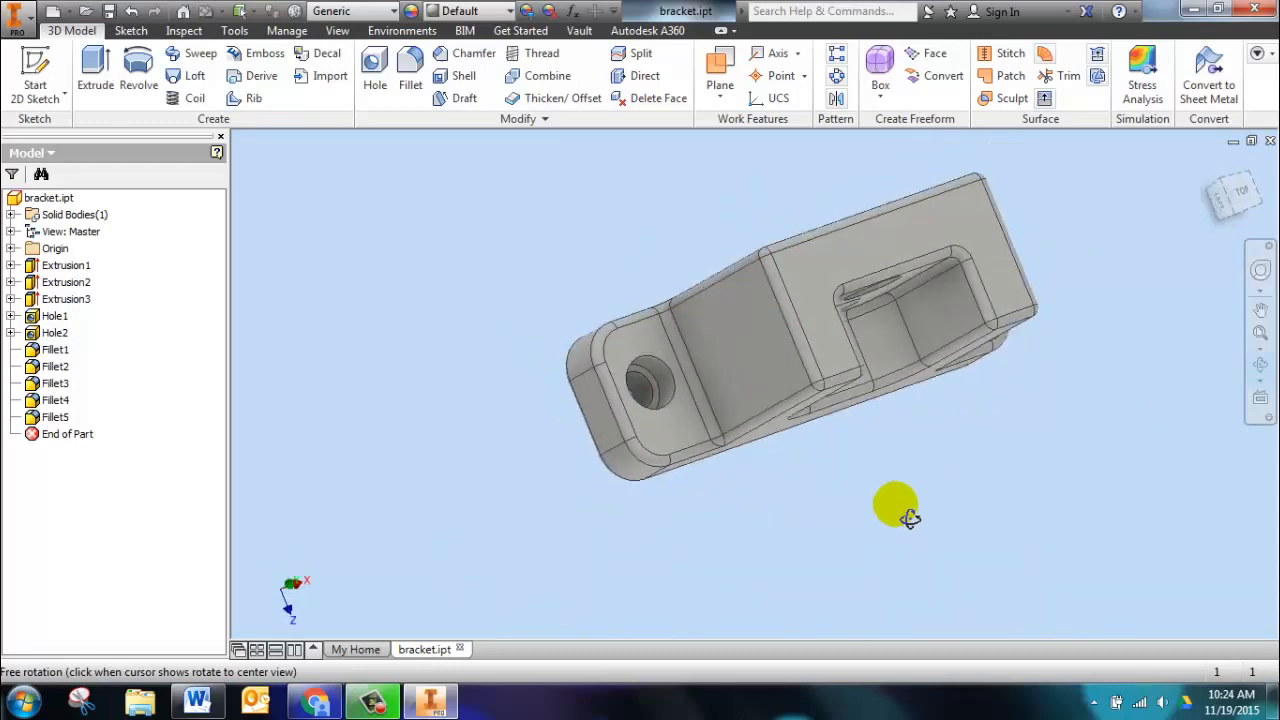
{"action": "left_click_drag", "start_coordinate": [904, 516], "coordinate": [730, 510]}
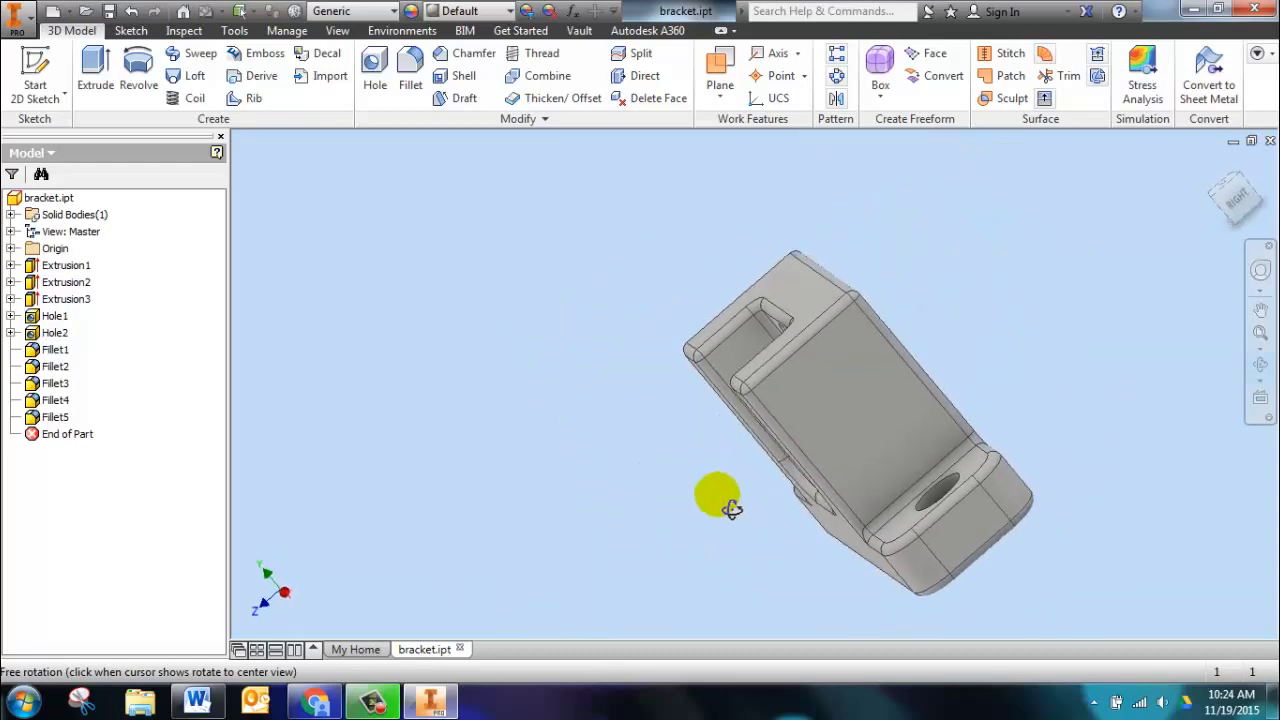